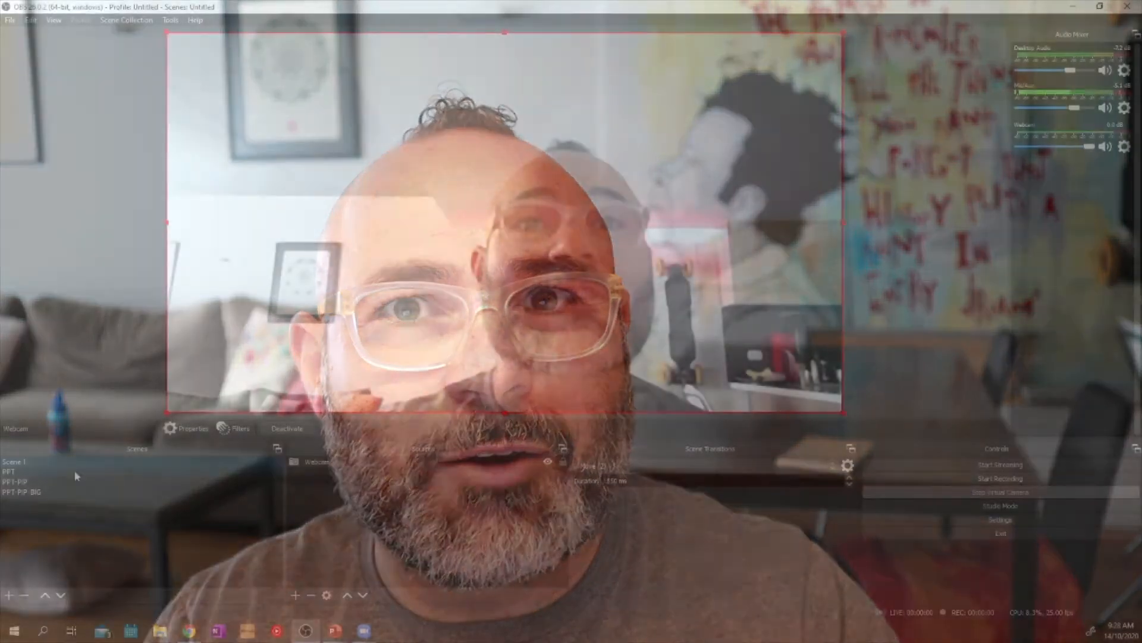
# Flip between Scene 1 and PPT-PIP-BIG a few times to check the fade transition
pyautogui.click(22, 491)
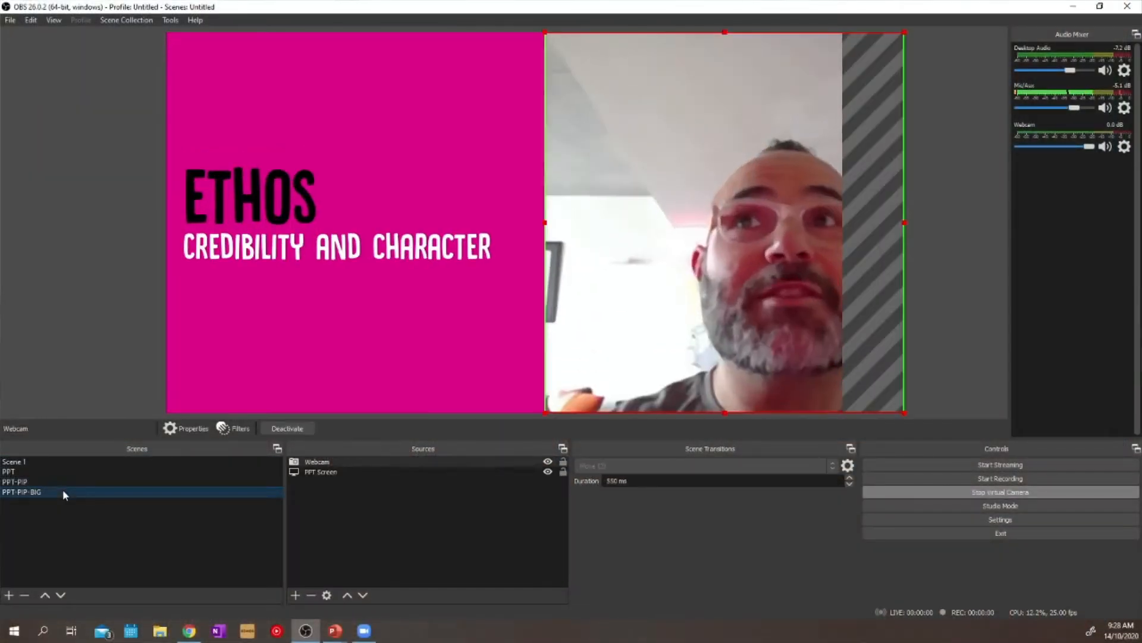
pyautogui.click(13, 462)
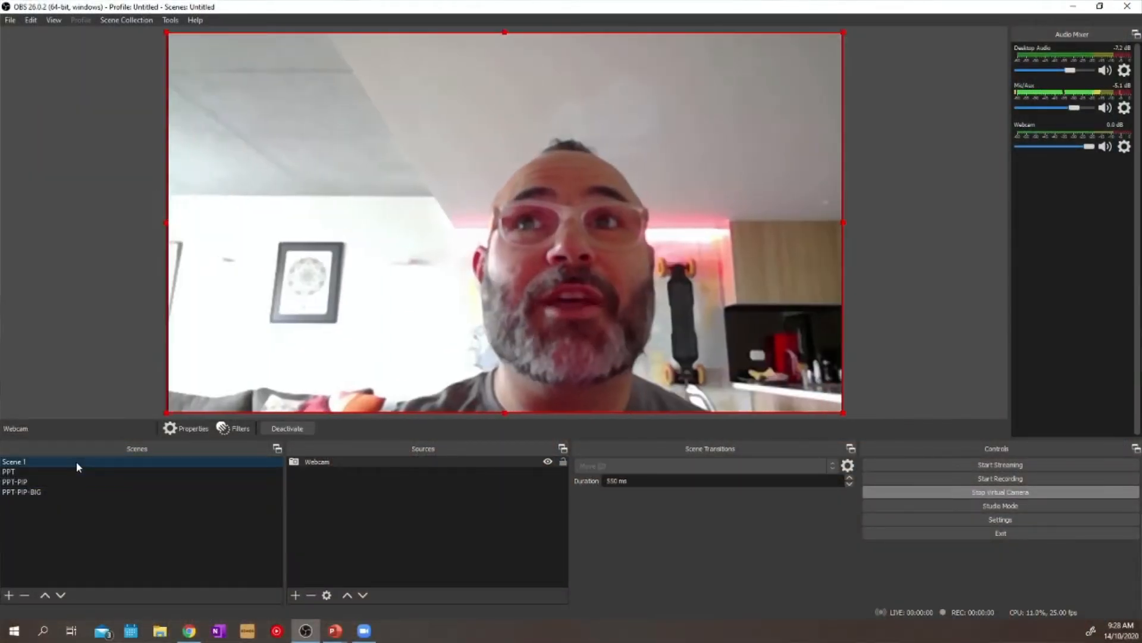
pyautogui.click(14, 482)
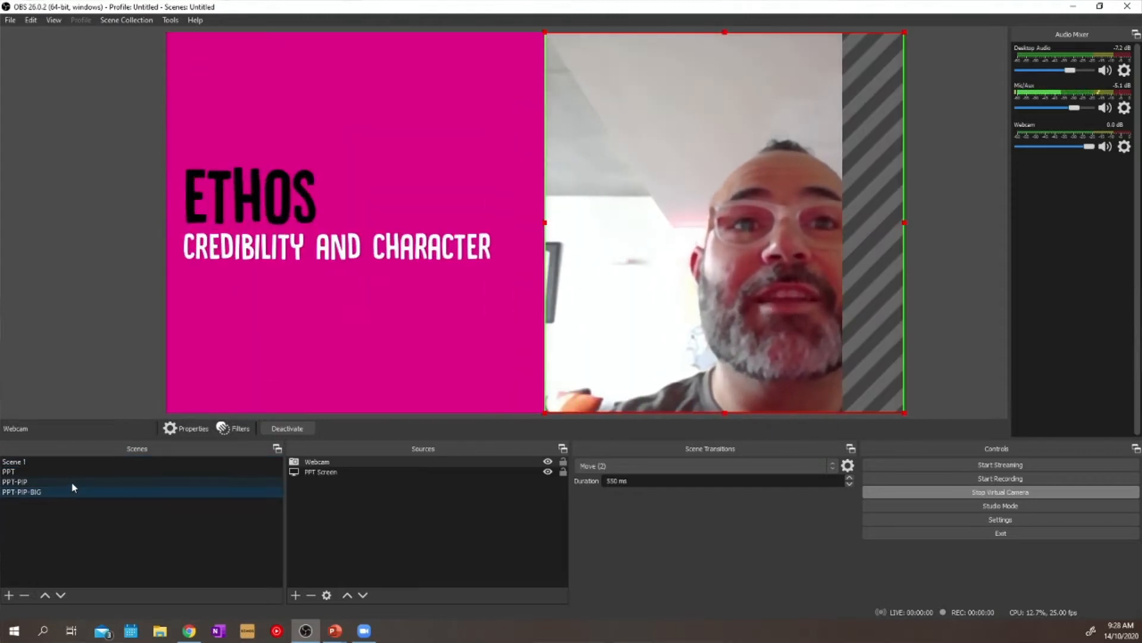
pyautogui.click(15, 462)
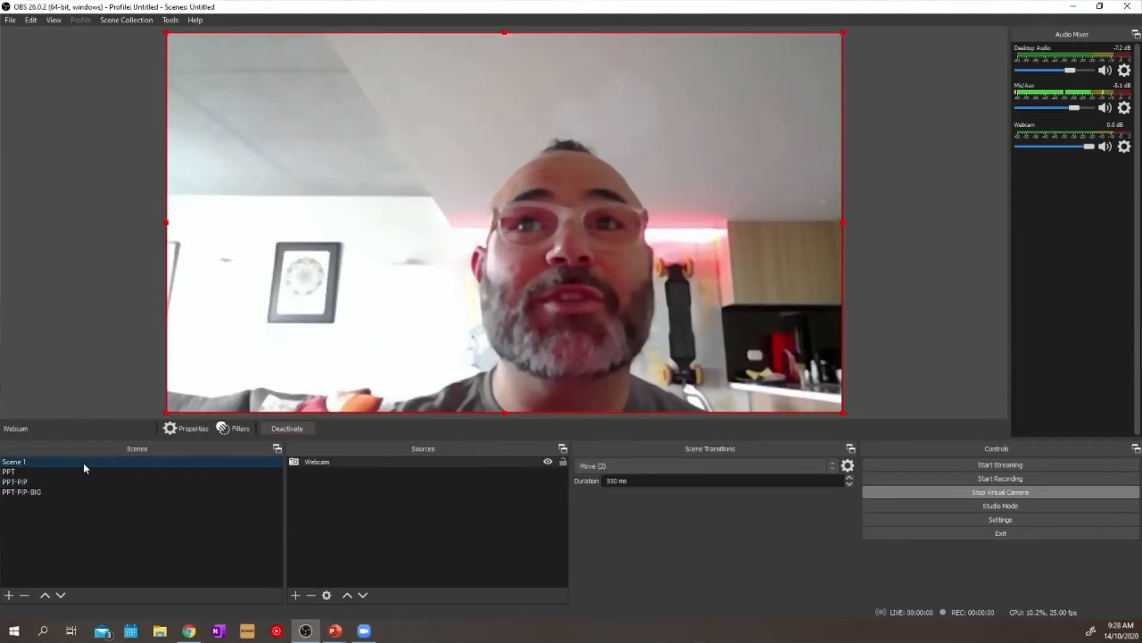
pyautogui.click(14, 482)
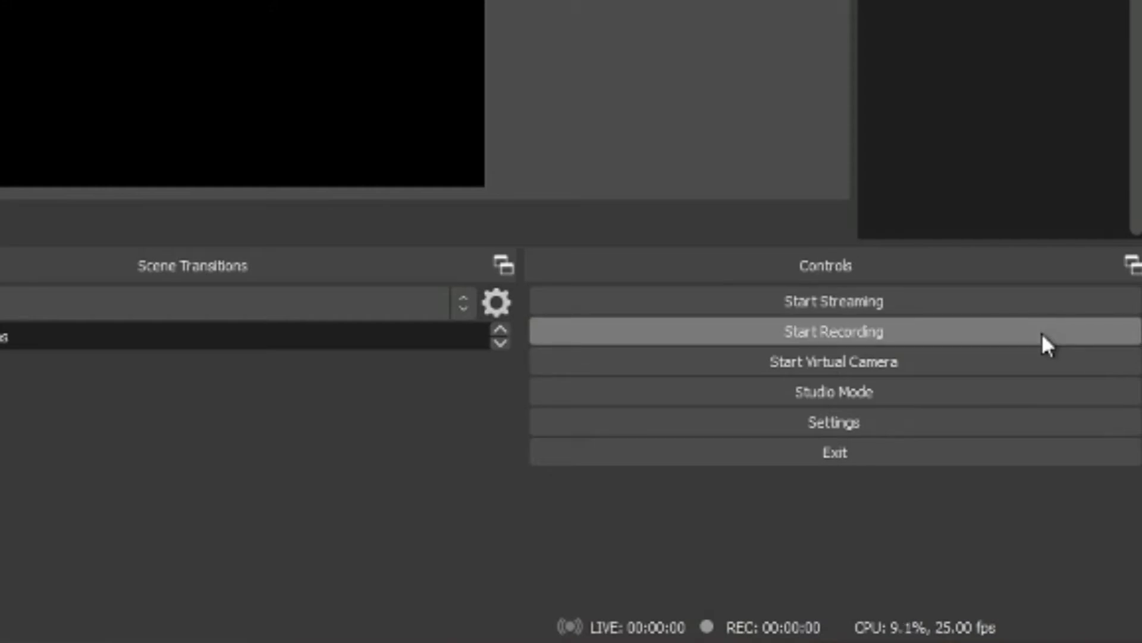
pyautogui.moveTo(1053, 357)
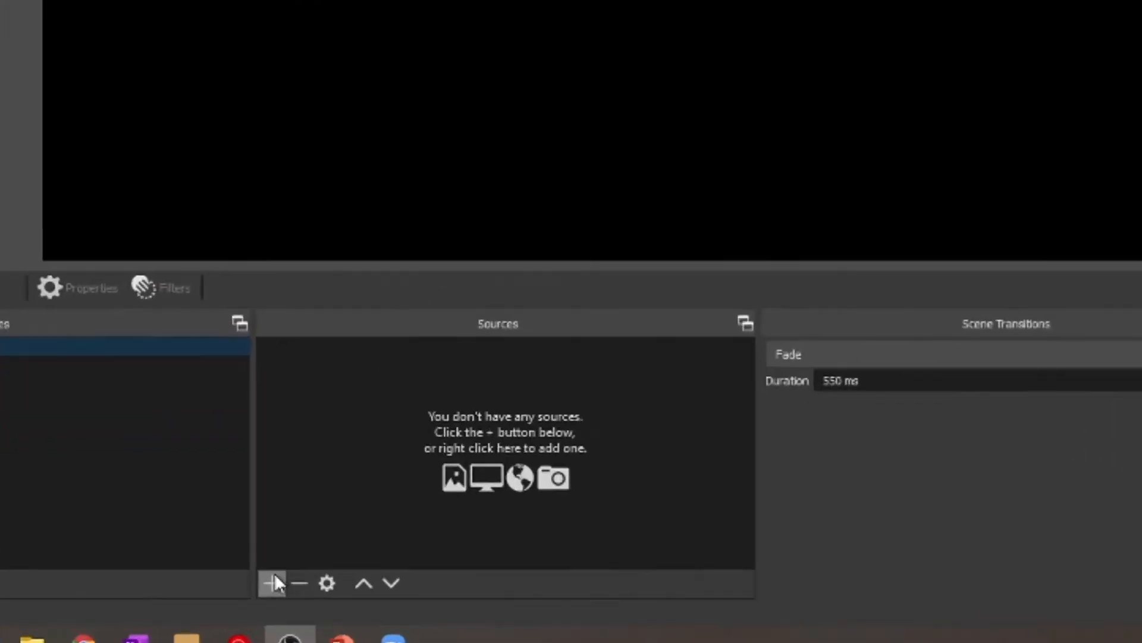
# Add the existing Webcam video capture source to Scene 1 and start the virtual camera
pyautogui.click(271, 582)
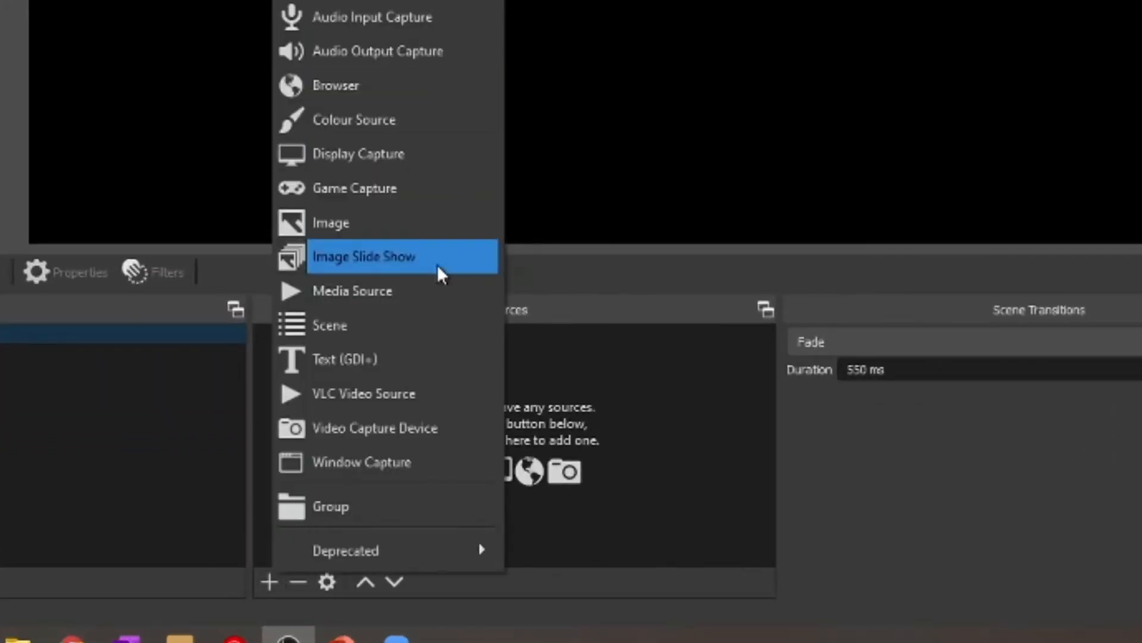
pyautogui.moveTo(473, 96)
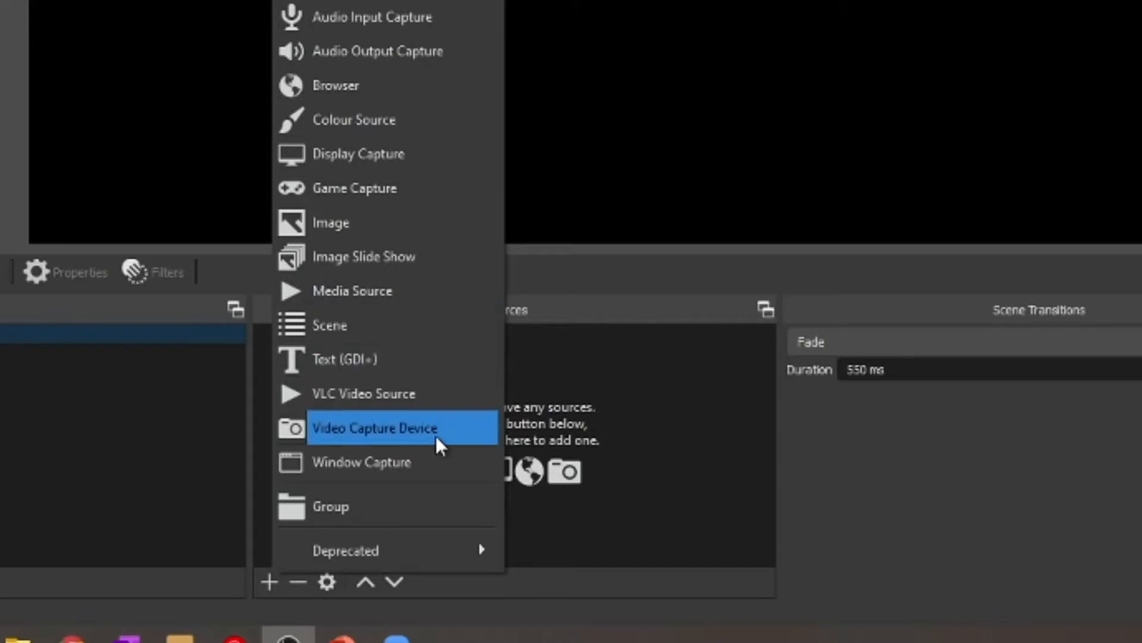
pyautogui.click(375, 427)
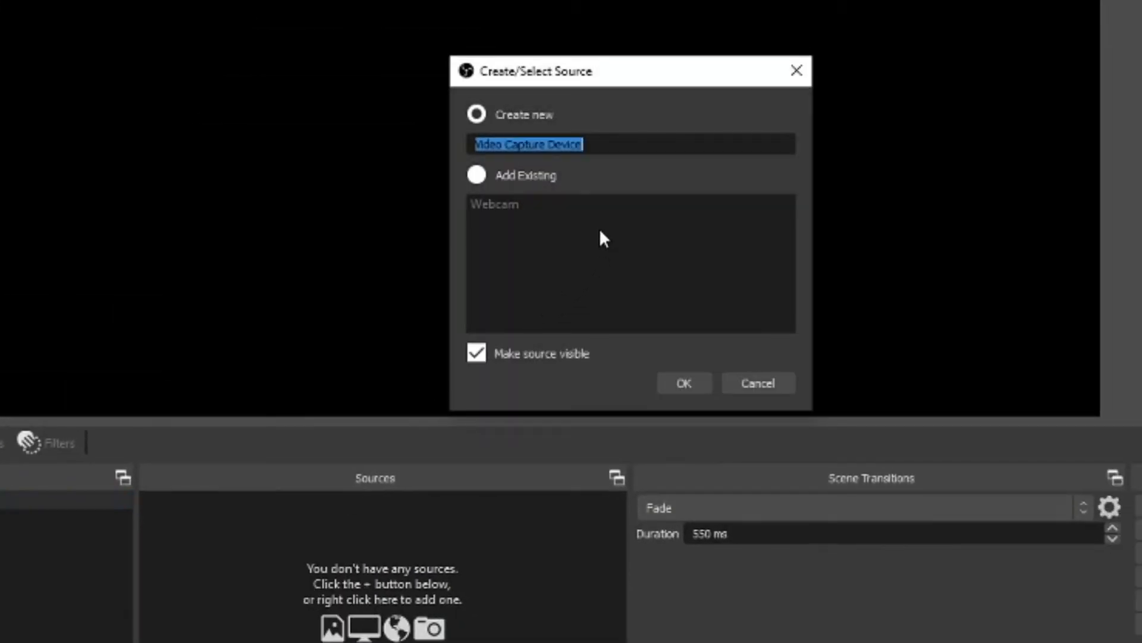
pyautogui.click(494, 203)
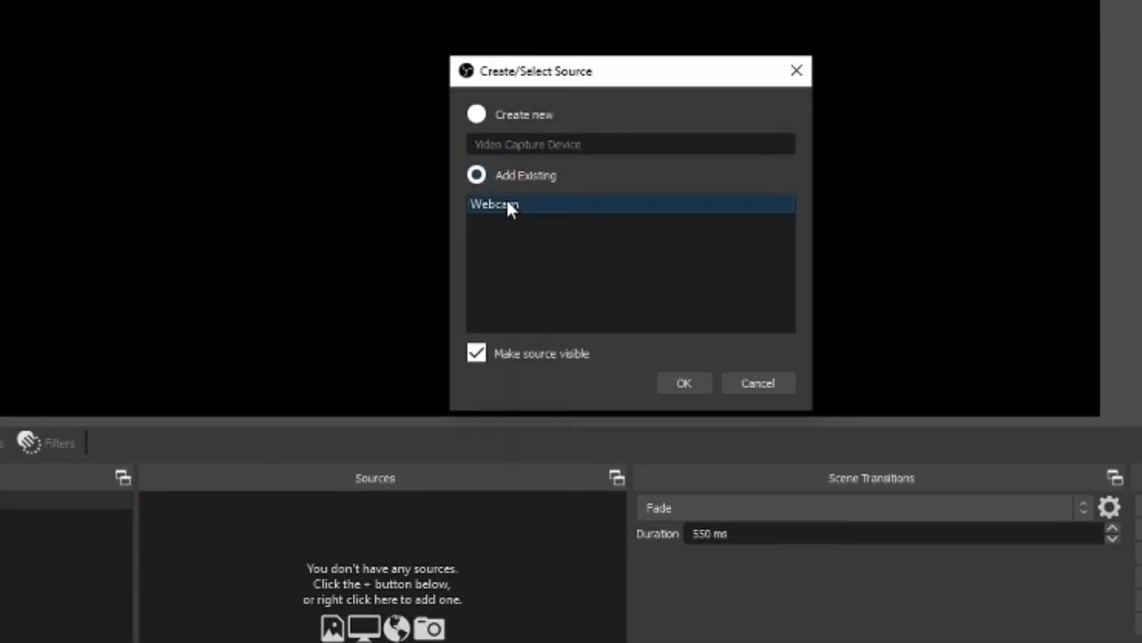
pyautogui.click(683, 382)
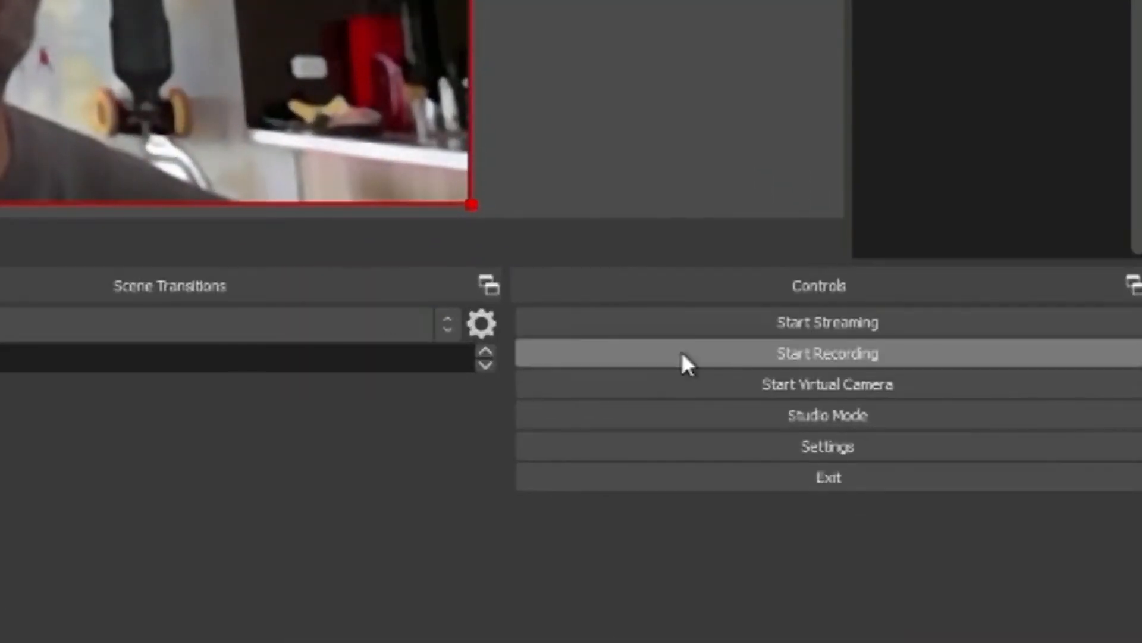
pyautogui.click(827, 384)
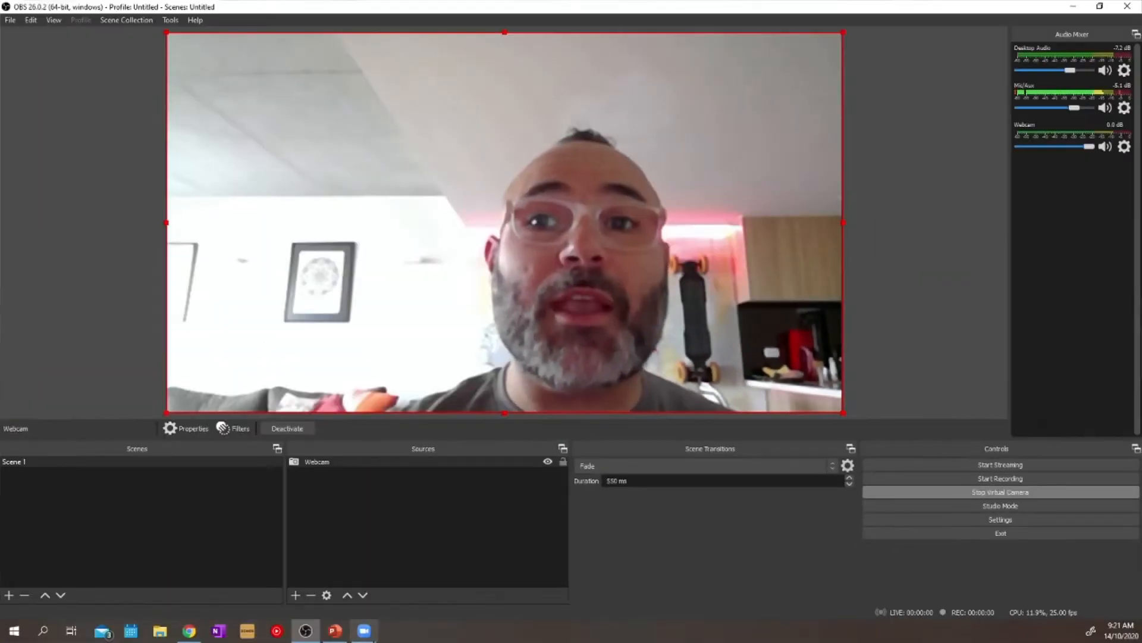
# In Zoom's Video settings choose OBS Virtual Camera as the camera, then close settings
pyautogui.click(364, 631)
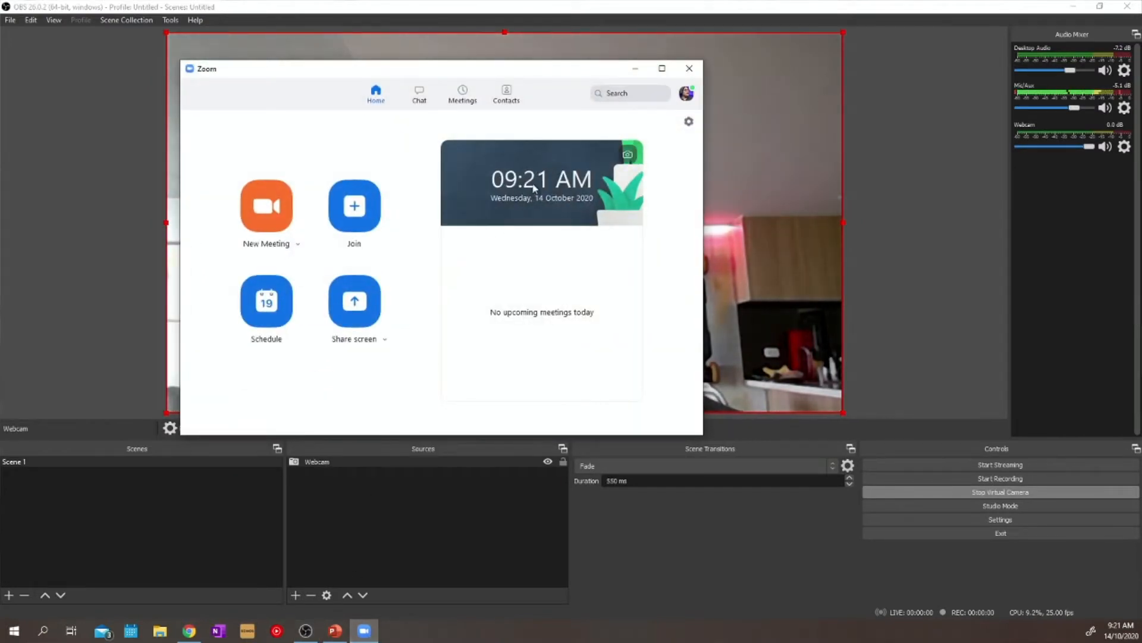
pyautogui.moveTo(687, 121)
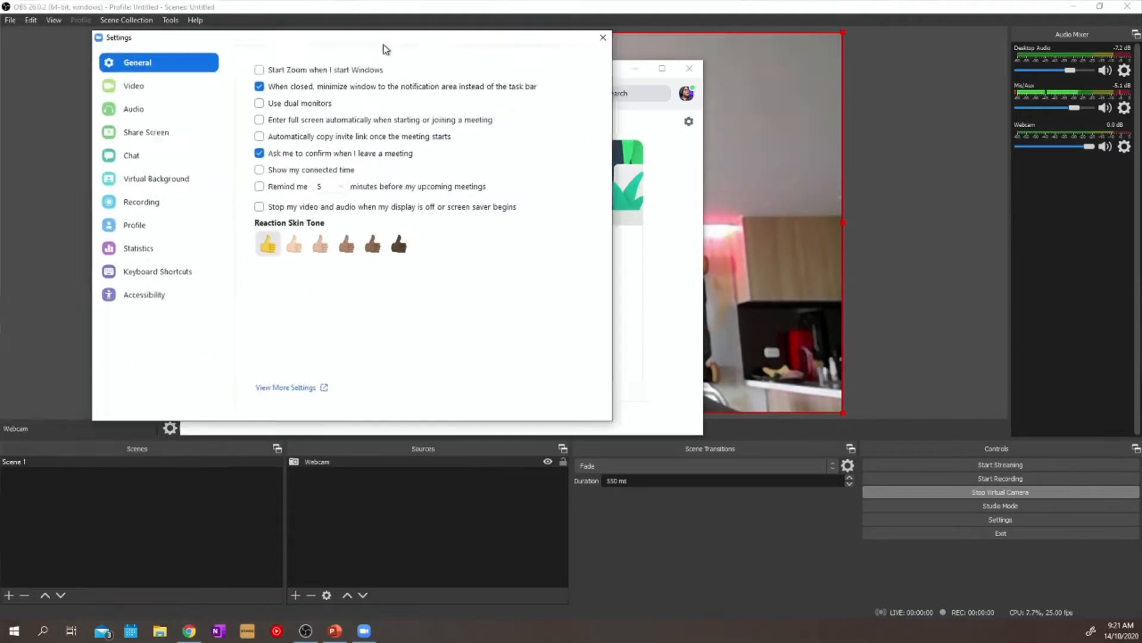
pyautogui.click(223, 77)
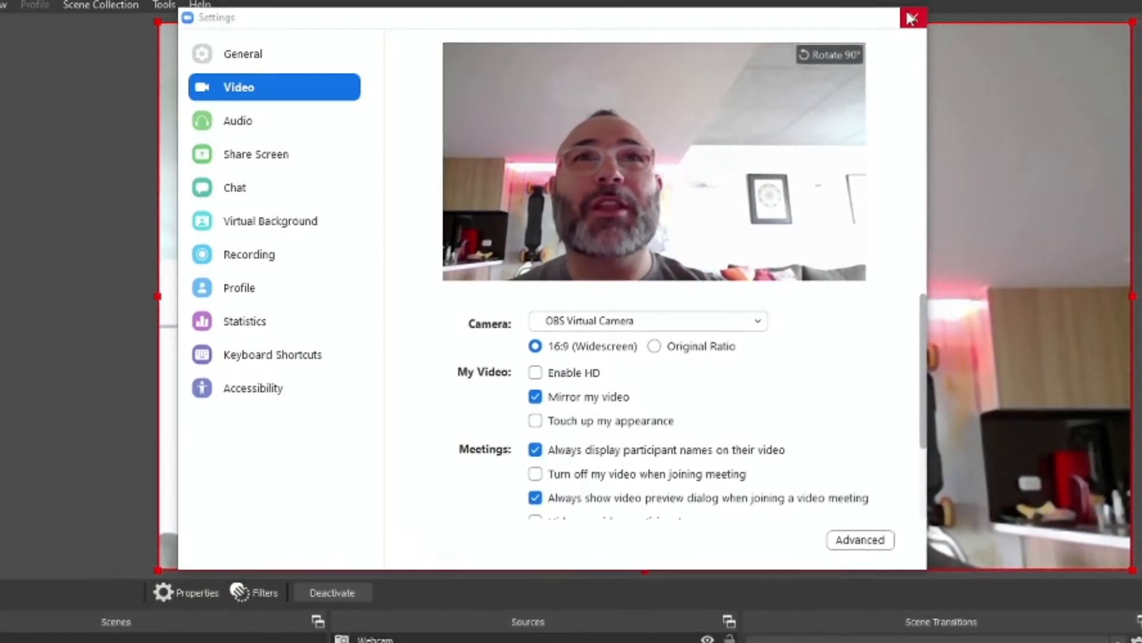
pyautogui.click(912, 18)
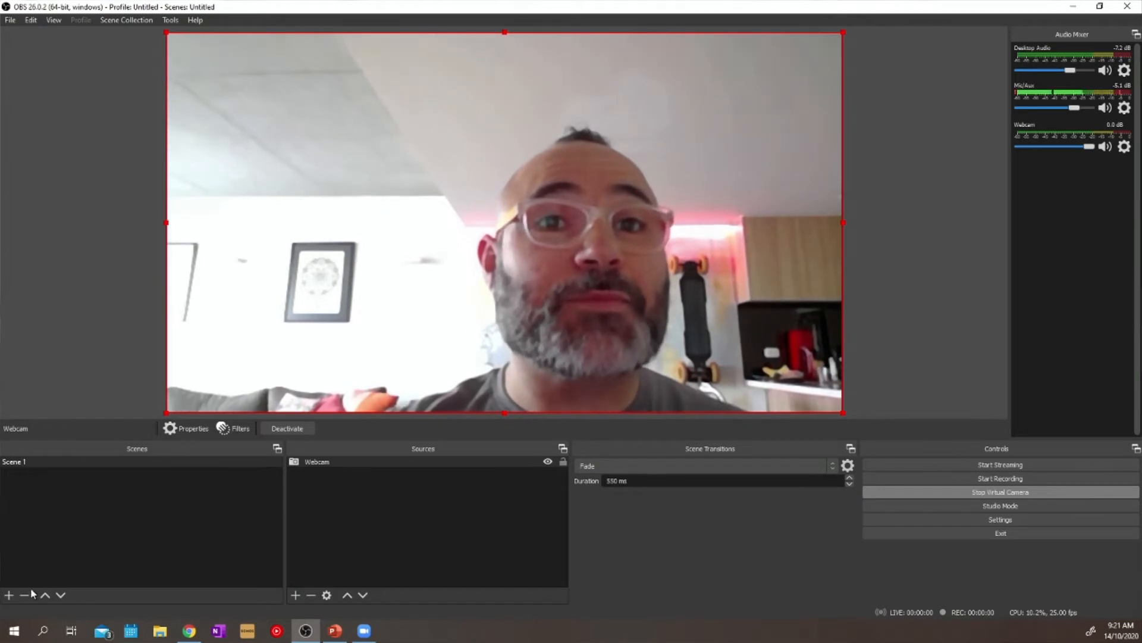
# Create a new scene named PPT in the Scenes list
pyautogui.click(9, 595)
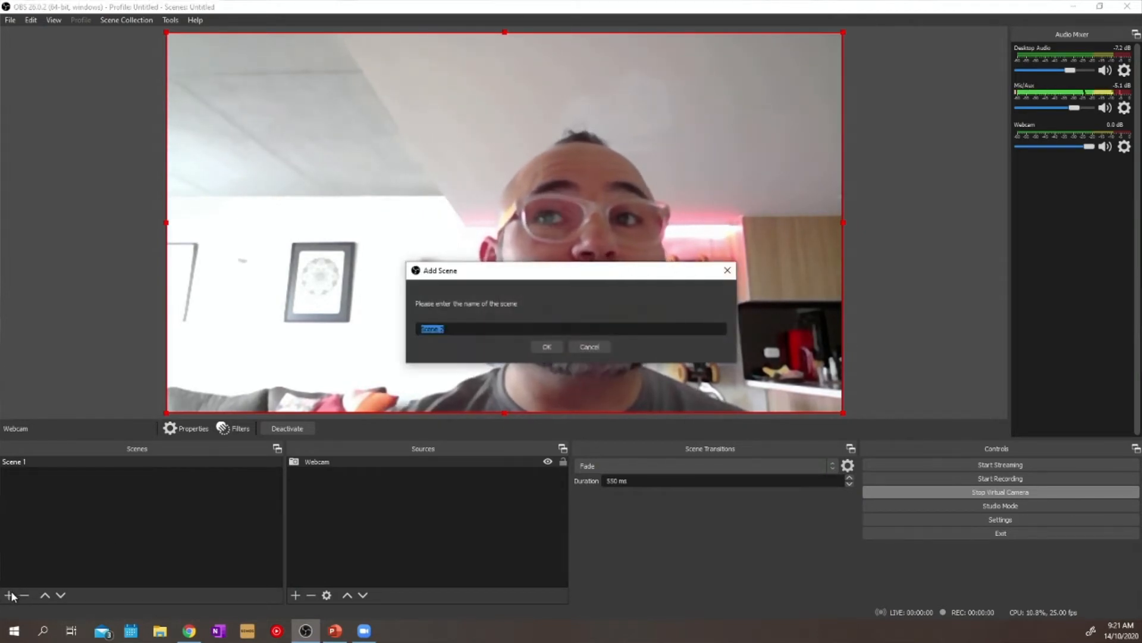
pyautogui.write('PP')
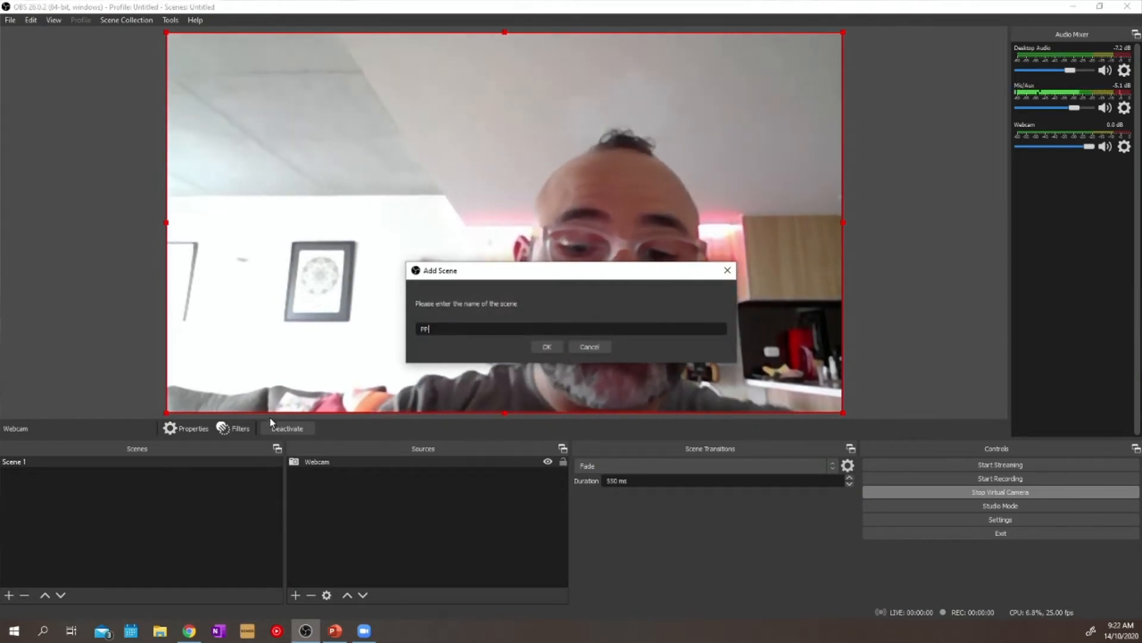
pyautogui.click(546, 346)
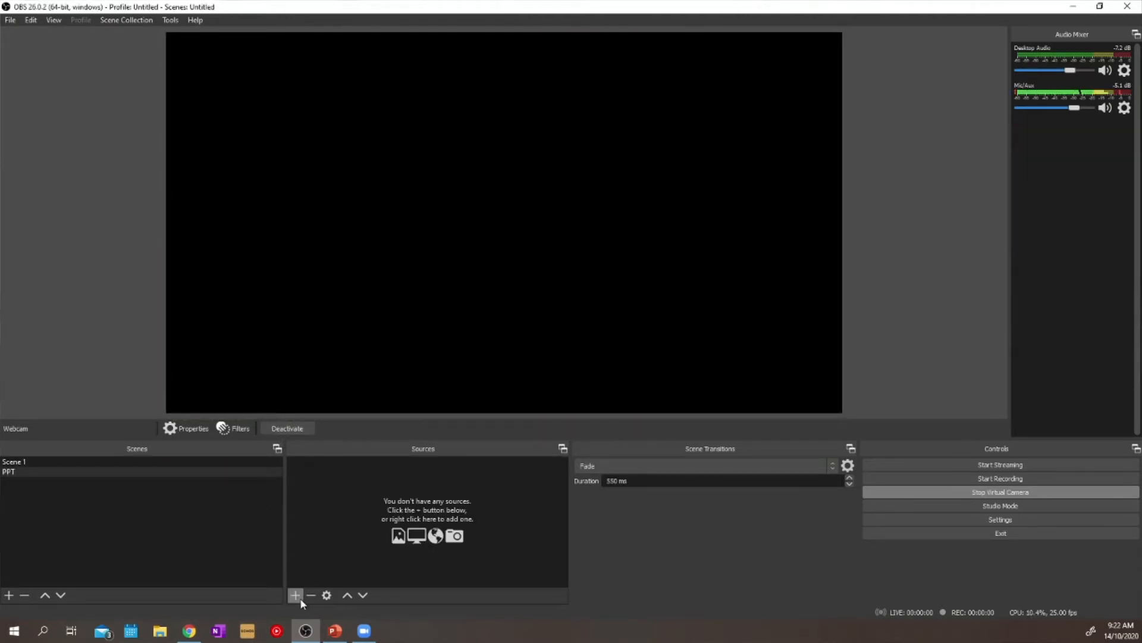
# Add the existing PPT Screen display capture to the PPT scene and view its properties
pyautogui.click(295, 595)
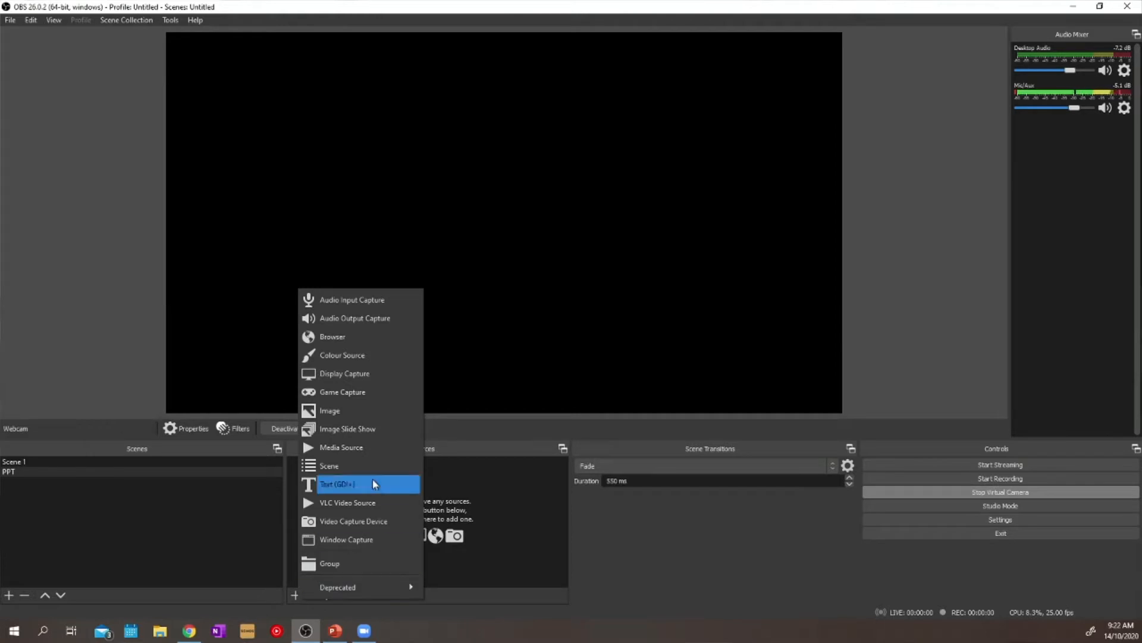
pyautogui.moveTo(404, 371)
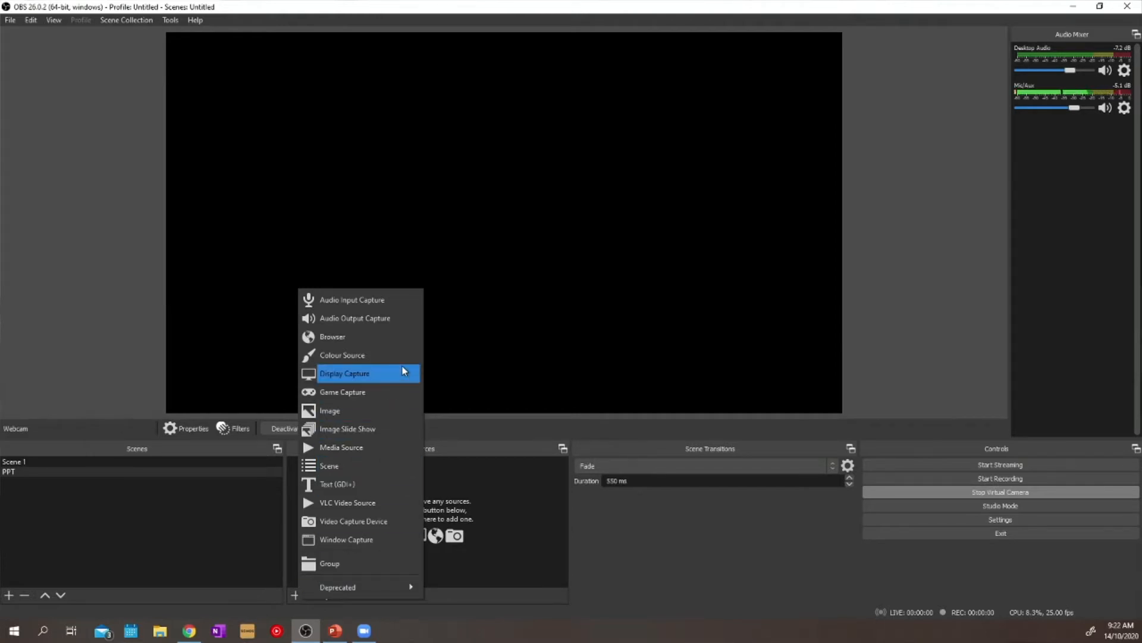
pyautogui.click(344, 372)
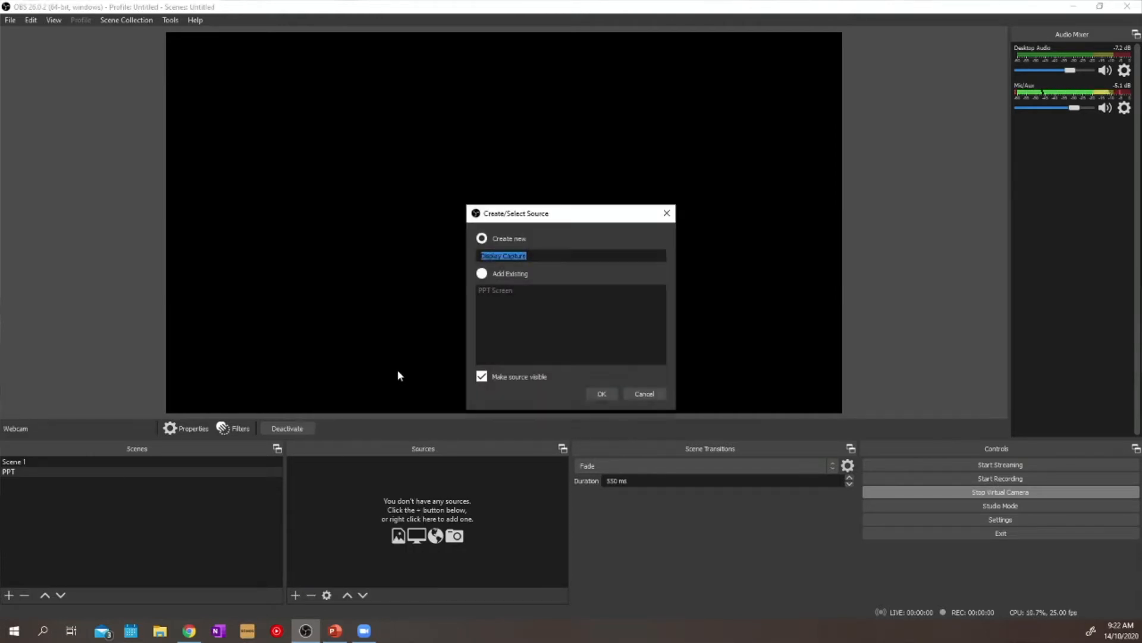
pyautogui.moveTo(524, 303)
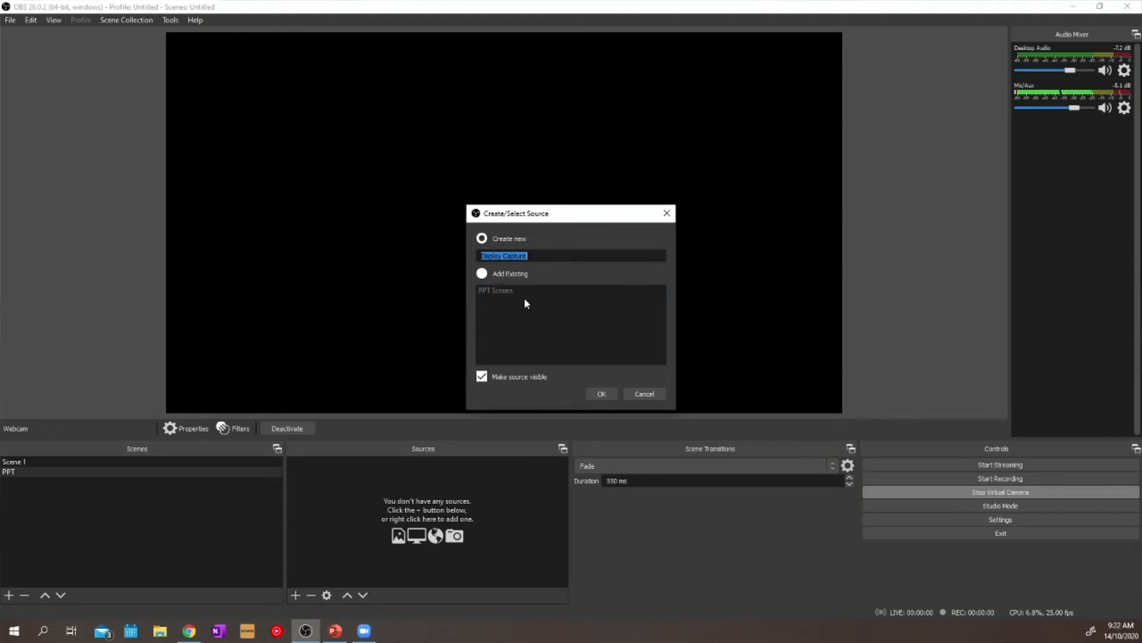
pyautogui.click(481, 274)
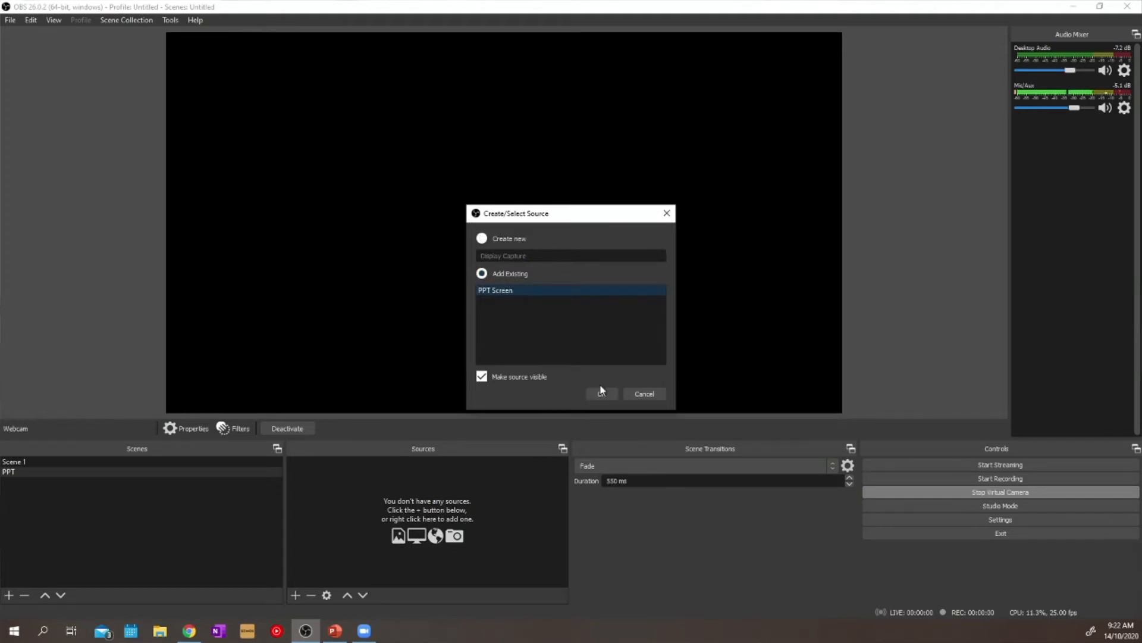
pyautogui.click(599, 394)
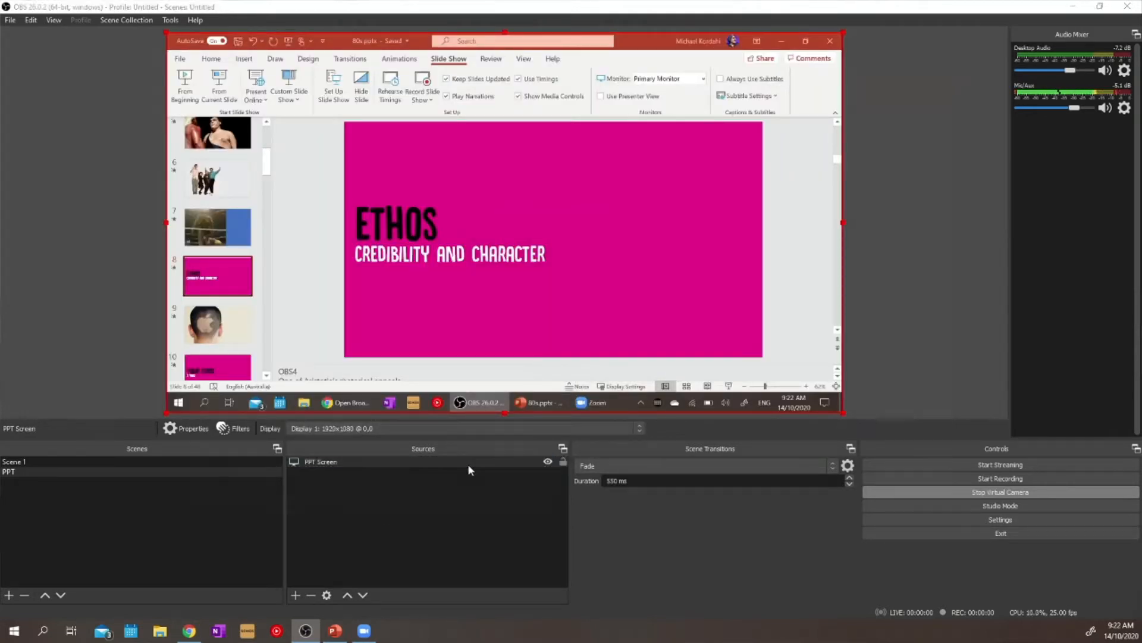
pyautogui.click(192, 428)
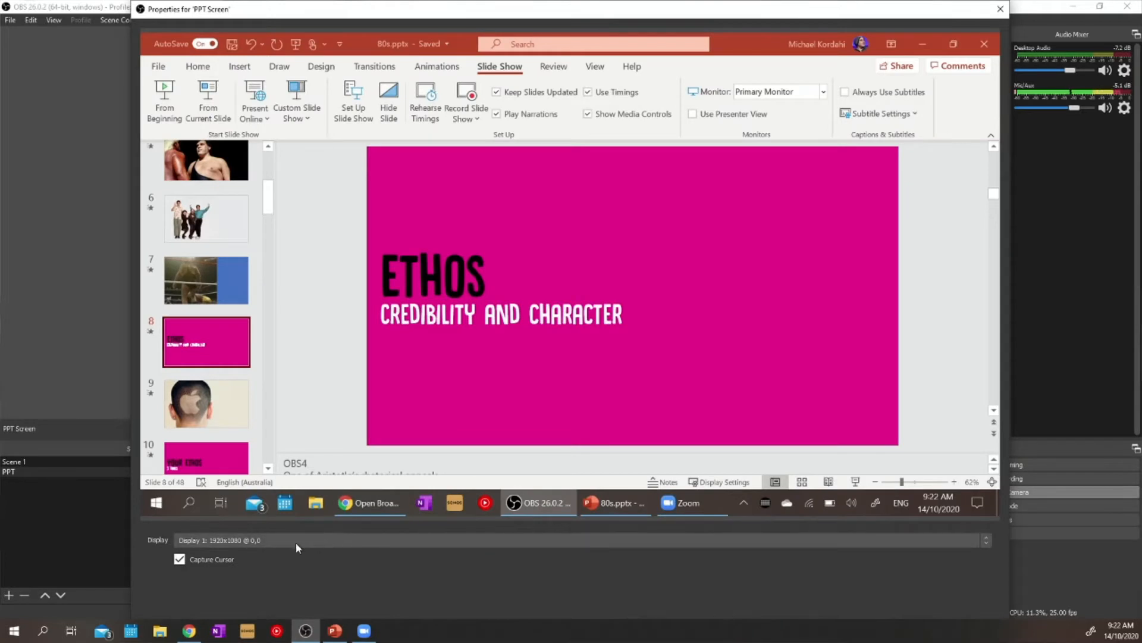
pyautogui.moveTo(278, 545)
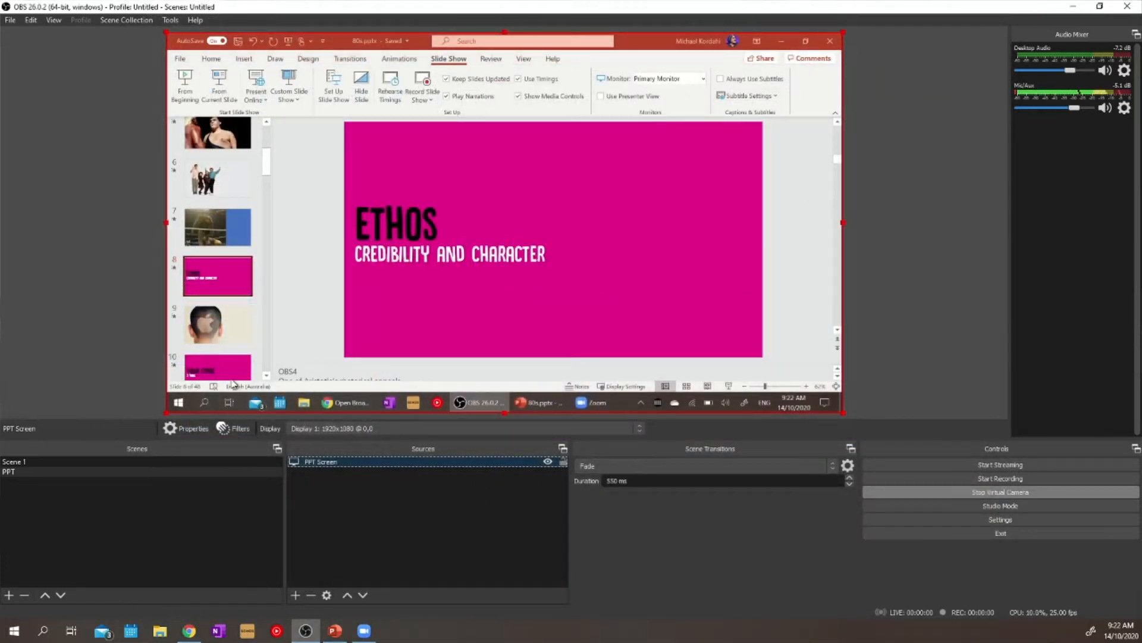
pyautogui.moveTo(385, 340)
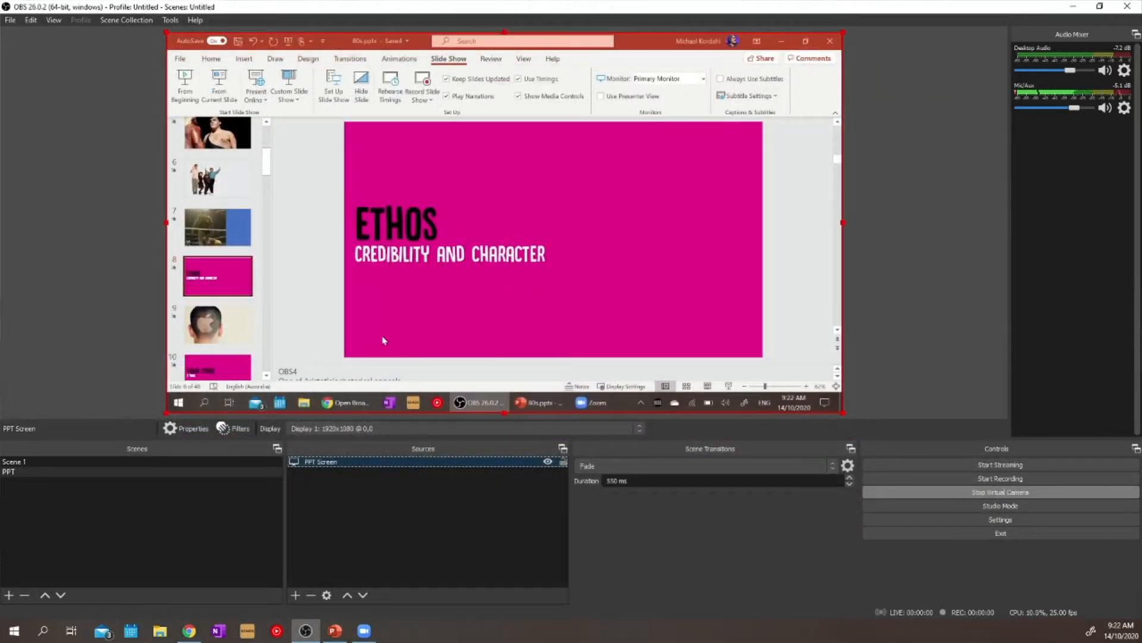
pyautogui.moveTo(474, 558)
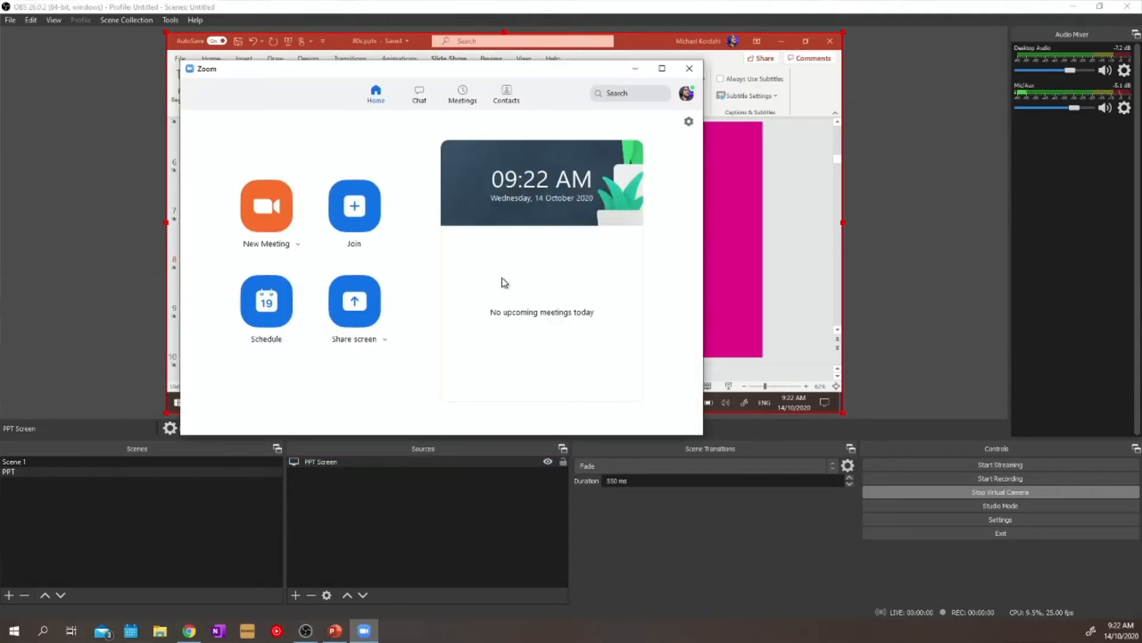
pyautogui.moveTo(689, 123)
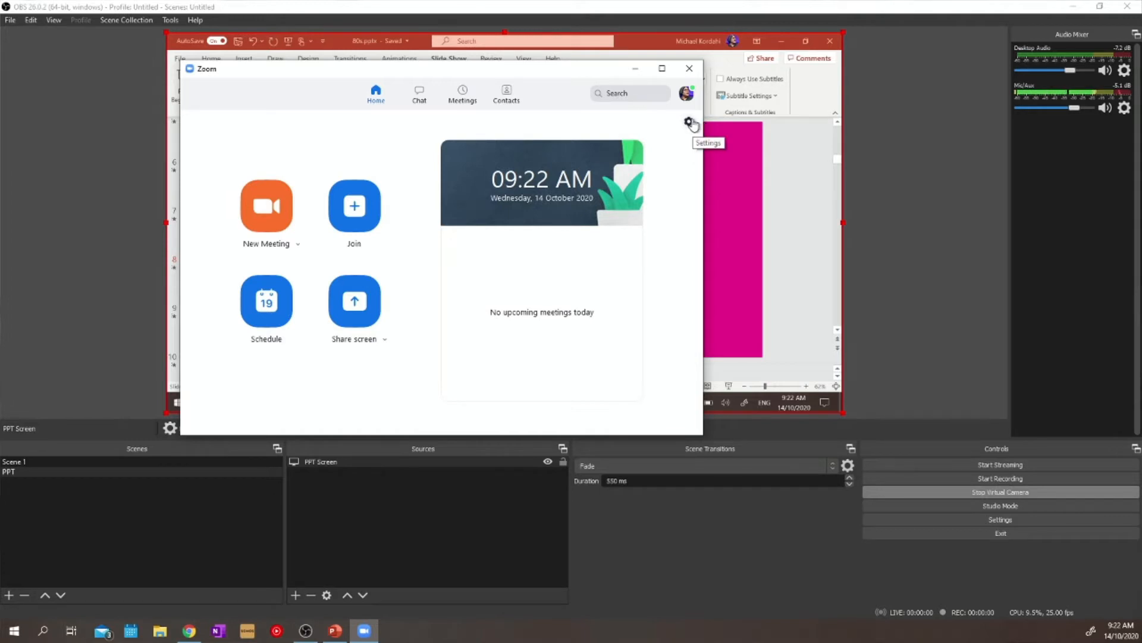
# Show Zoom's Video settings to preview the full-screen slideshow coming from OBS
pyautogui.click(689, 122)
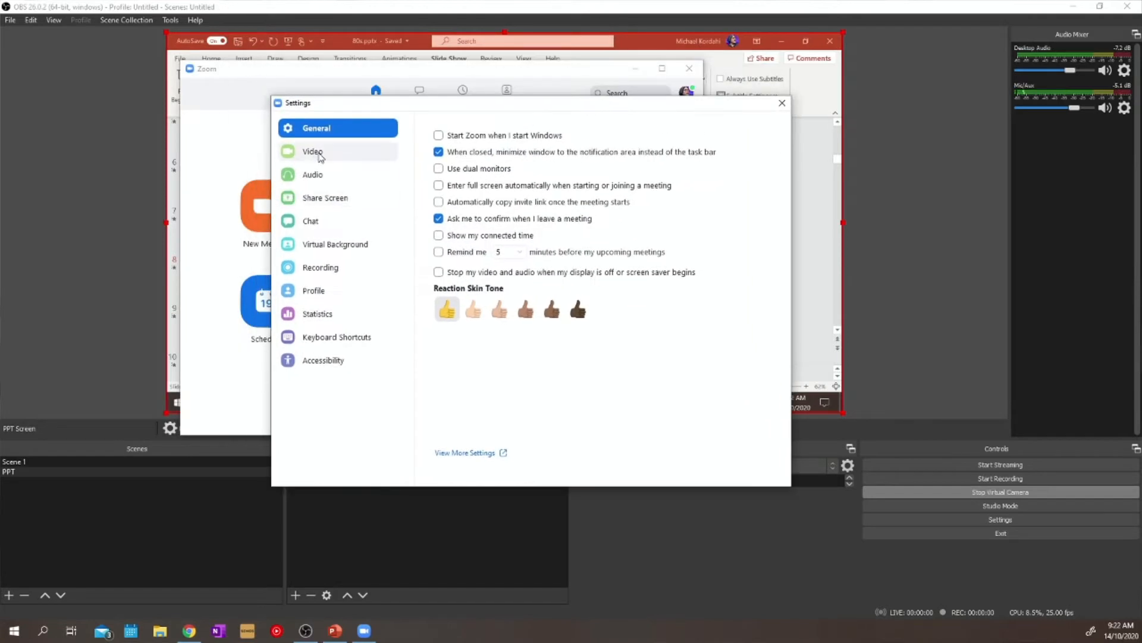
pyautogui.click(313, 151)
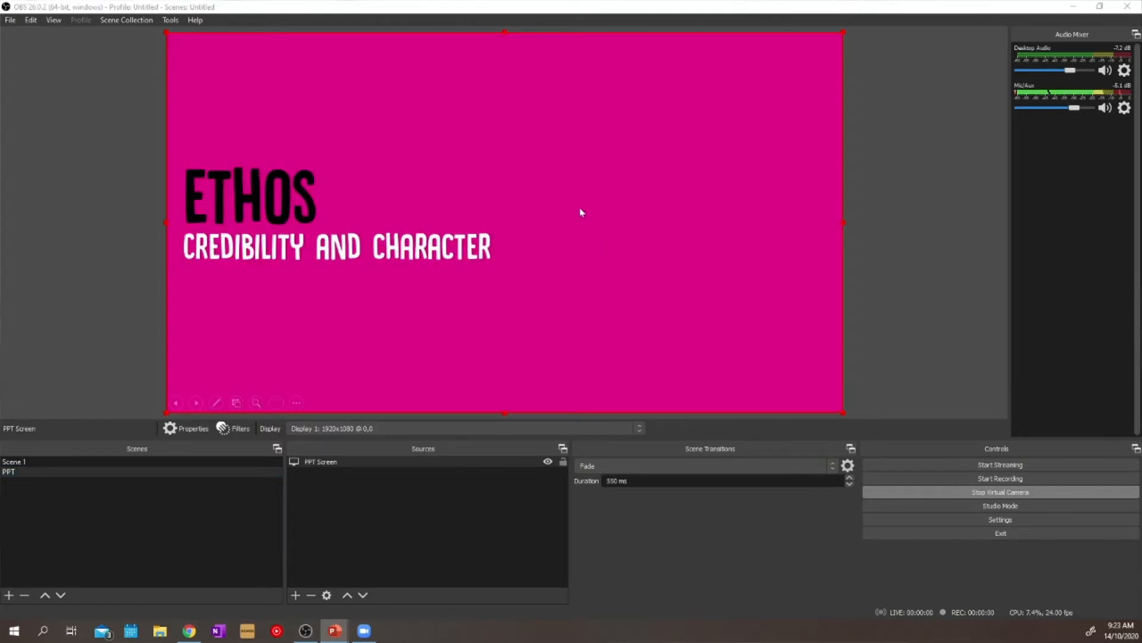
pyautogui.moveTo(167, 148)
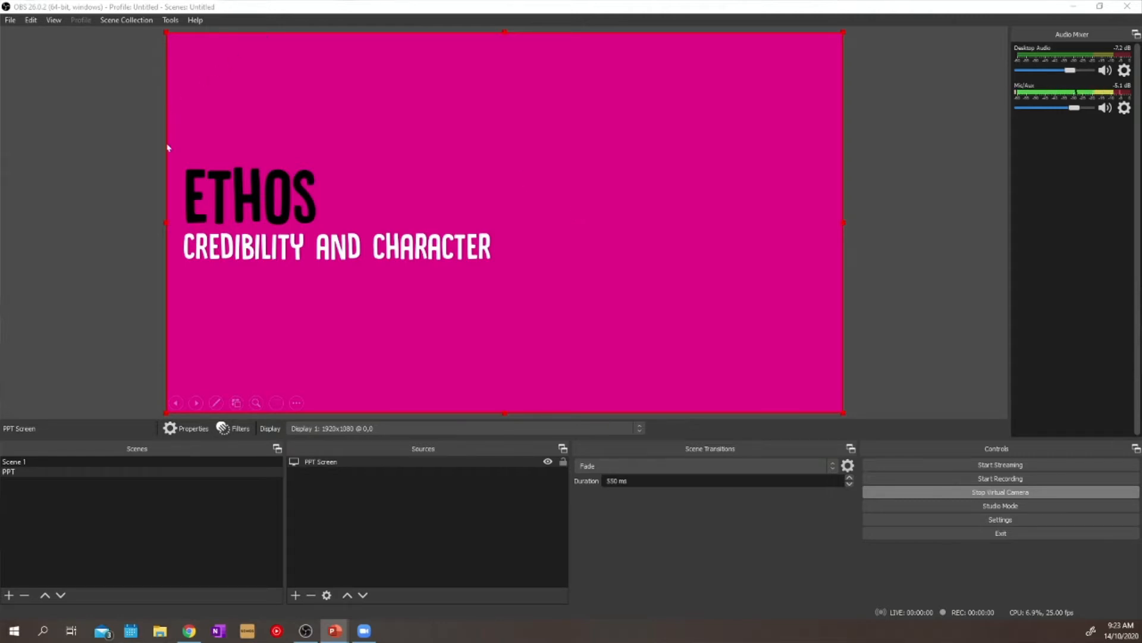
pyautogui.moveTo(343, 375)
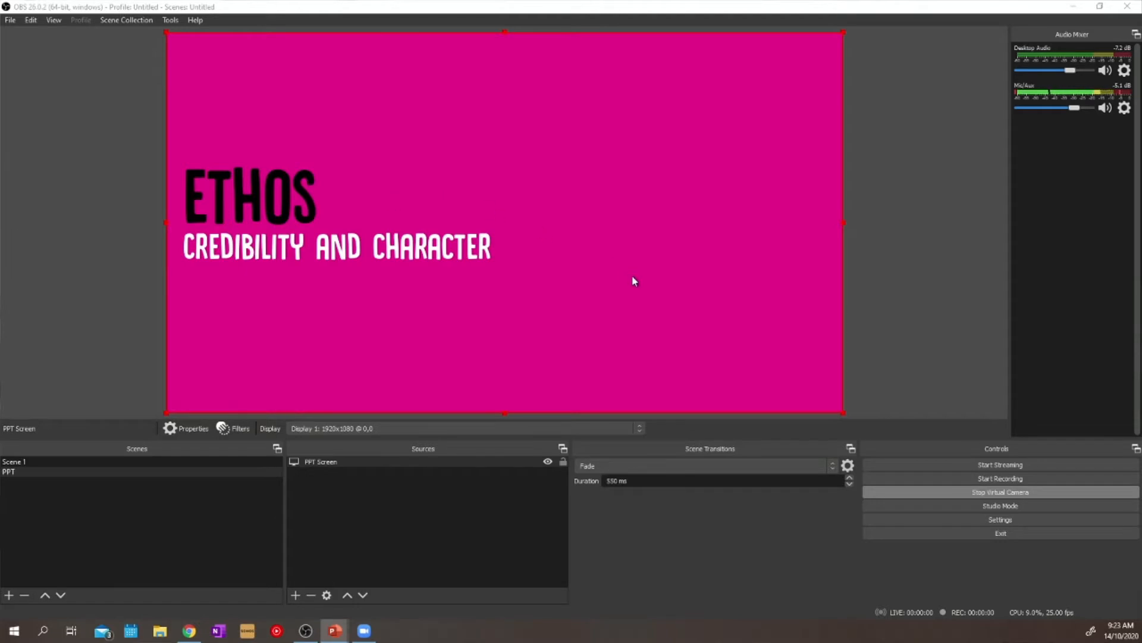
pyautogui.click(13, 461)
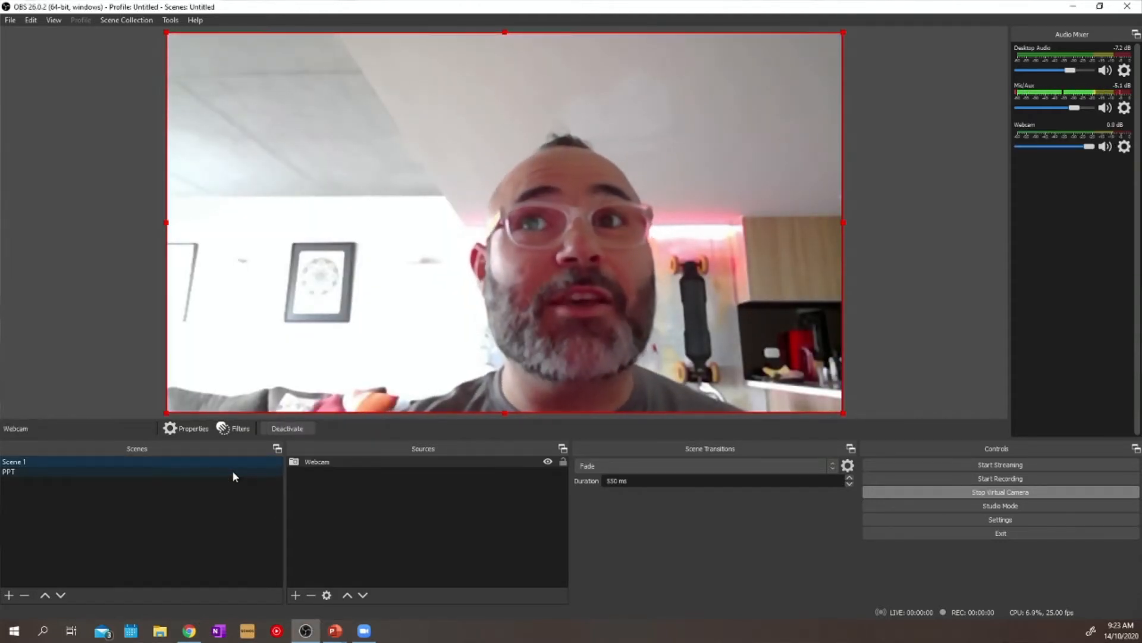
pyautogui.click(9, 471)
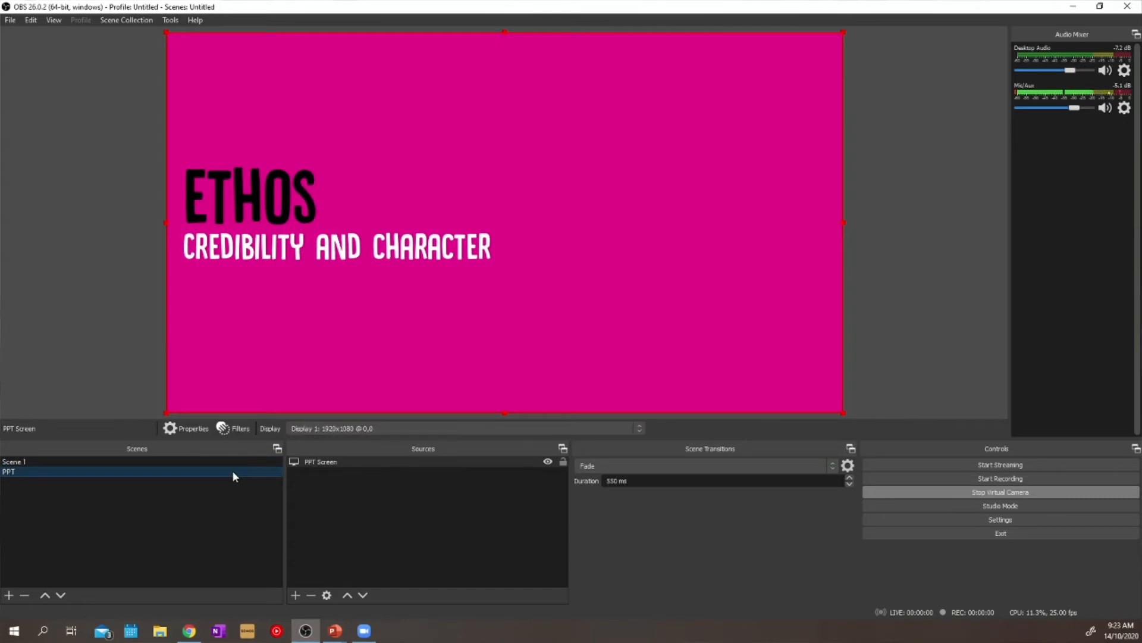
# Add a new scene named PPT-PIP from the Scenes list context menu
pyautogui.rightClick(8, 471)
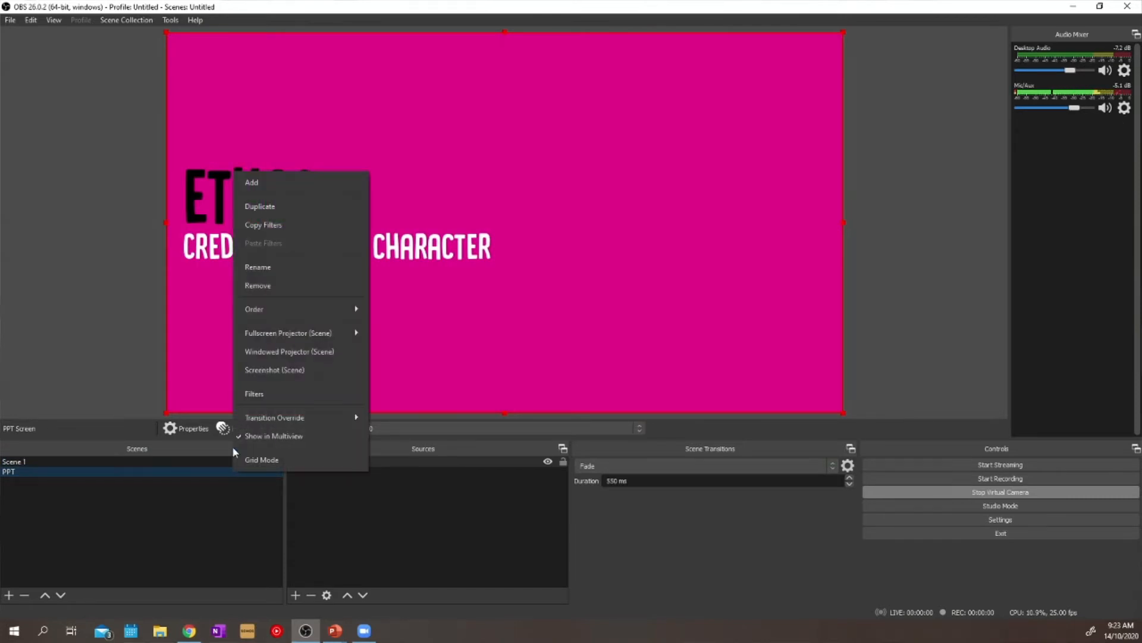
pyautogui.click(252, 182)
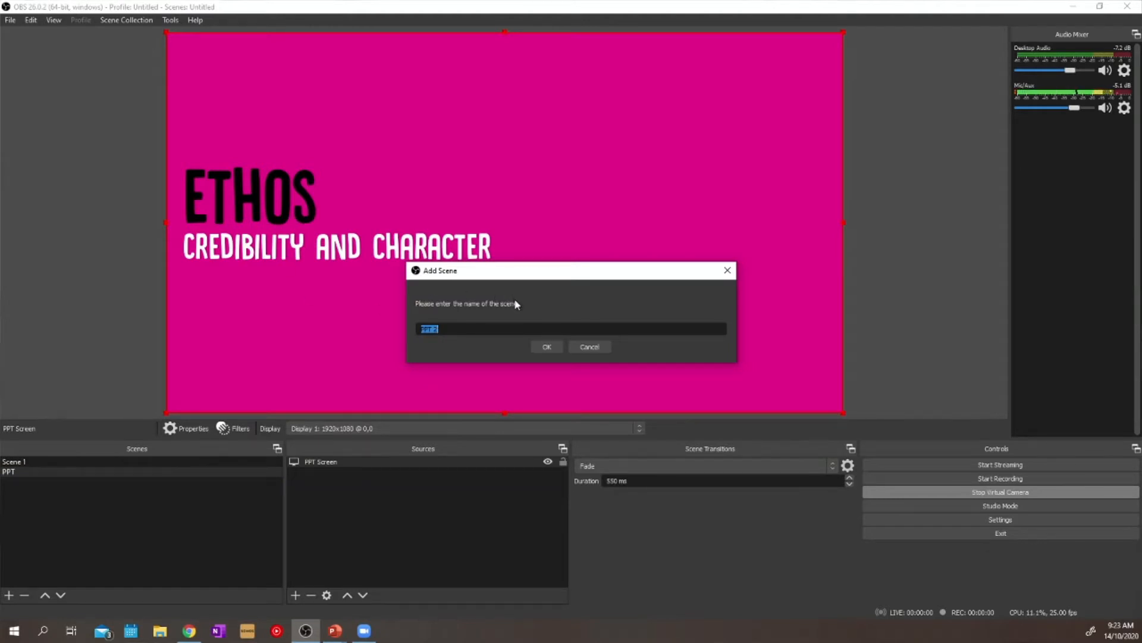
pyautogui.write('PPT P')
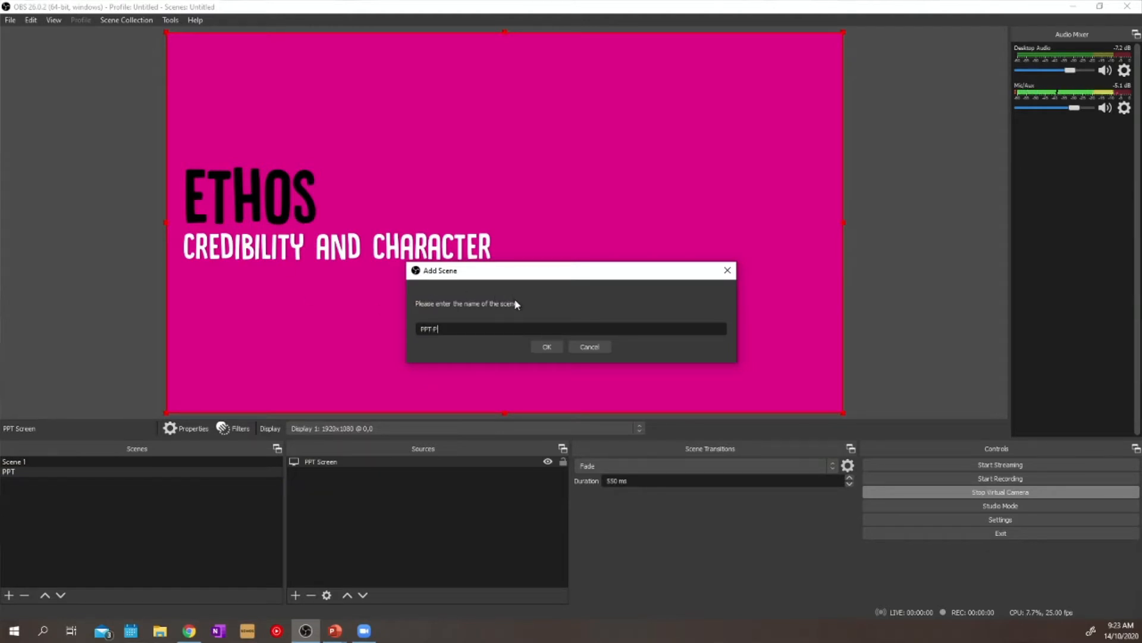
pyautogui.click(546, 346)
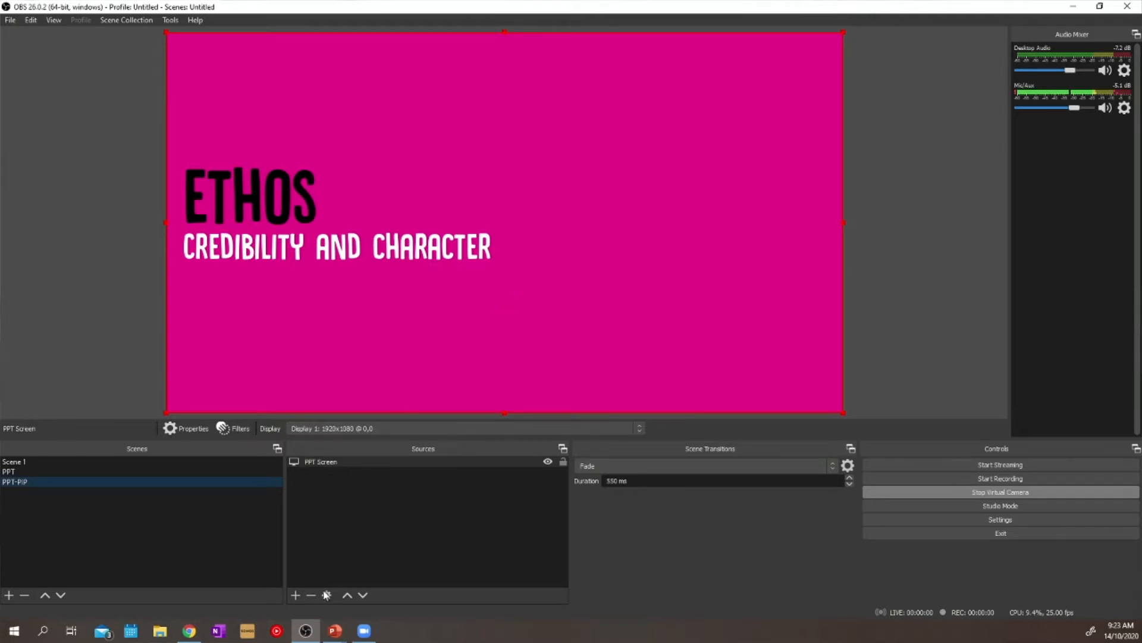
# Add the existing Webcam capture to PPT-PIP and place it in the slide's top-right corner
pyautogui.click(297, 595)
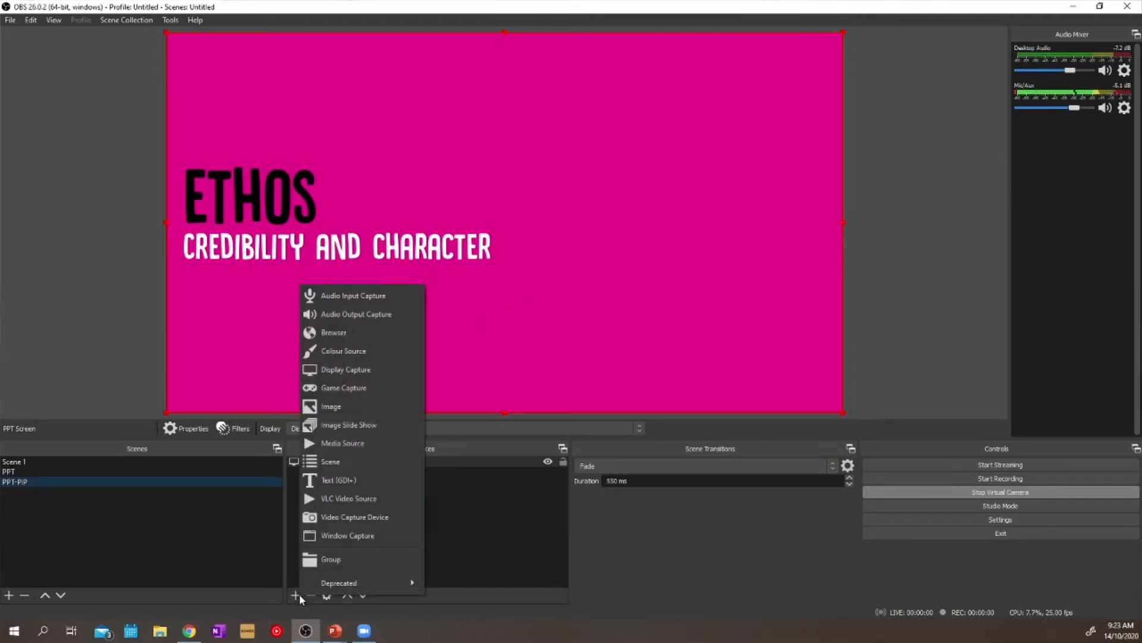
pyautogui.moveTo(375, 516)
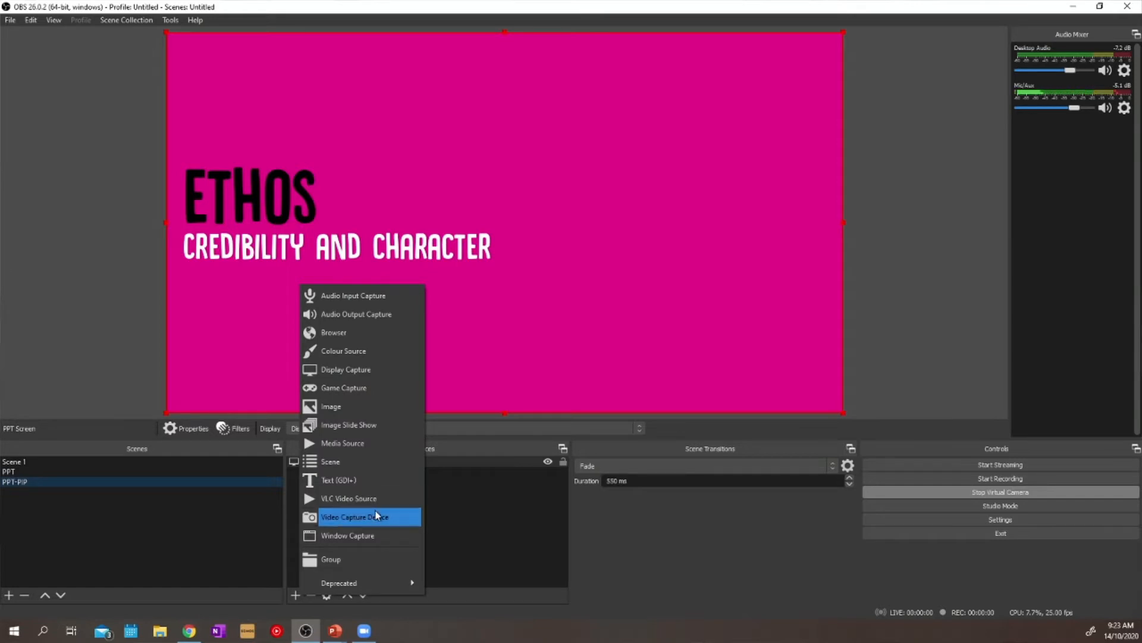
pyautogui.click(355, 516)
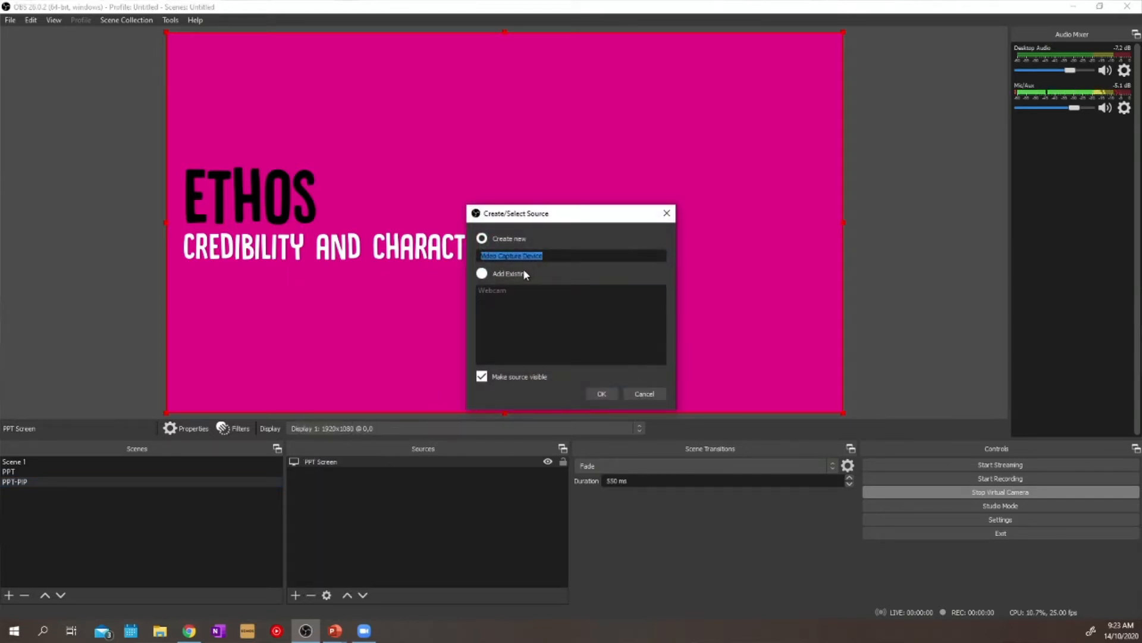
pyautogui.click(482, 274)
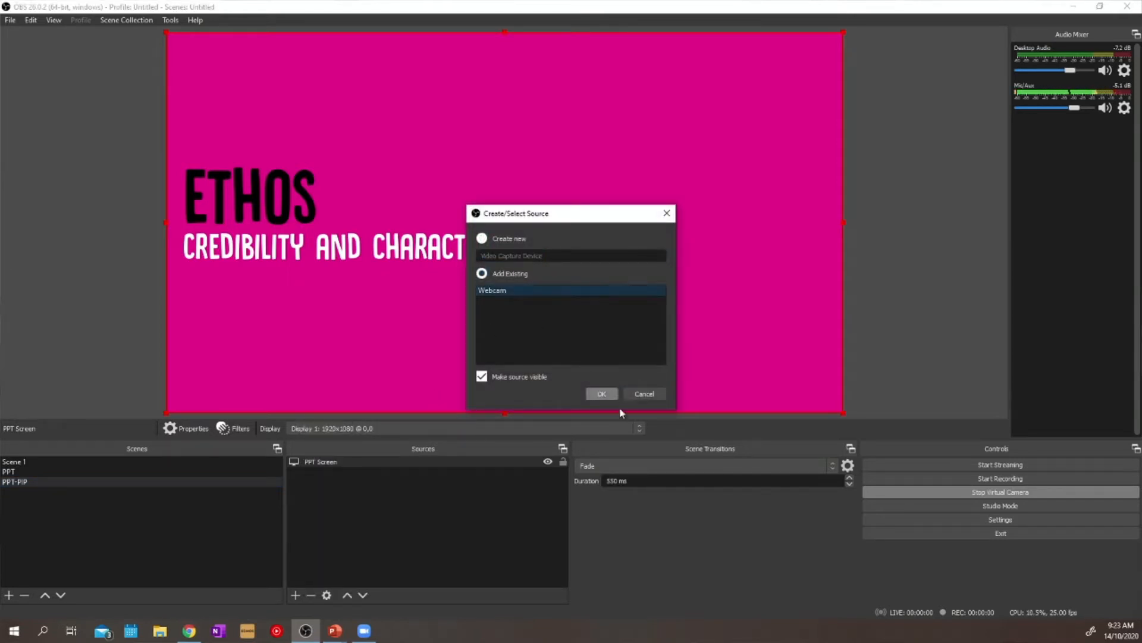
pyautogui.click(600, 394)
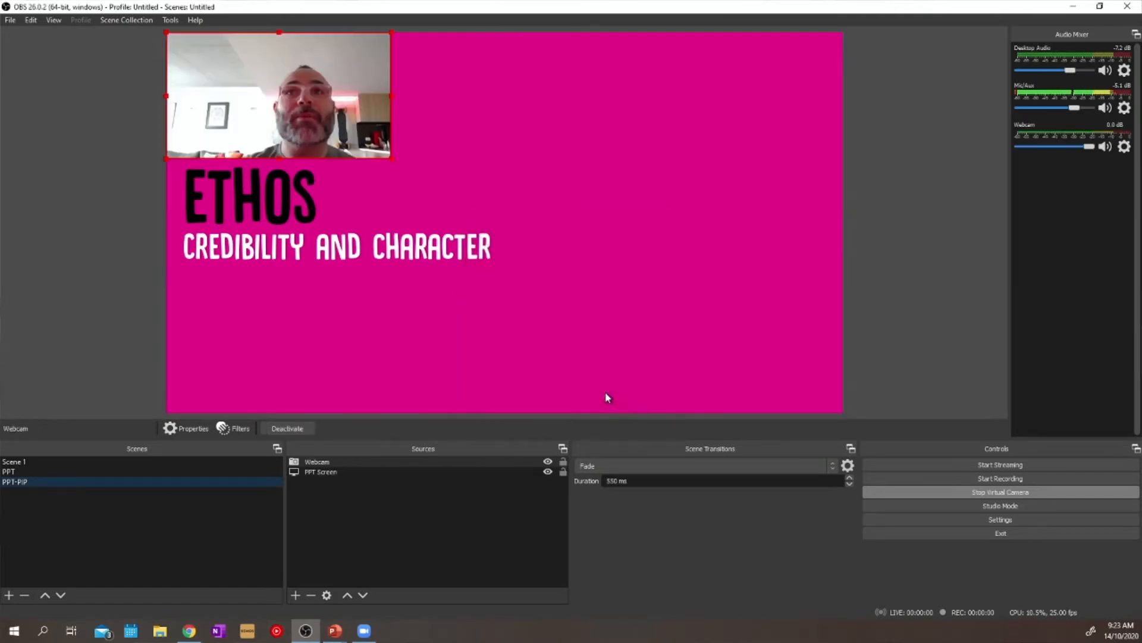
pyautogui.moveTo(278, 95); pyautogui.dragTo(721, 120)
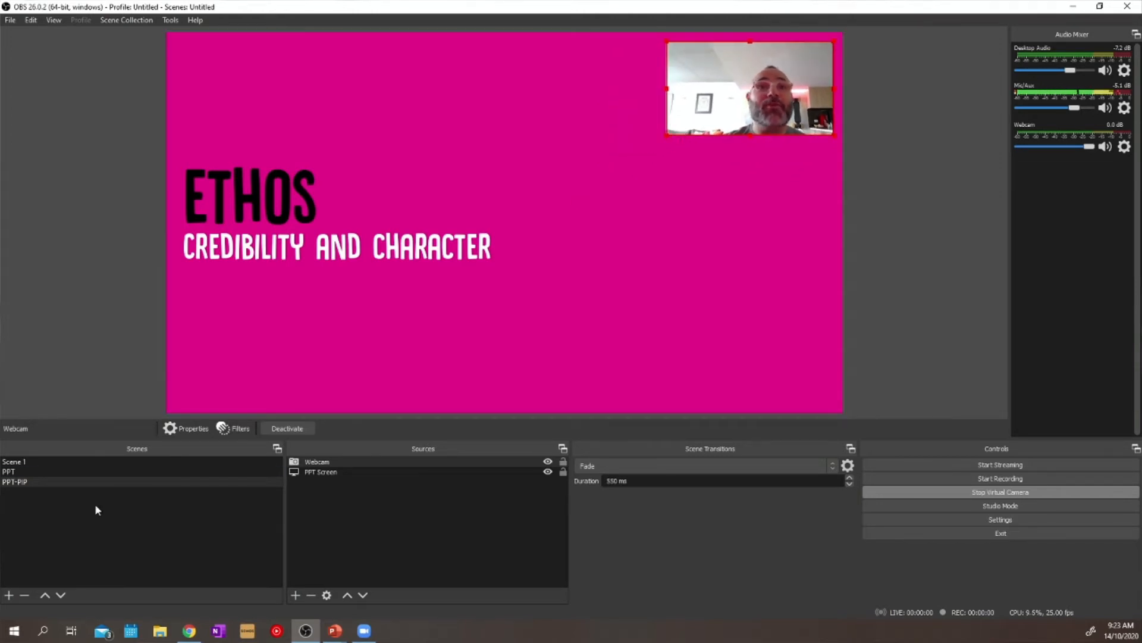
pyautogui.click(14, 462)
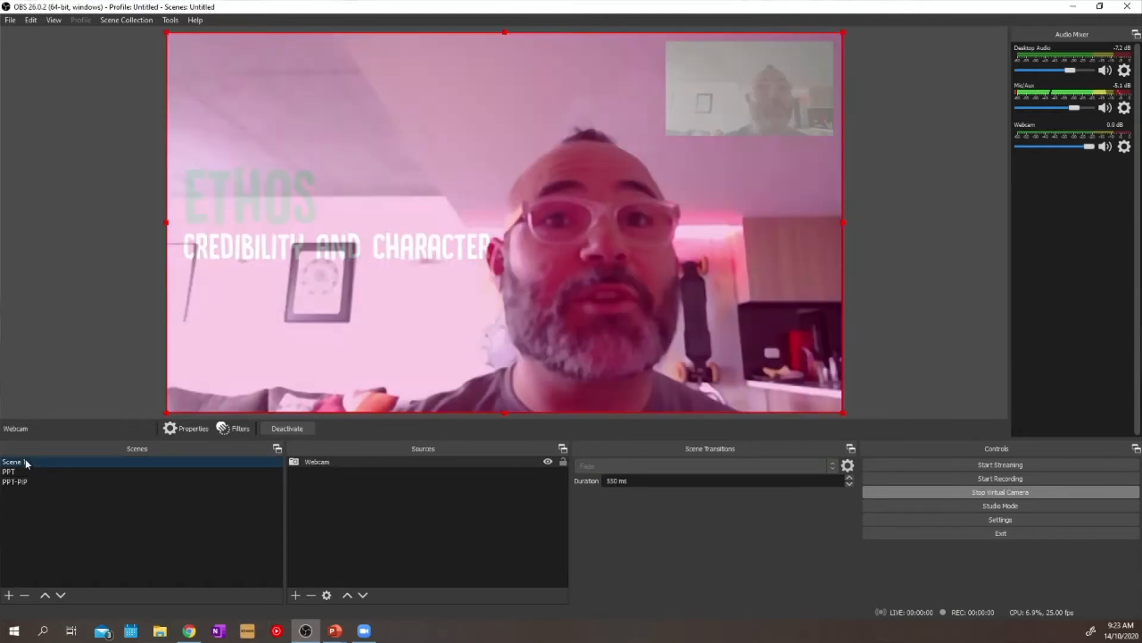
pyautogui.click(10, 471)
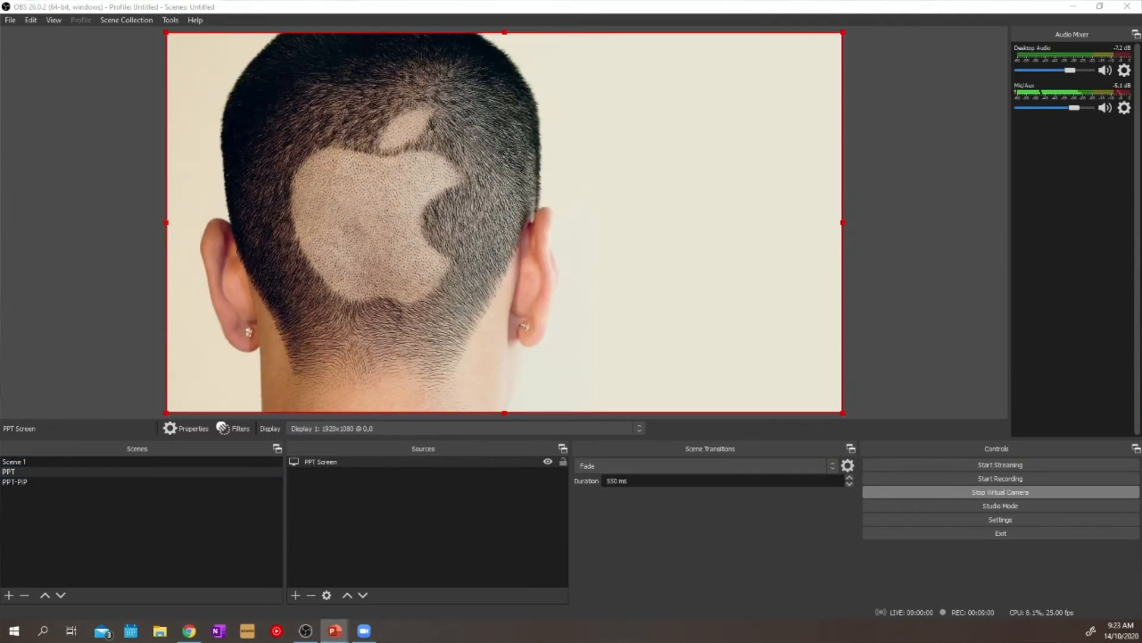
pyautogui.click(14, 482)
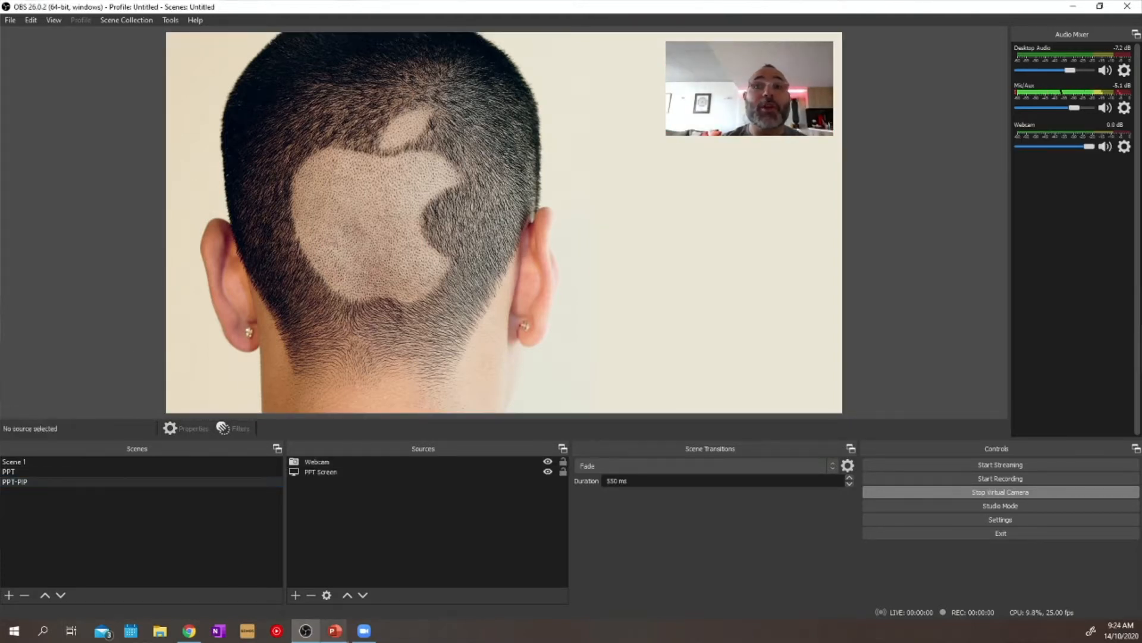
pyautogui.click(364, 631)
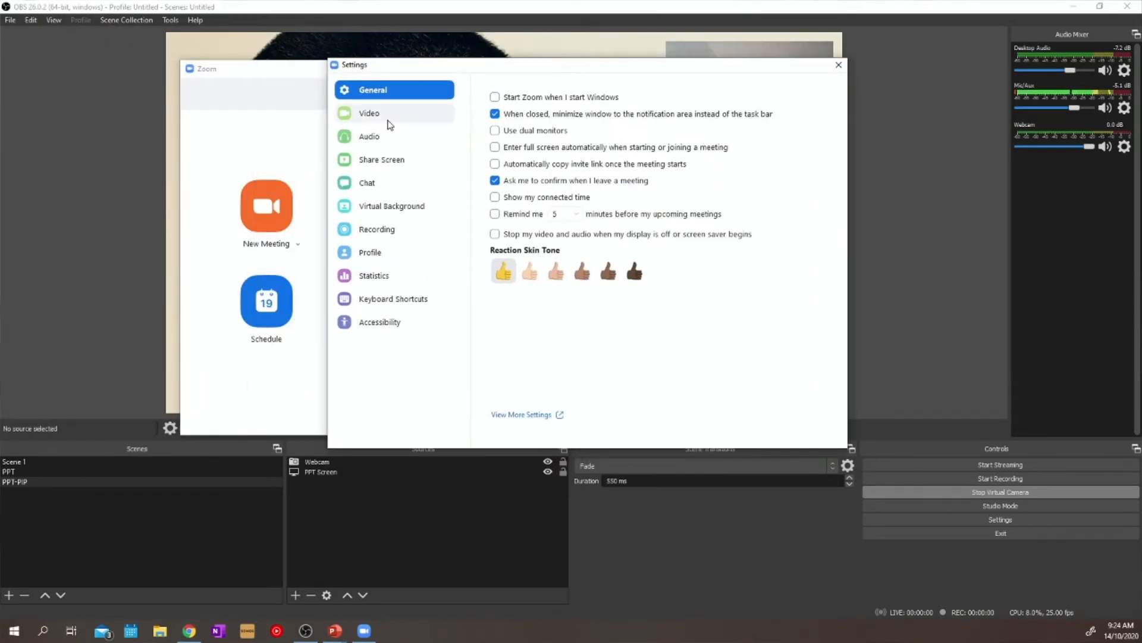
# Preview the virtual camera in Zoom while switching PPT-PIP, PPT and Scene 1, then close settings
pyautogui.click(369, 113)
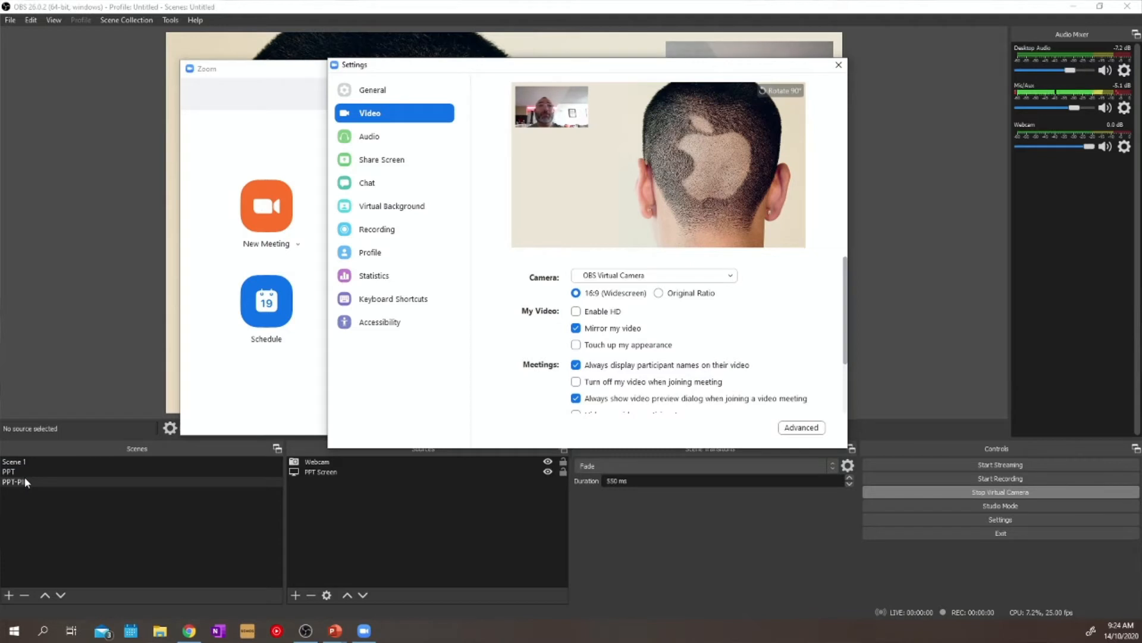
pyautogui.click(22, 482)
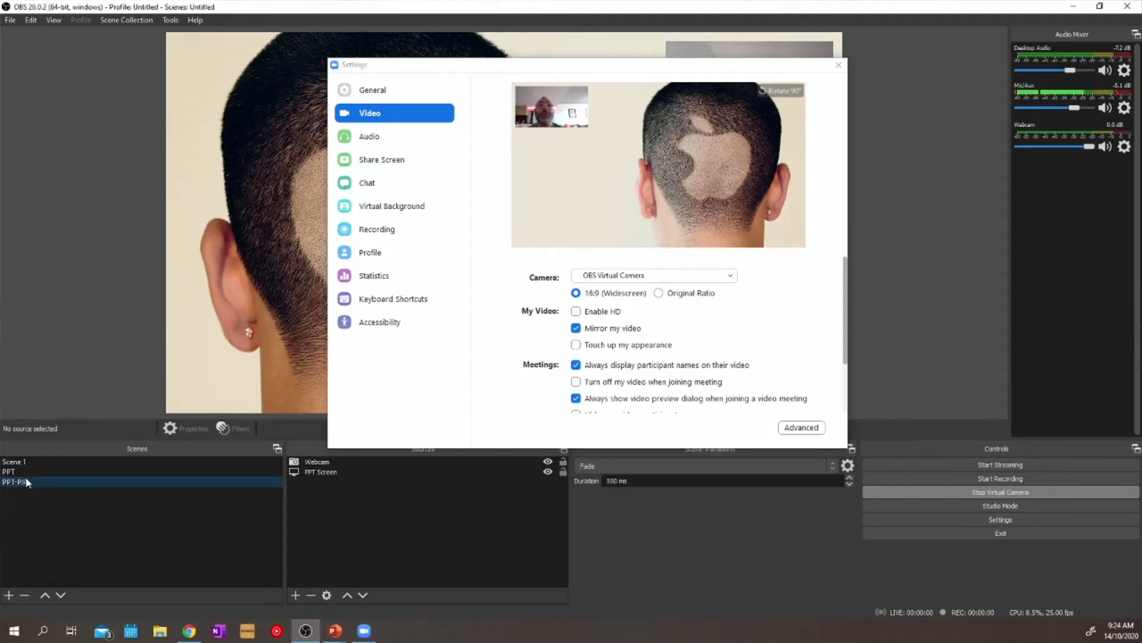
pyautogui.click(9, 471)
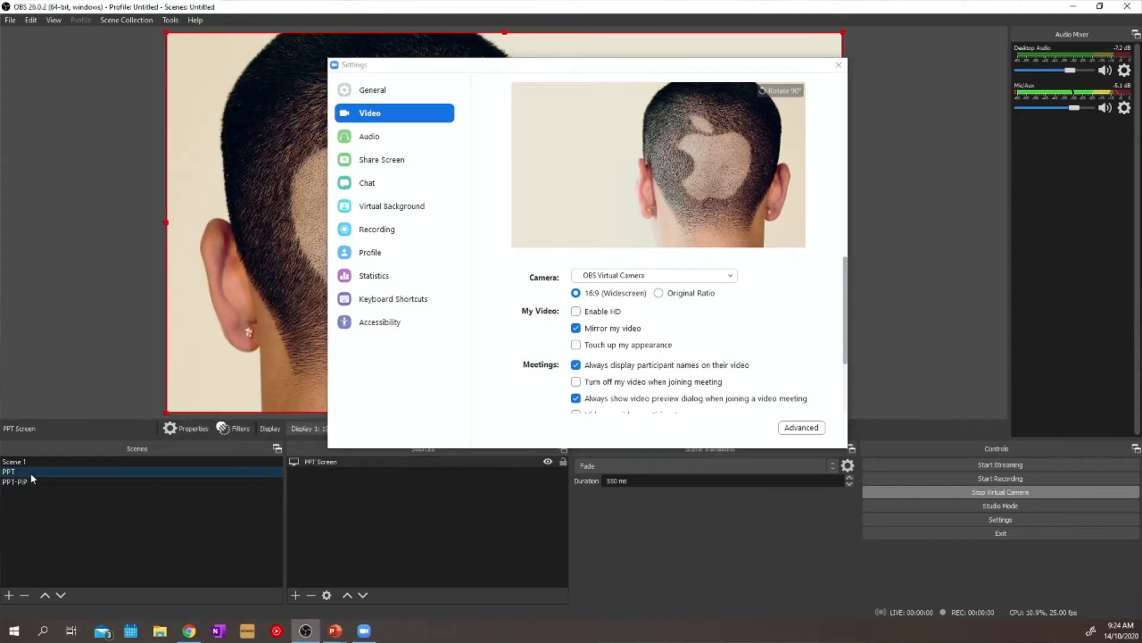
pyautogui.click(9, 471)
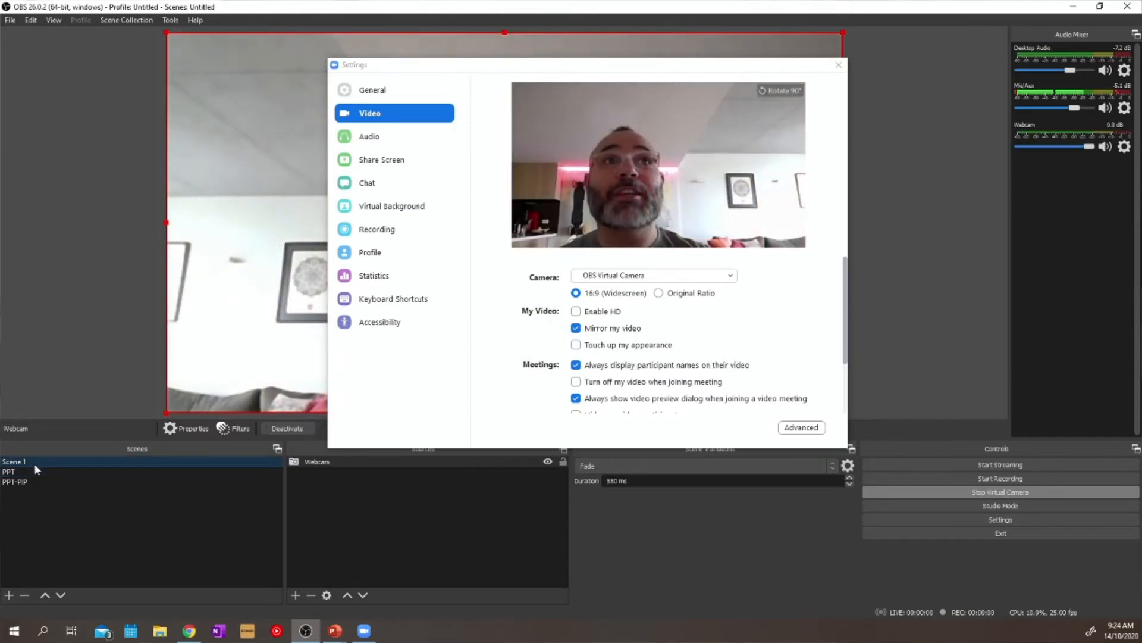
pyautogui.click(14, 482)
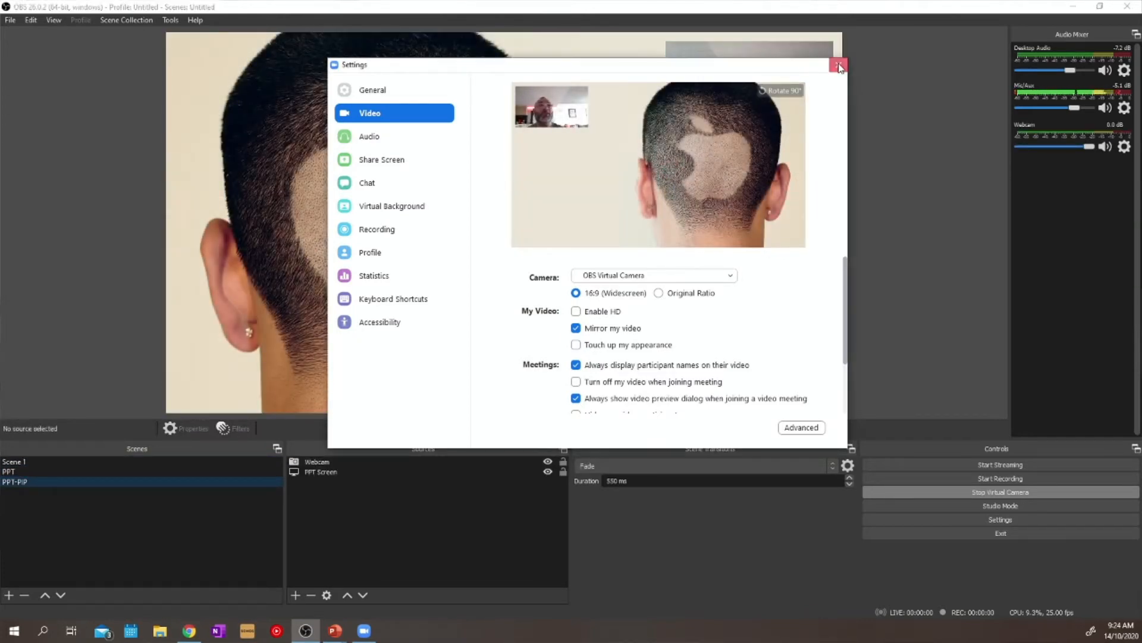
pyautogui.click(839, 65)
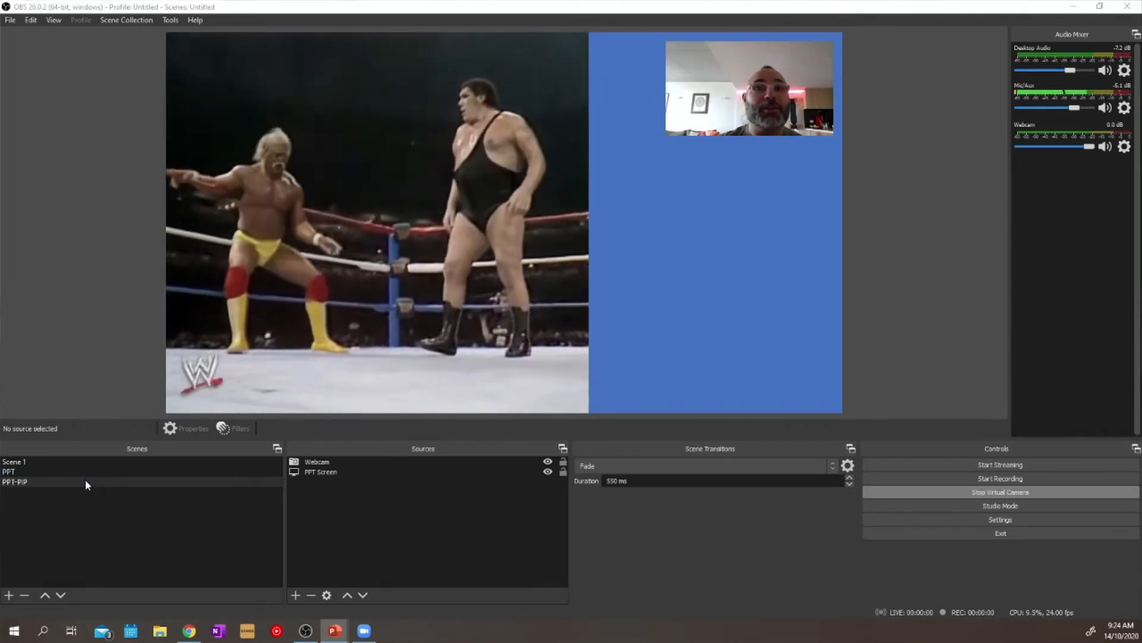
# Add a fourth scene named PPT-PIP-BIG from the Scenes list context menu
pyautogui.rightClick(14, 482)
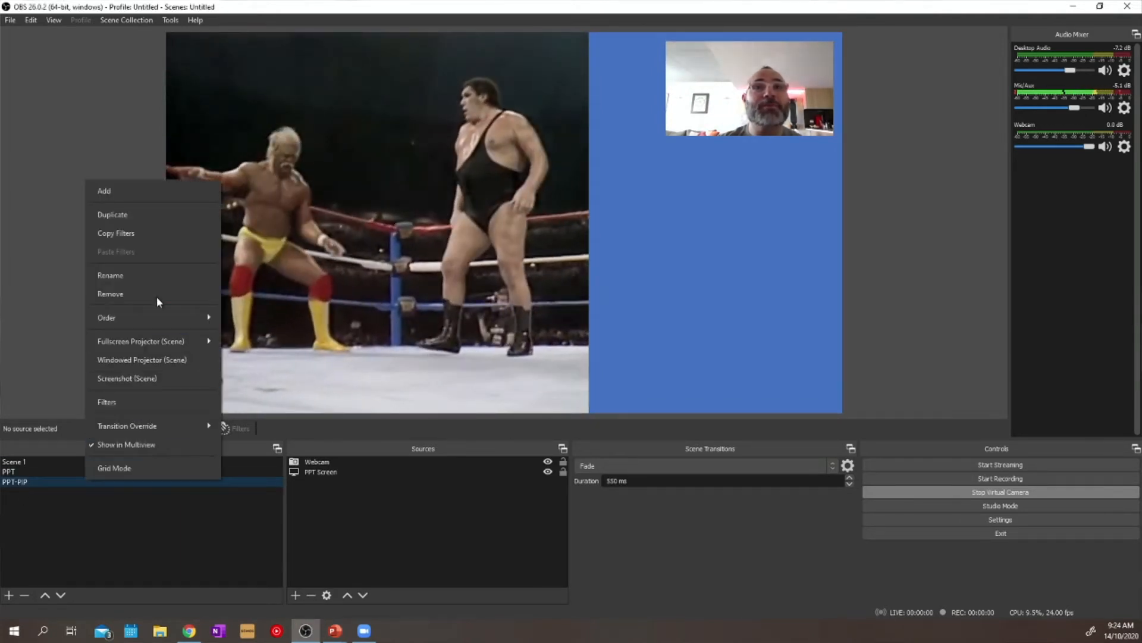
pyautogui.click(105, 190)
pyautogui.write('PPT-PIP 2')
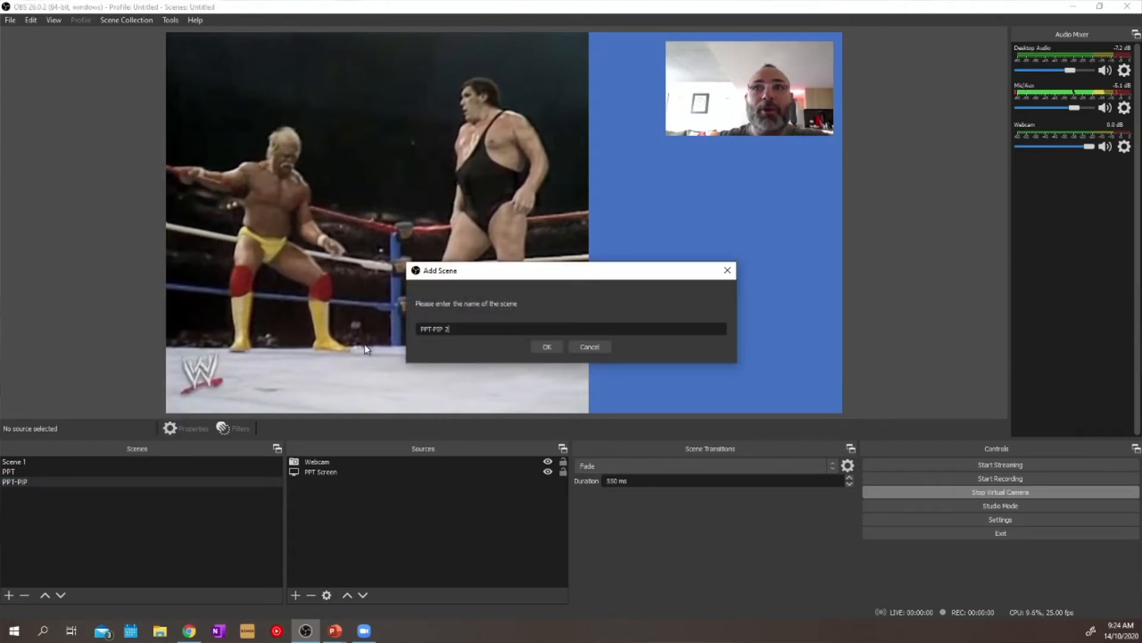
pyautogui.press('Backspace')
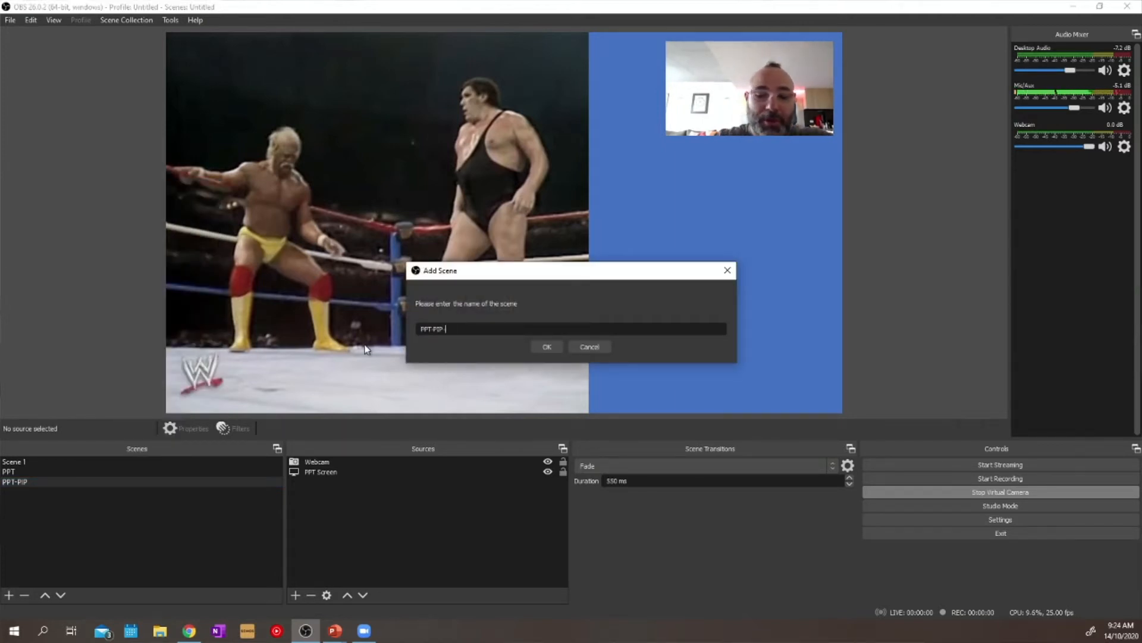
pyautogui.click(546, 346)
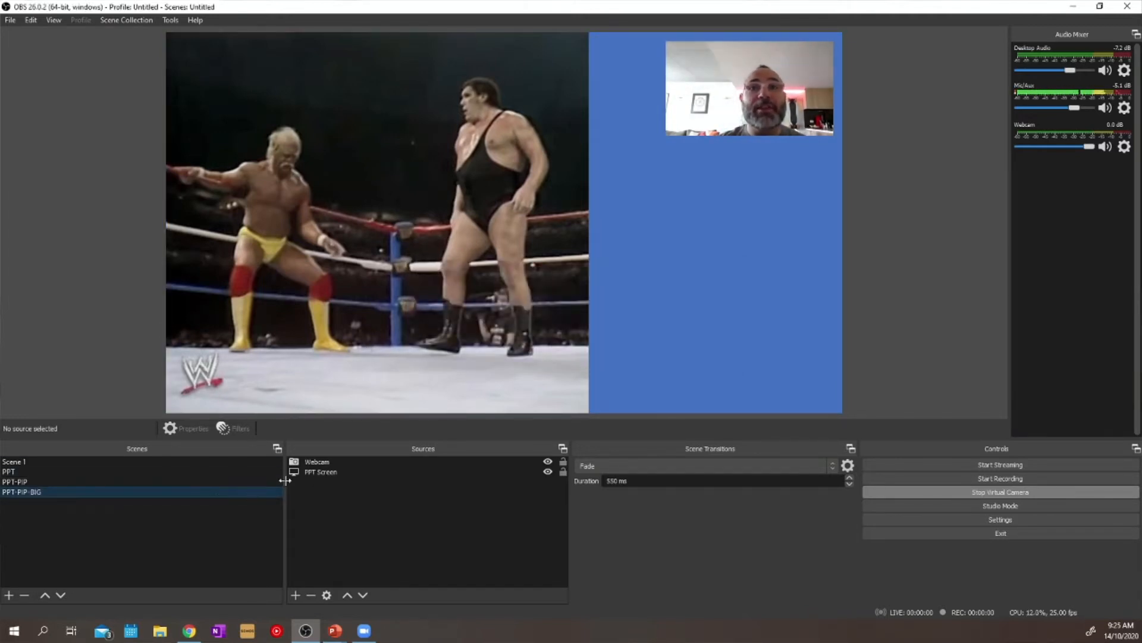
# Select the Webcam source and check its device properties without changing anything
pyautogui.click(316, 462)
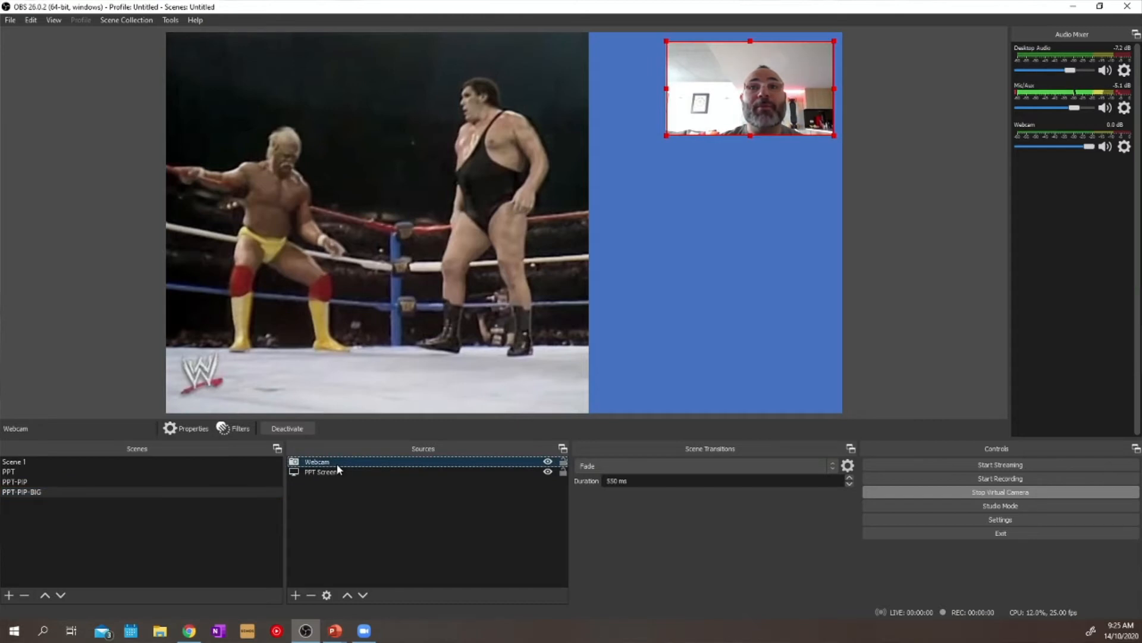
pyautogui.click(193, 428)
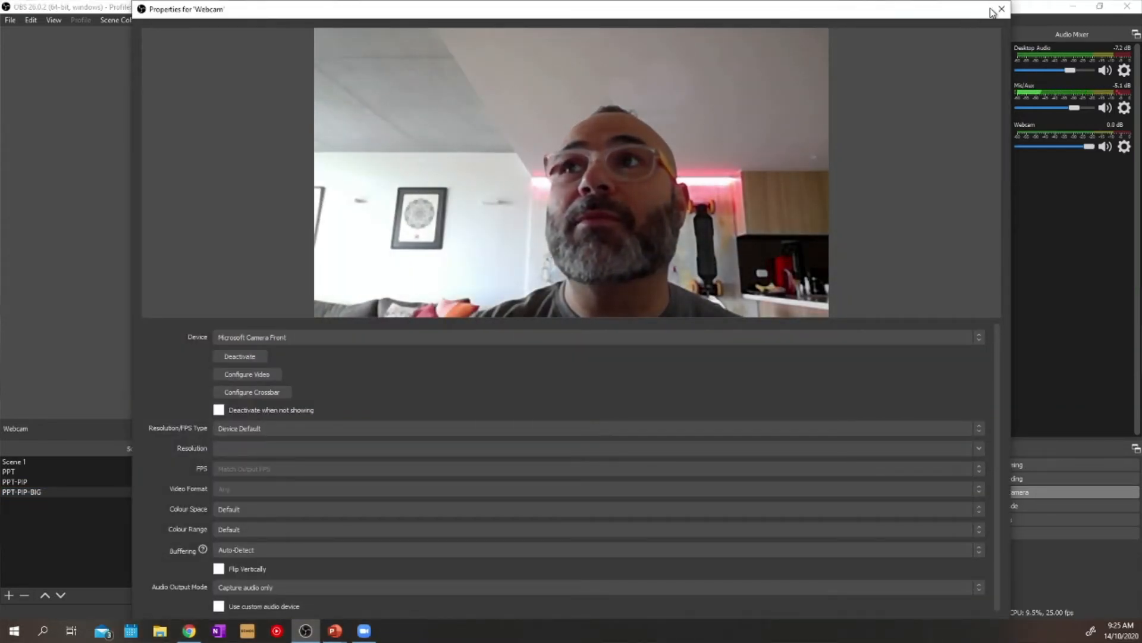
pyautogui.click(1001, 9)
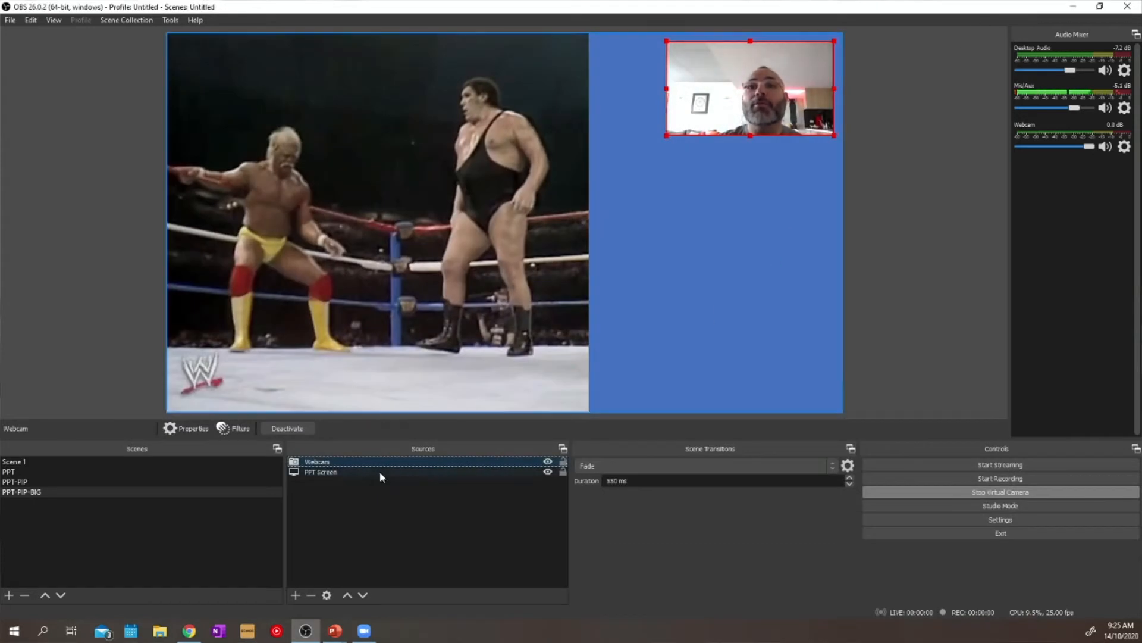
# Stretch the webcam to fill the whole canvas via Transform > Stretch to screen
pyautogui.rightClick(317, 462)
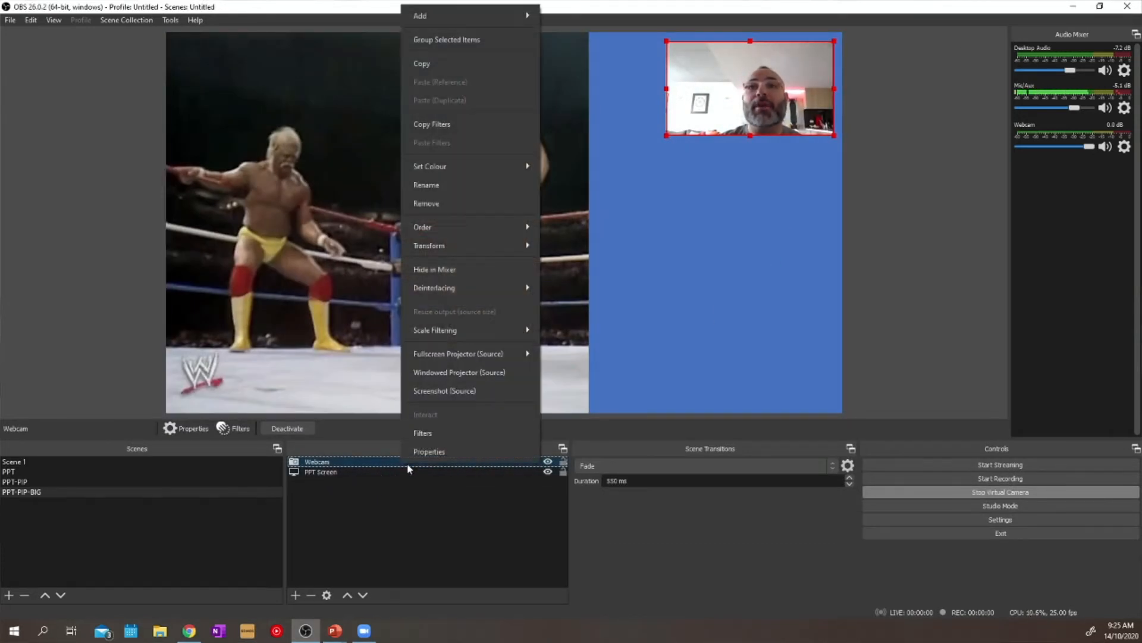
pyautogui.moveTo(508, 269)
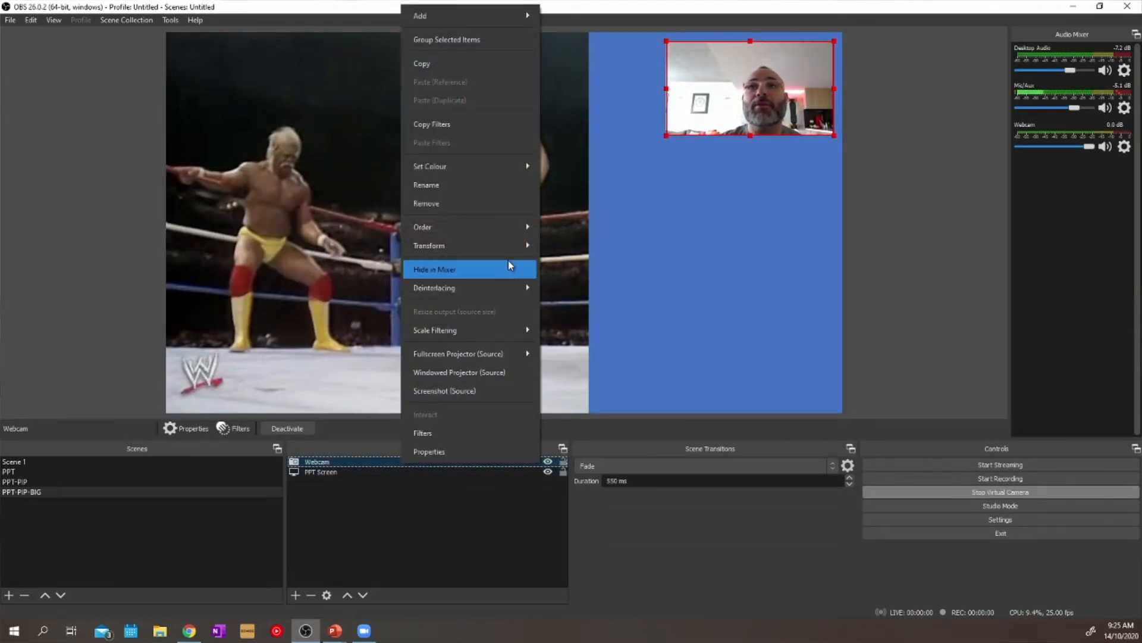
pyautogui.moveTo(430, 245)
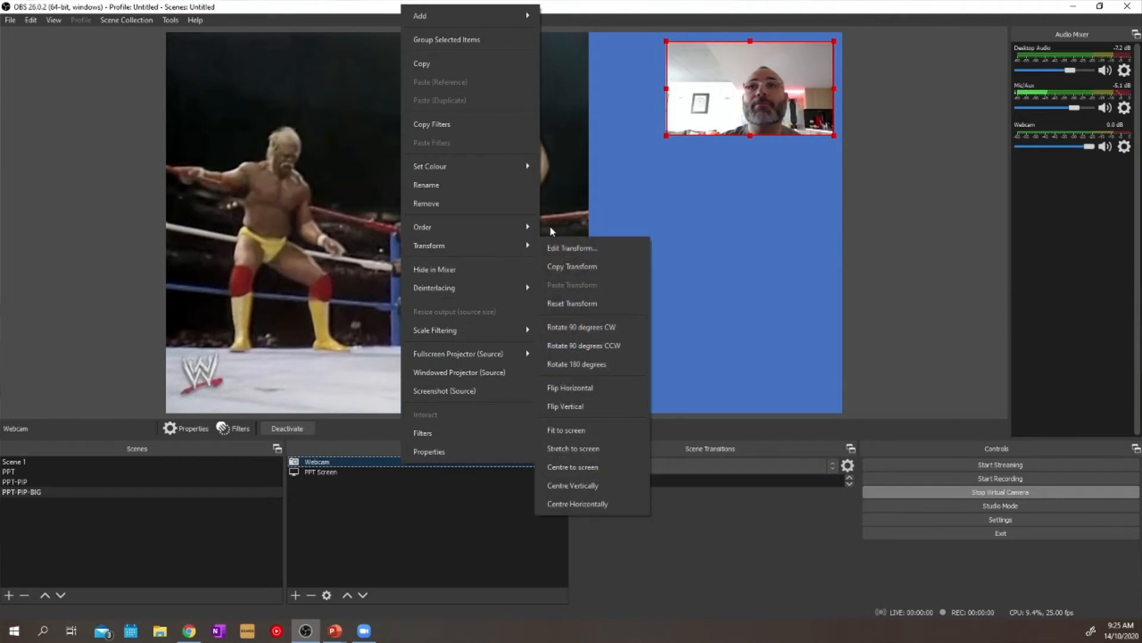
pyautogui.click(565, 429)
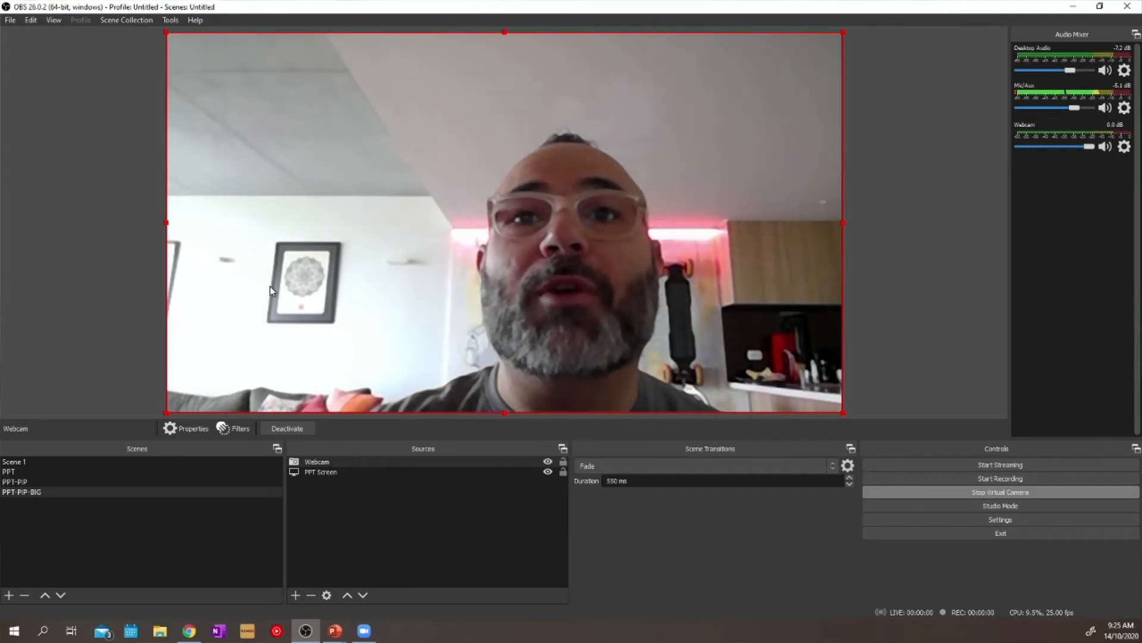
pyautogui.rightClick(316, 462)
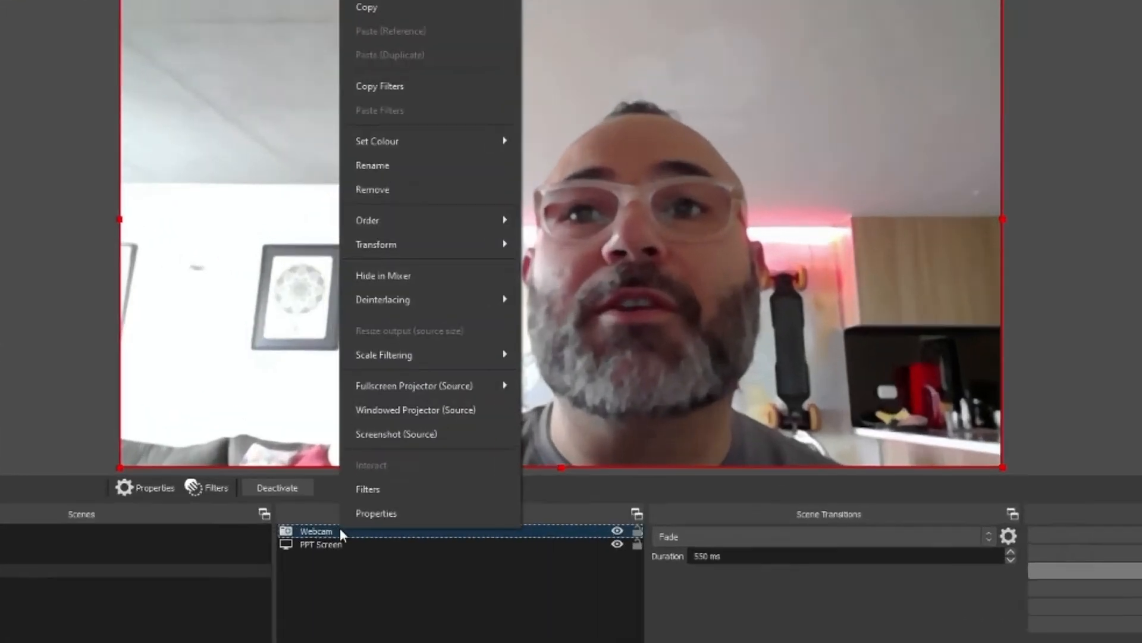
pyautogui.moveTo(384, 216)
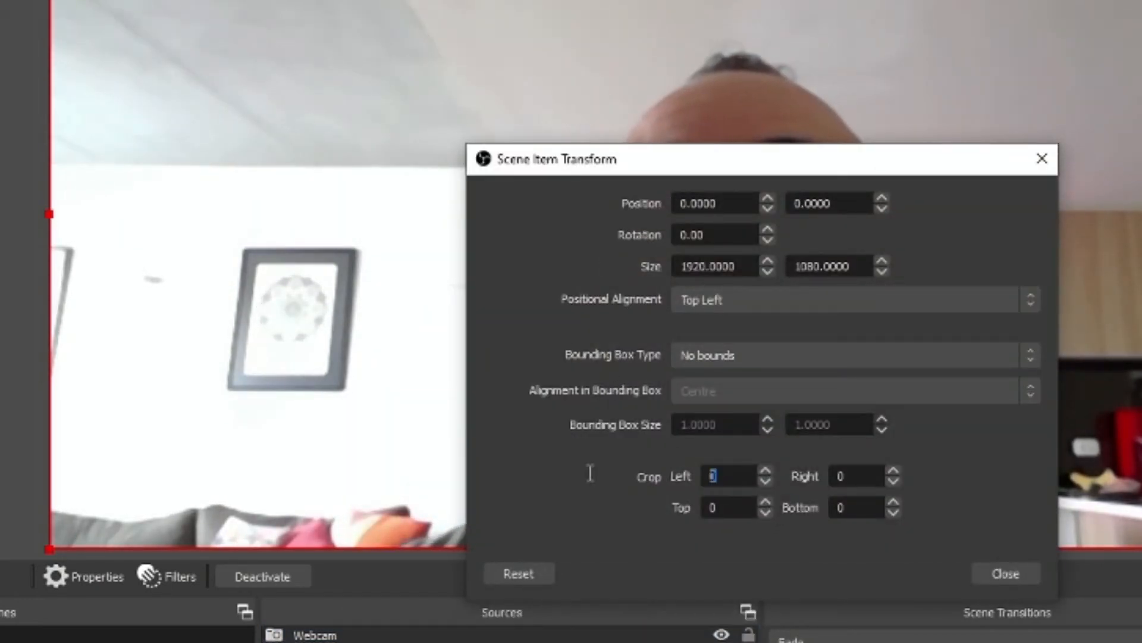
# In Edit Transform, crop the webcam 150 on the left and 150 on the right, then close
pyautogui.write('400')
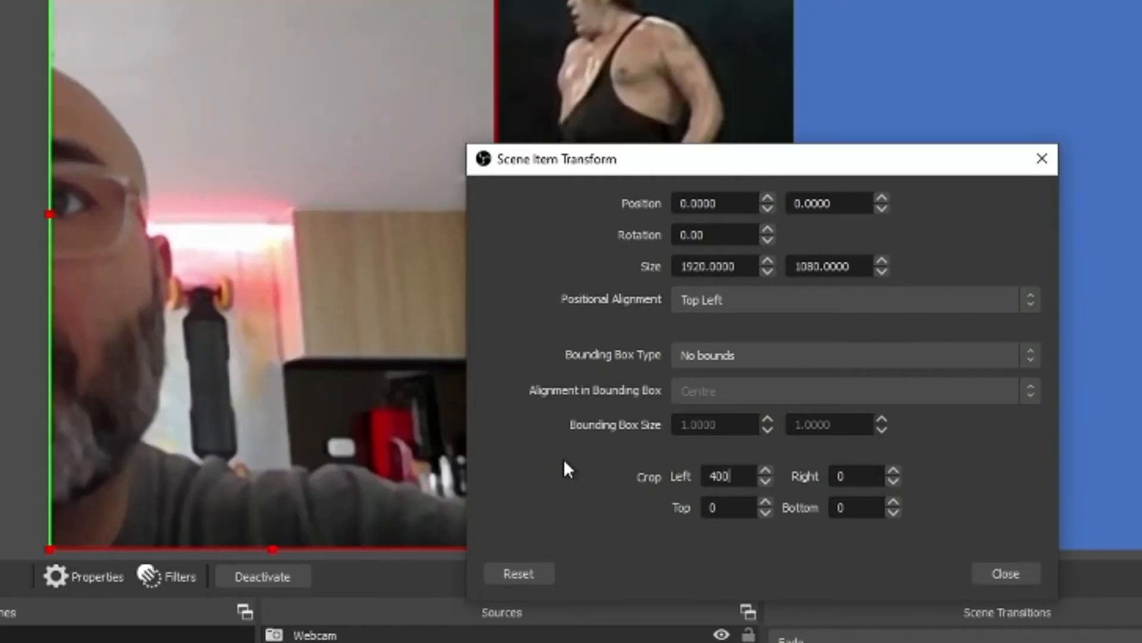
pyautogui.click(855, 476)
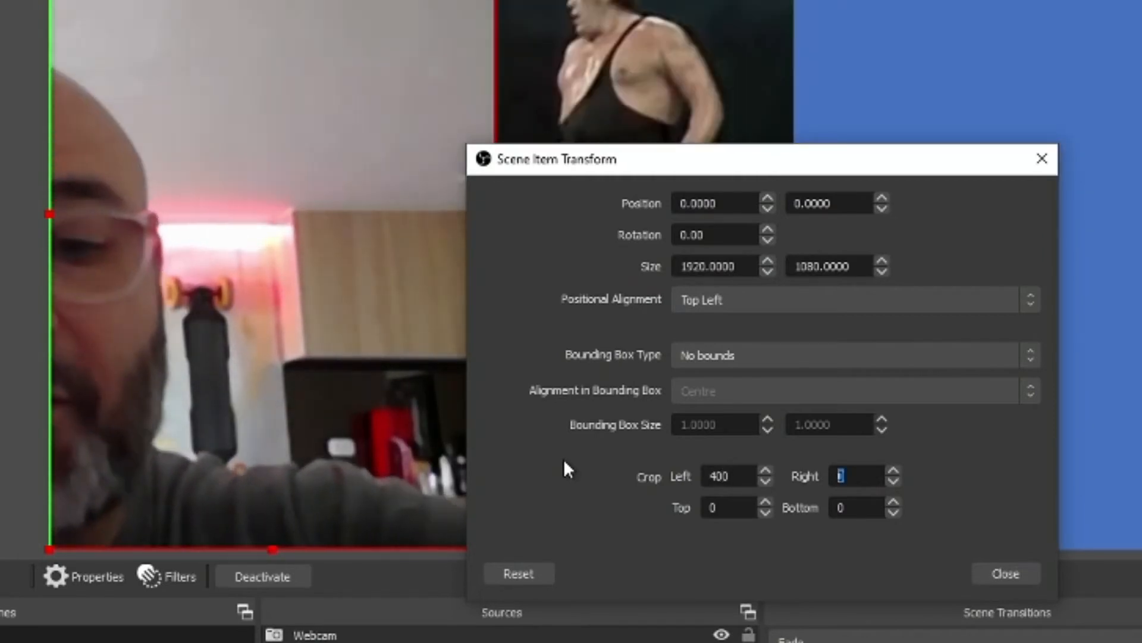
pyautogui.write('40')
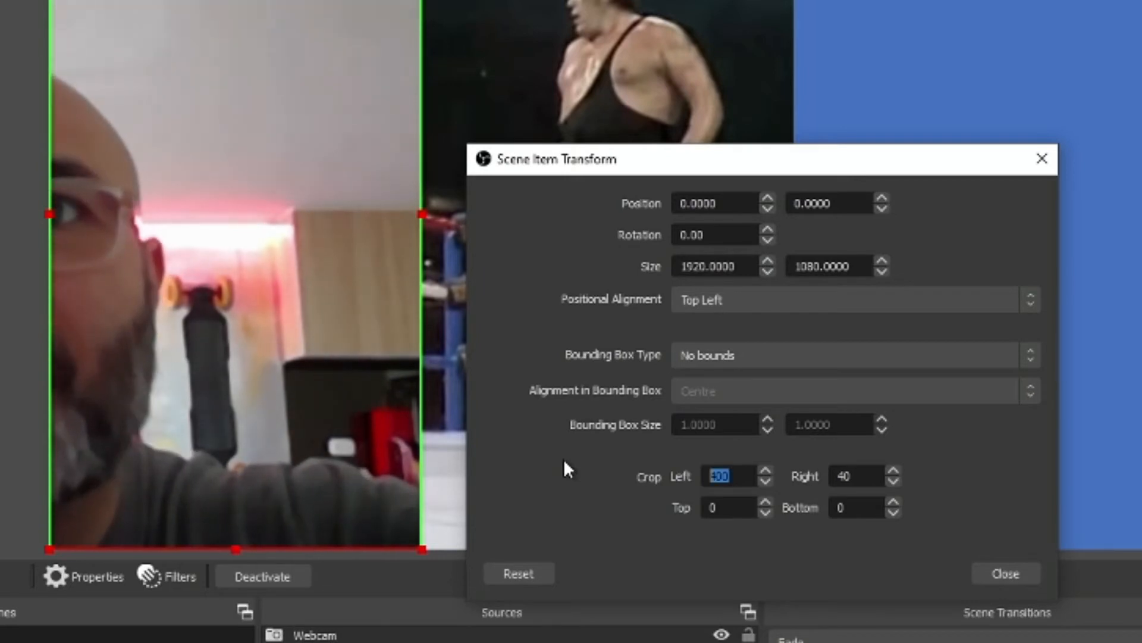
pyautogui.write('250')
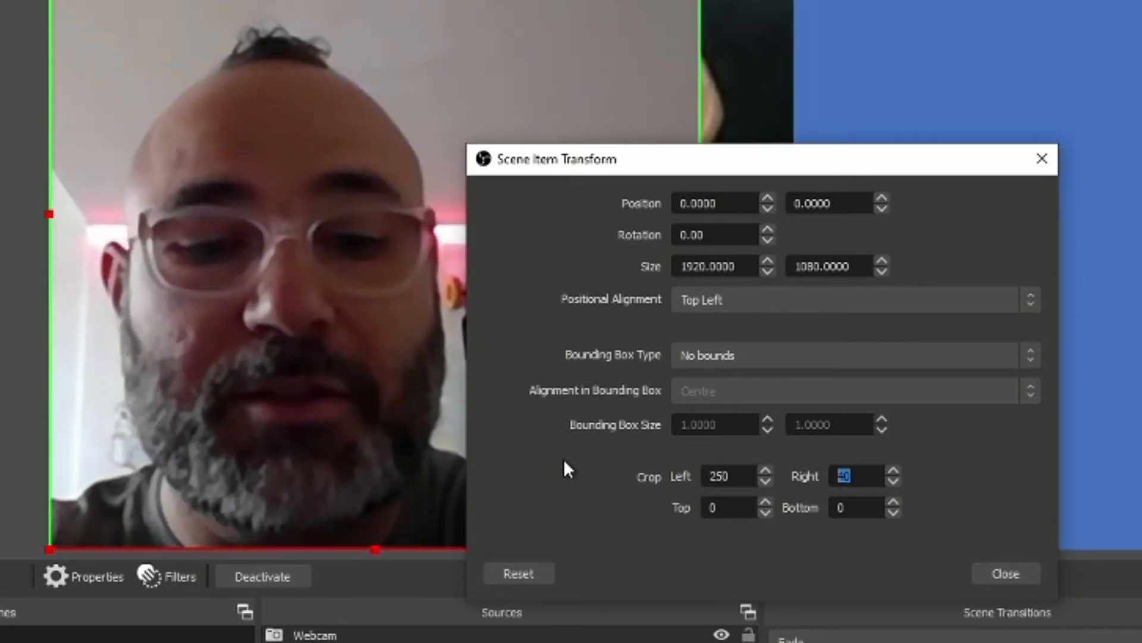
pyautogui.write('250')
pyautogui.write('150')
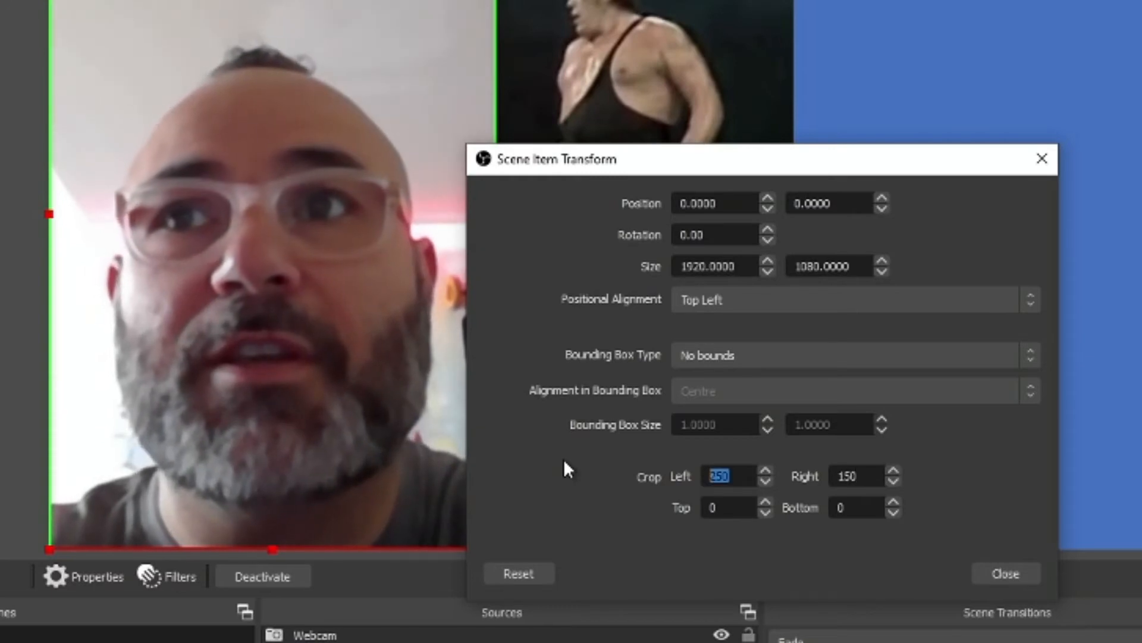
pyautogui.write('1')
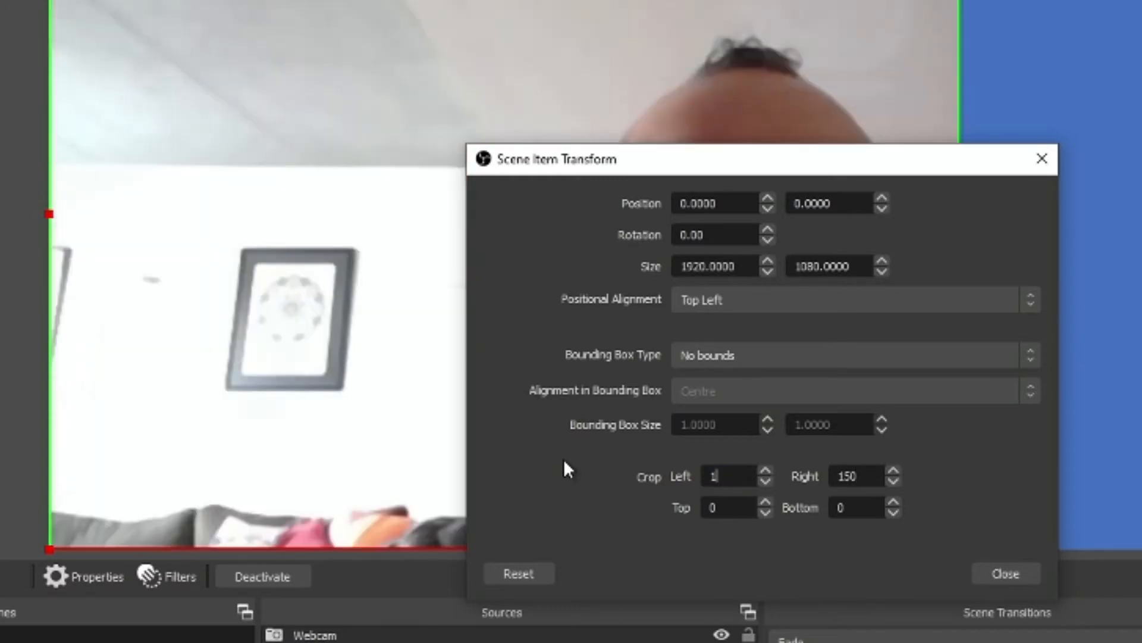
pyautogui.write('150')
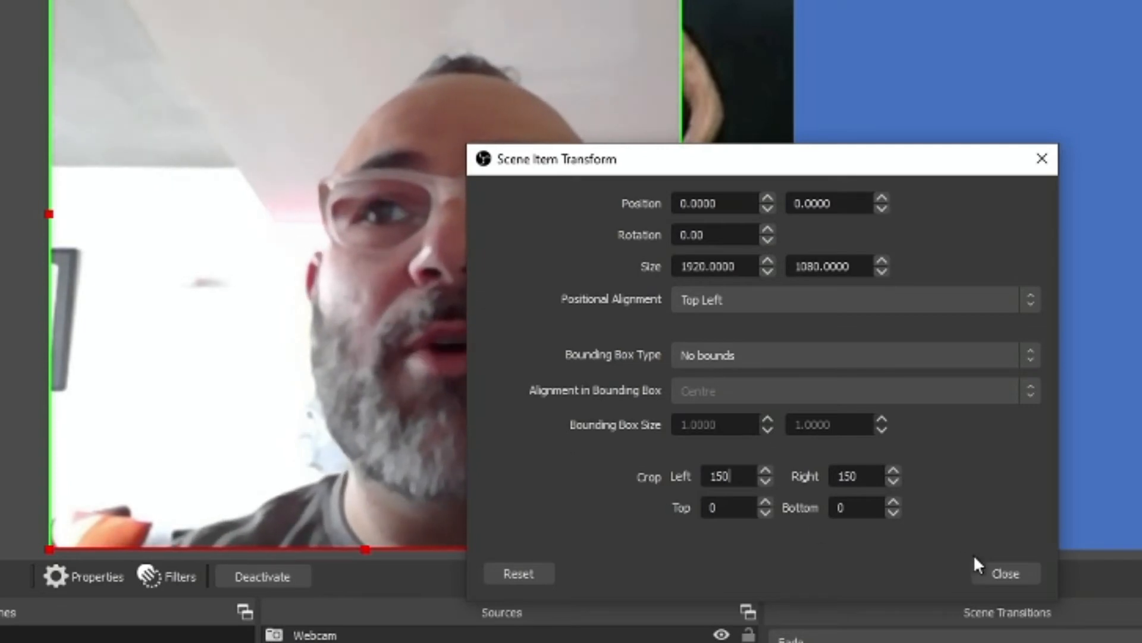
pyautogui.click(1005, 574)
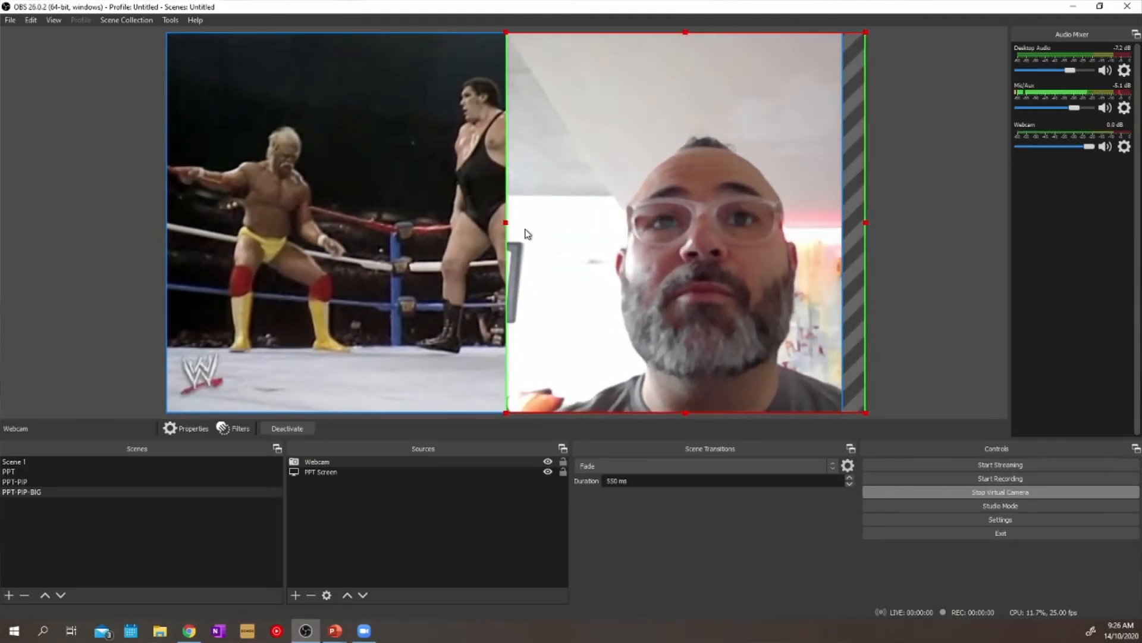
# Preview Scene 1, PPT, PPT-PIP and PPT-PIP-BIG in turn with the new slide image
pyautogui.click(15, 482)
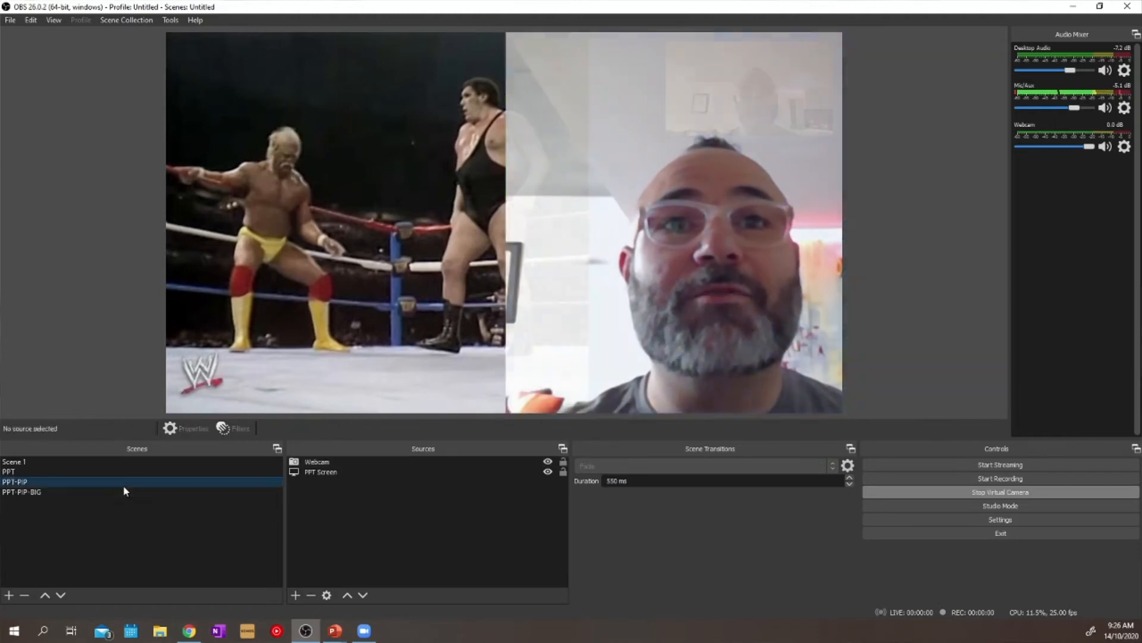
pyautogui.click(8, 471)
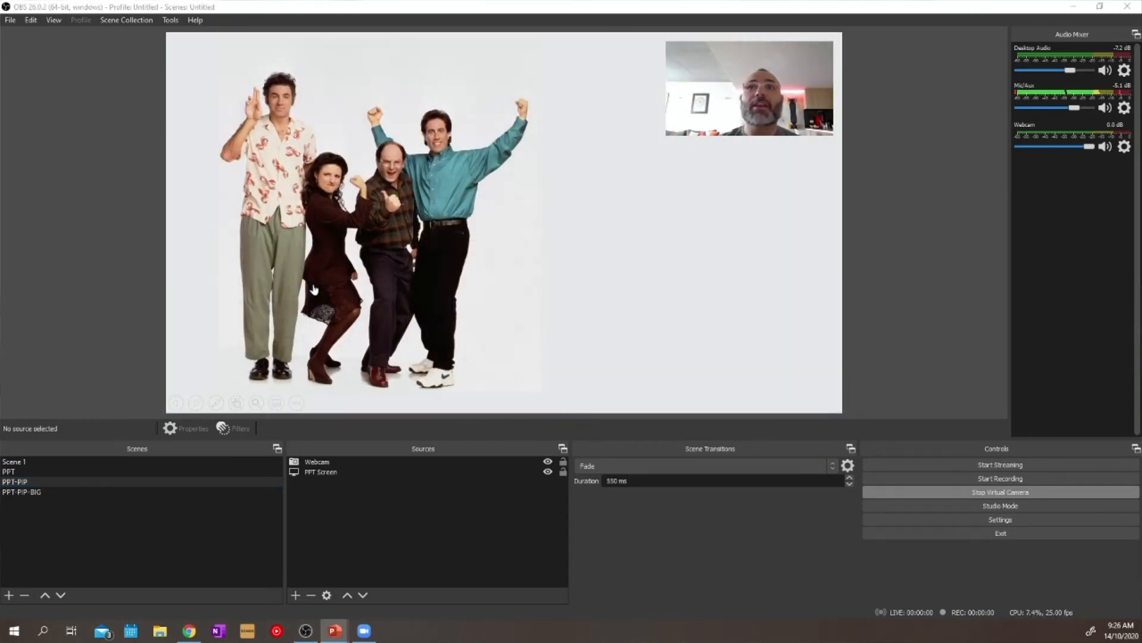
pyautogui.click(14, 462)
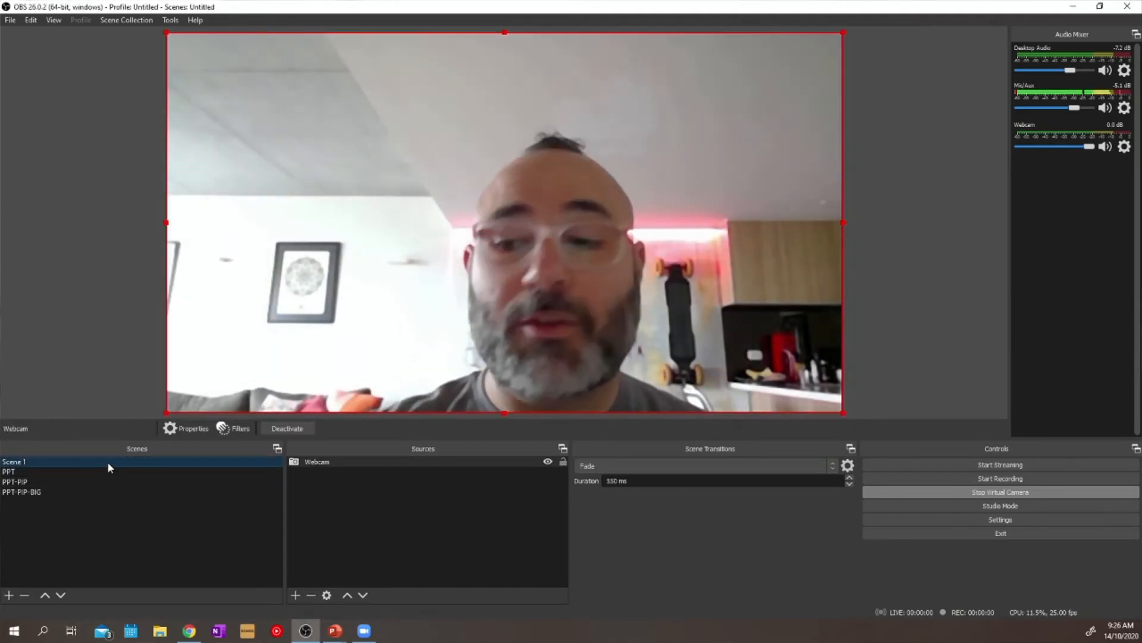
pyautogui.click(10, 471)
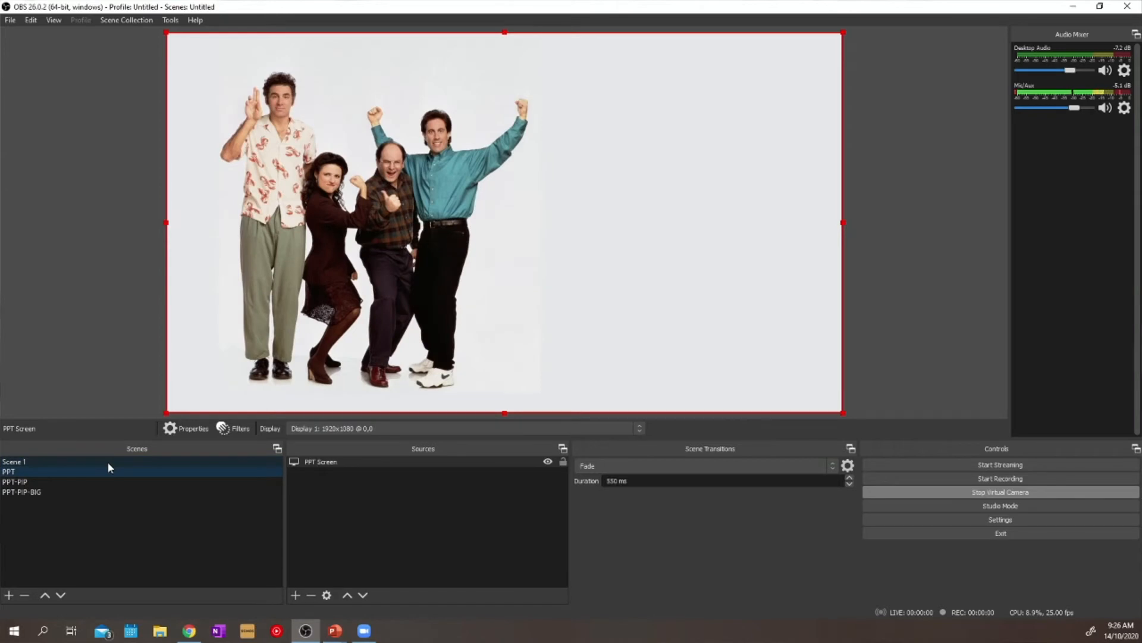
pyautogui.click(9, 471)
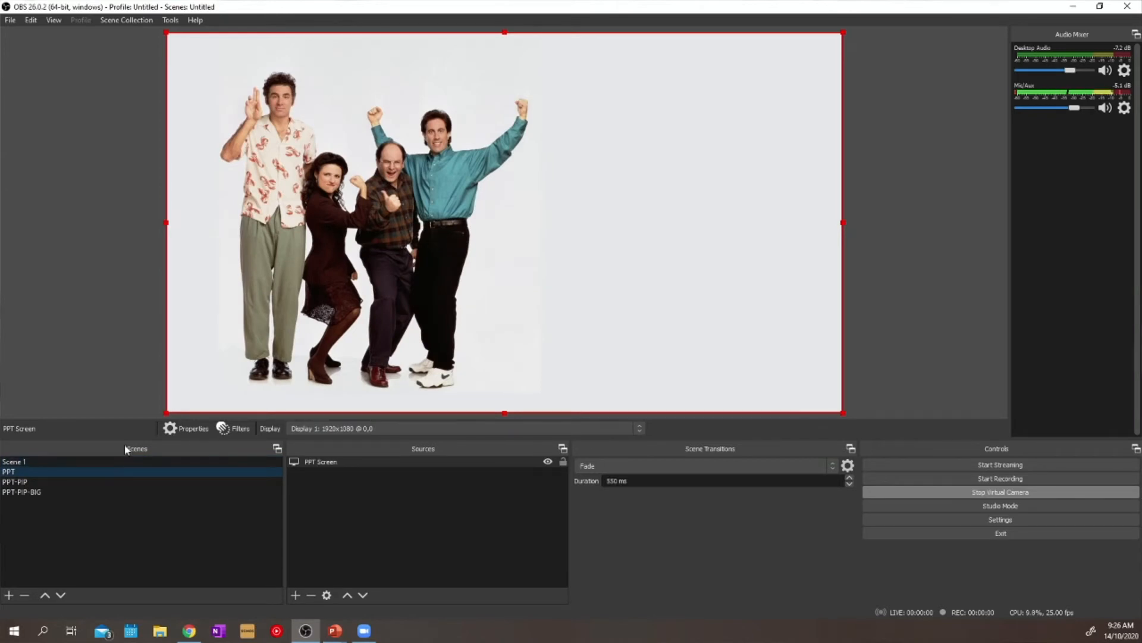
pyautogui.click(14, 482)
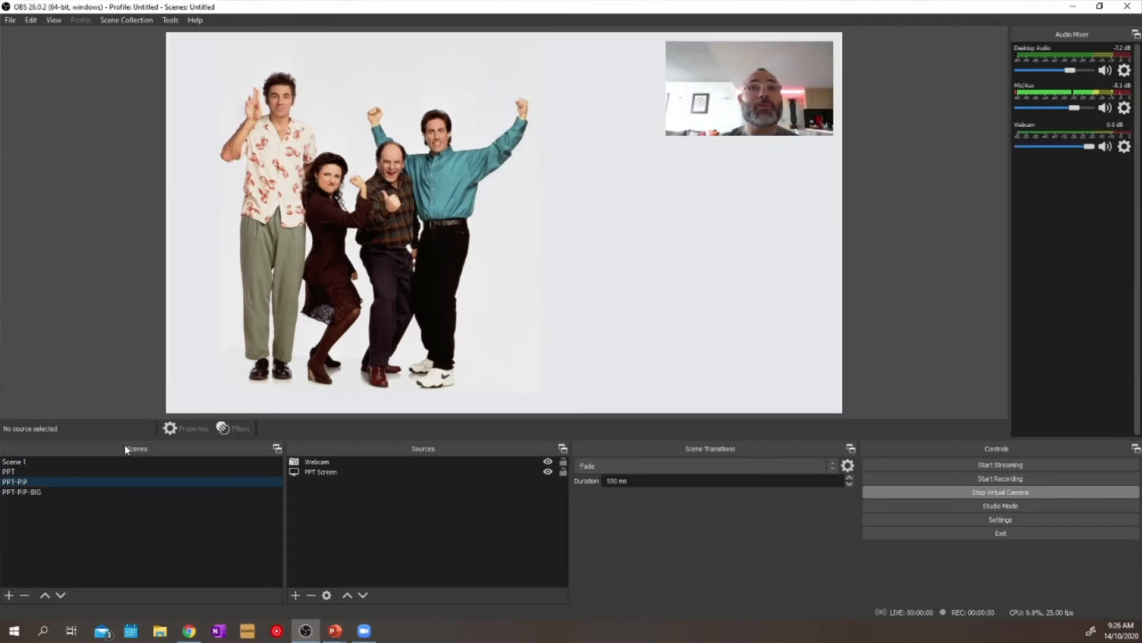
pyautogui.click(22, 491)
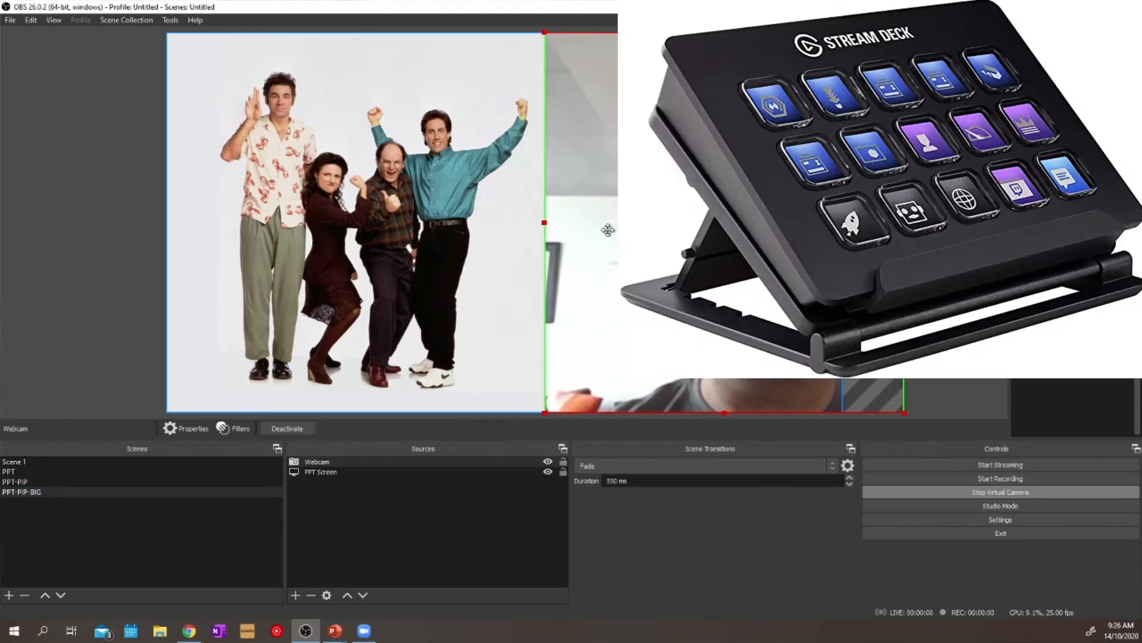
# Show the PPT-PIP-BIG layout, then bring the Zoom window to the front
pyautogui.click(9, 471)
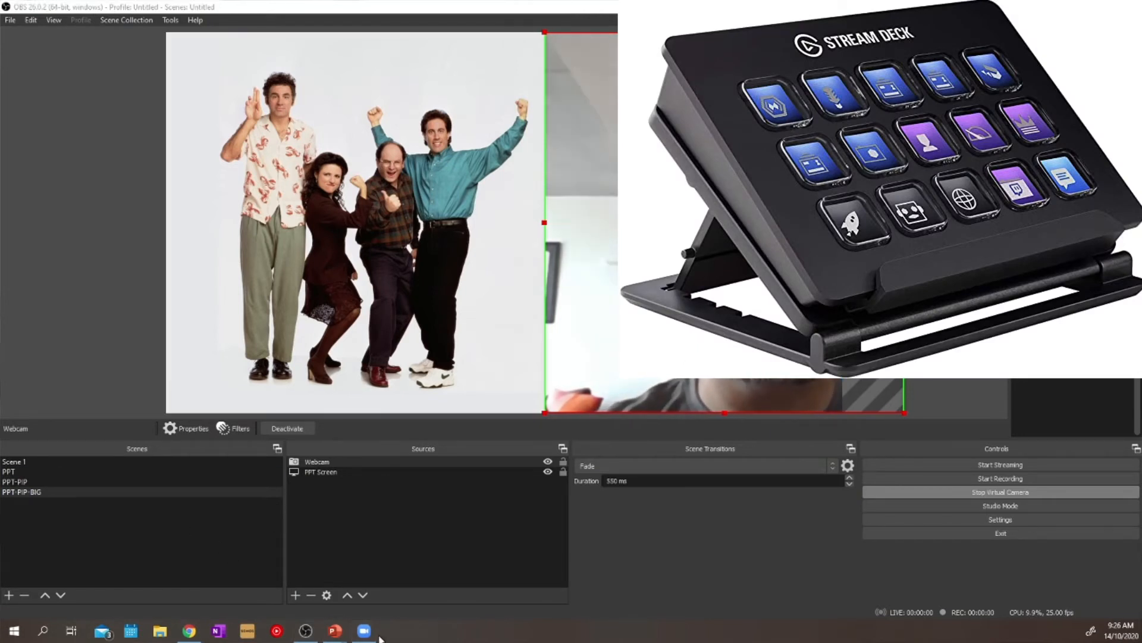
pyautogui.click(364, 631)
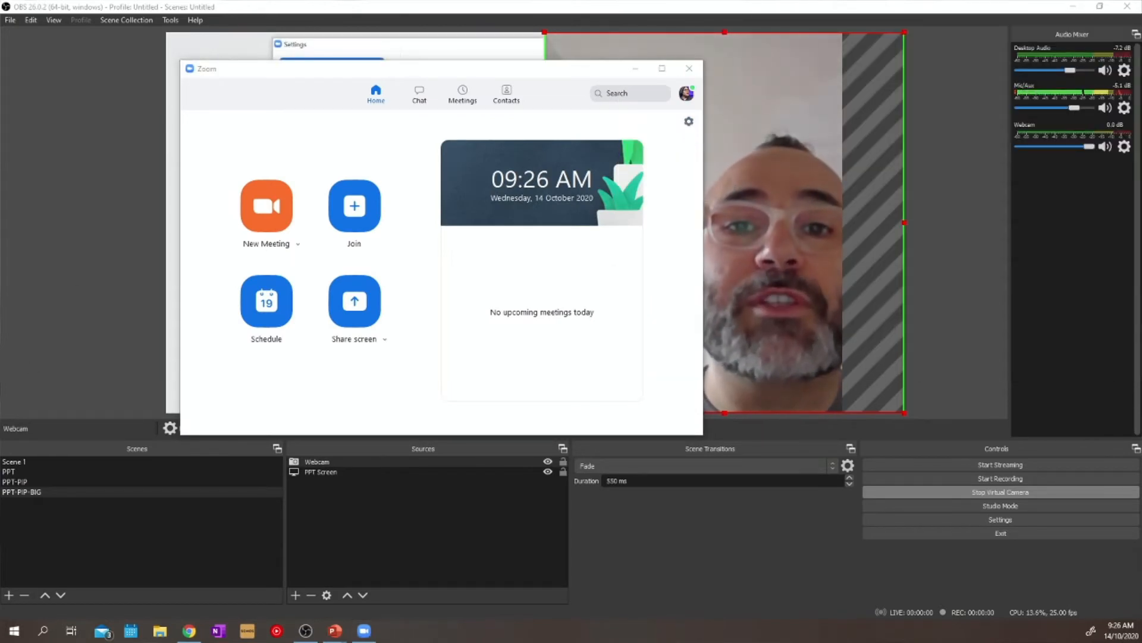
# Check Zoom's Video settings show the OBS Virtual Camera layout, then close Settings
pyautogui.click(294, 44)
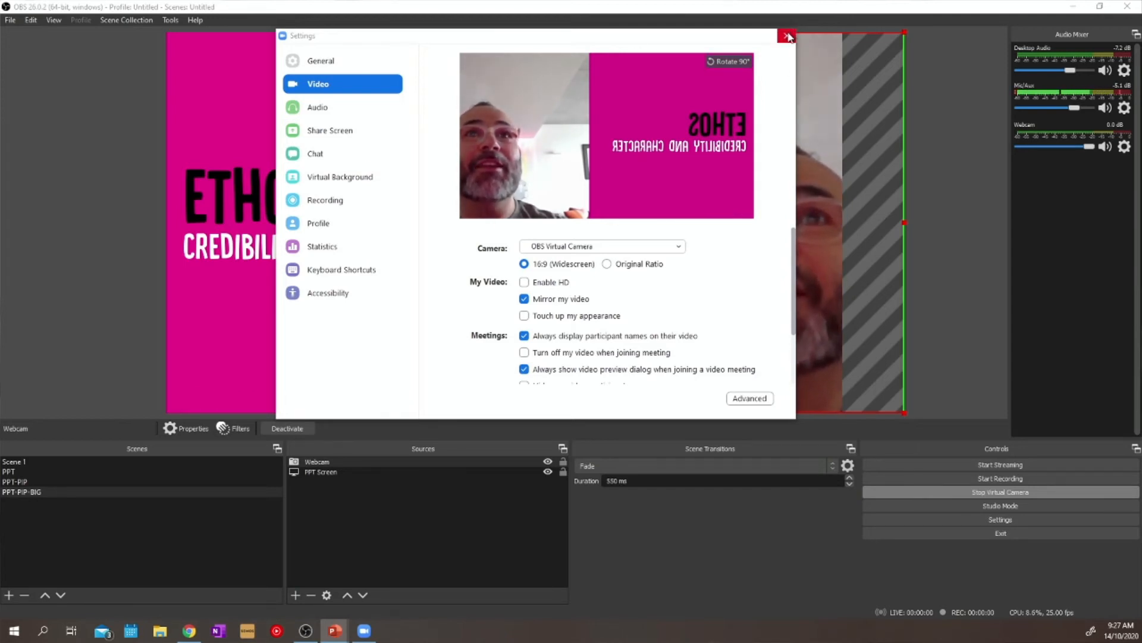
pyautogui.click(787, 36)
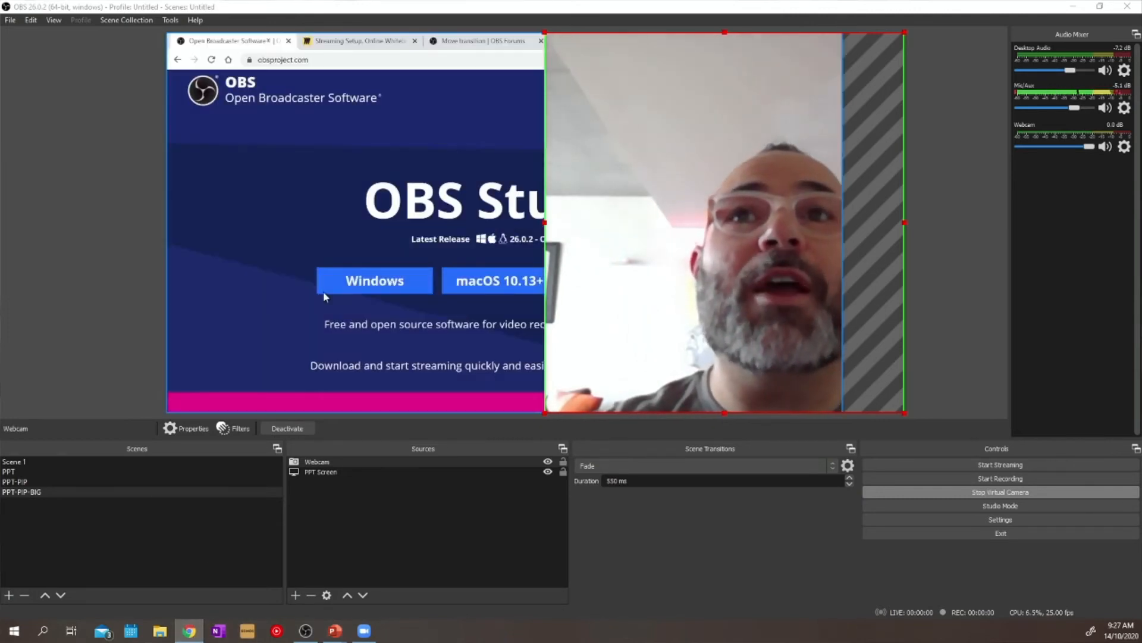
# Switch from Scene 1's webcam view to the PPT scene showing the captured desktop
pyautogui.click(10, 471)
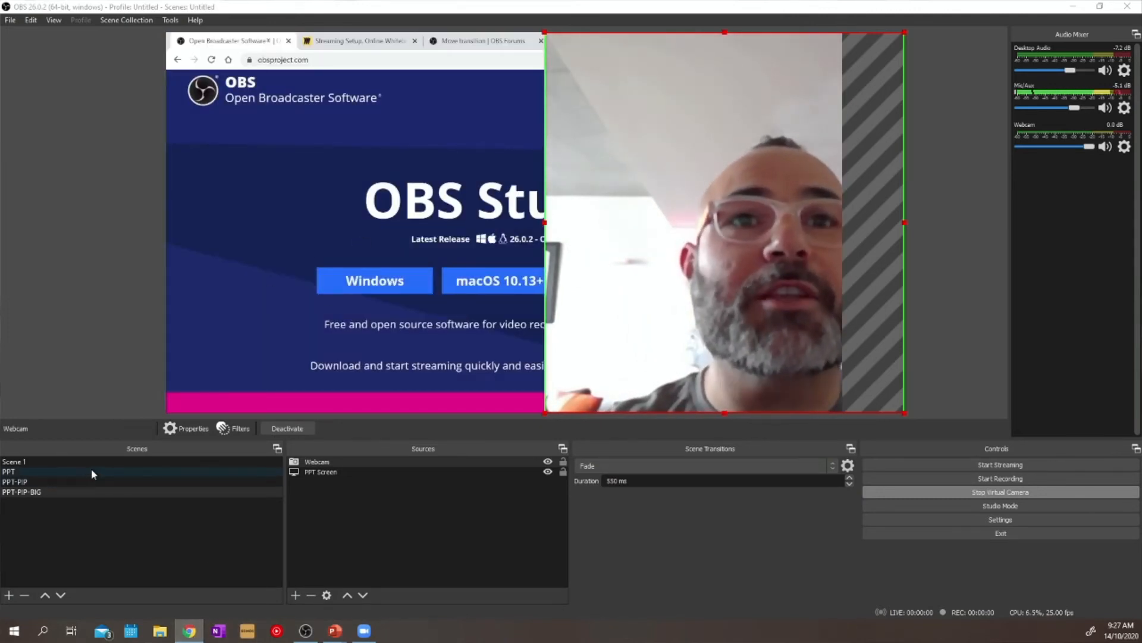
pyautogui.click(13, 462)
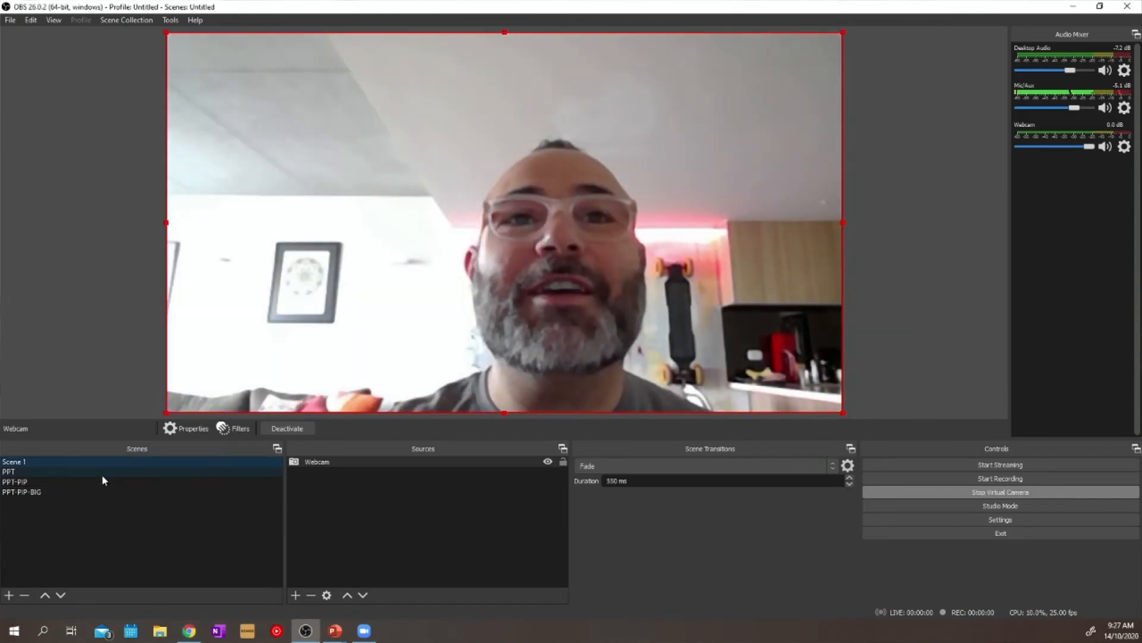
pyautogui.click(9, 471)
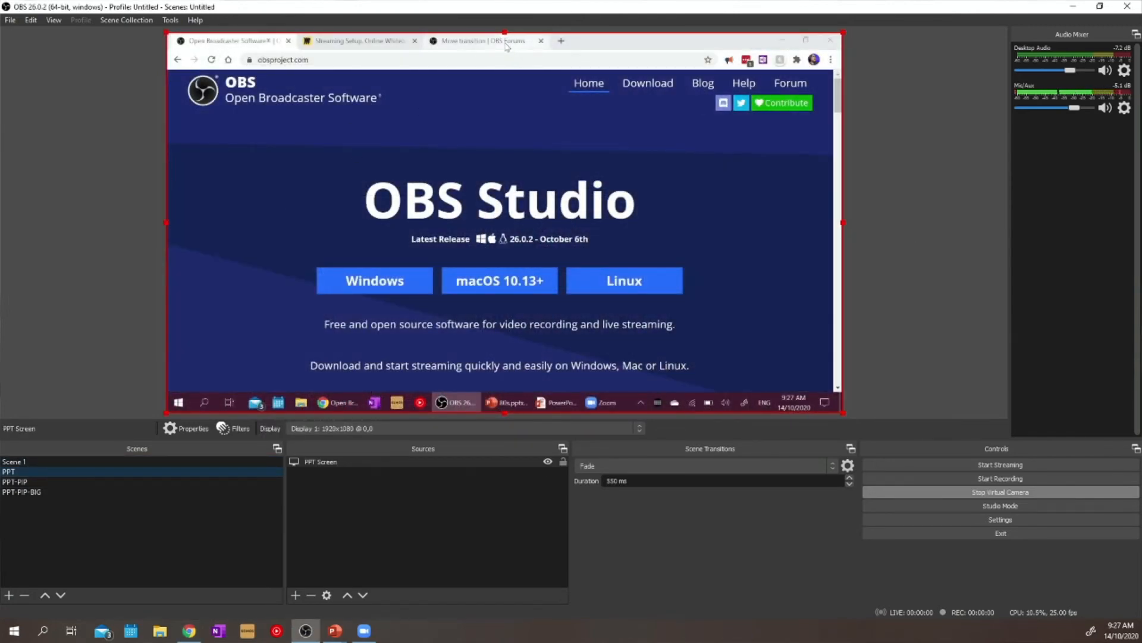
# Show the 'Move transition | OBS Forums' page in Chrome and scroll to its Download section
pyautogui.click(481, 41)
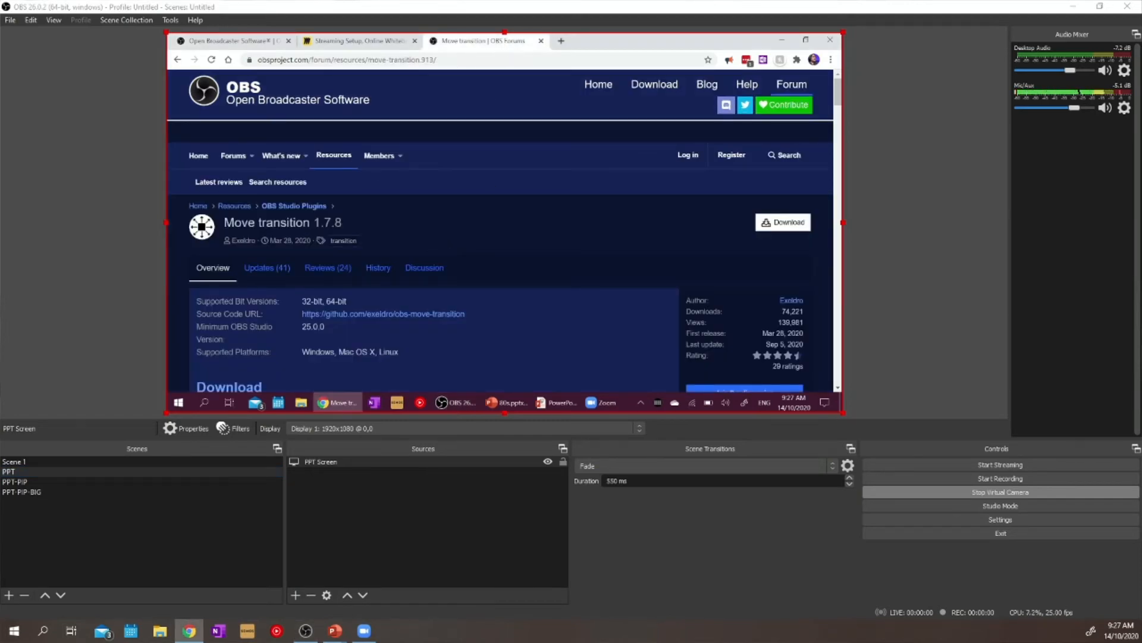
pyautogui.click(805, 40)
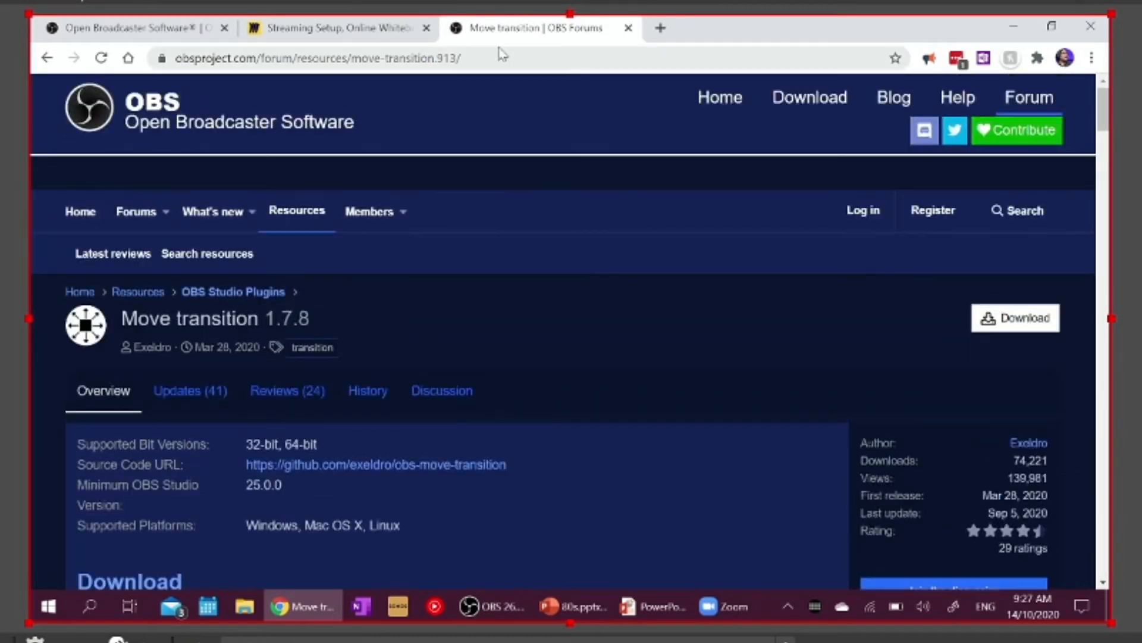
pyautogui.scroll(-3)
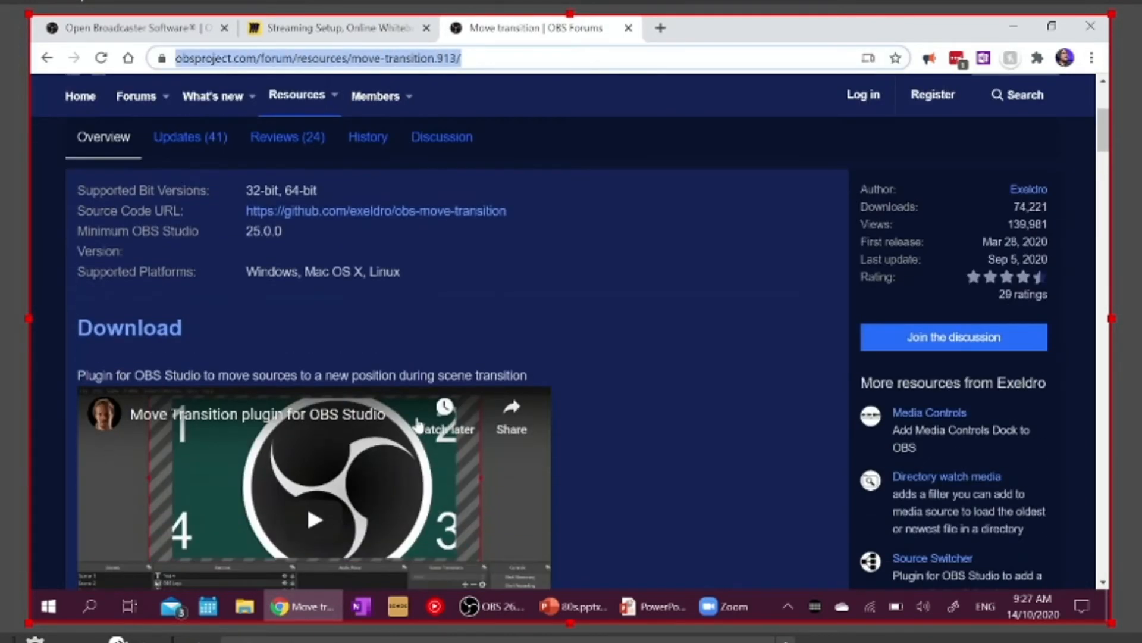
pyautogui.scroll(-3)
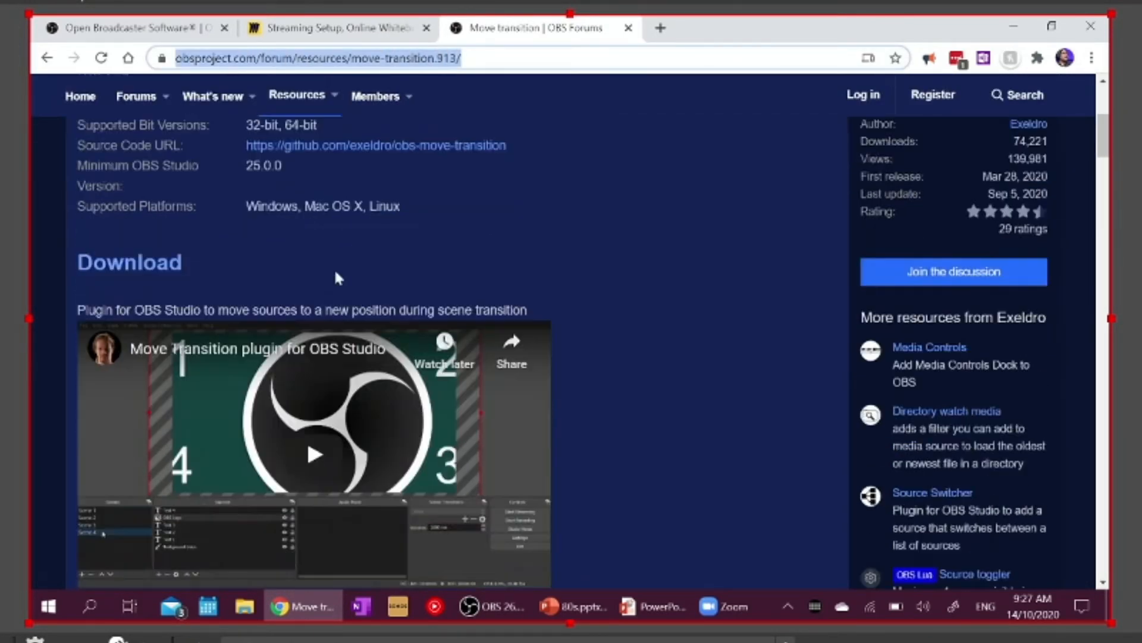
pyautogui.scroll(-3)
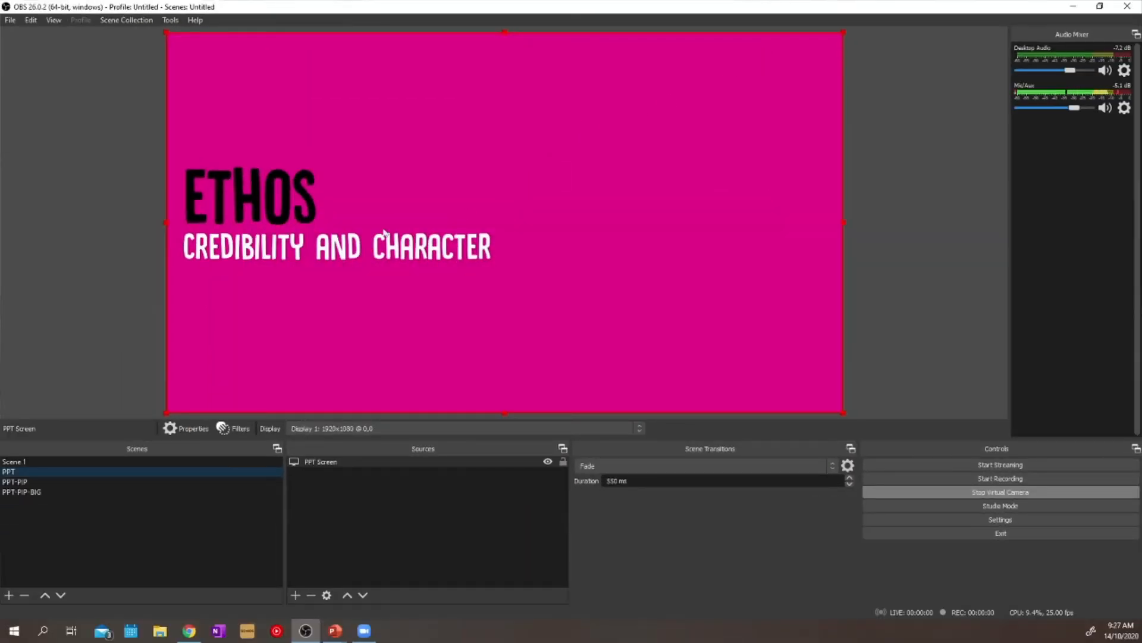
pyautogui.moveTo(622, 505)
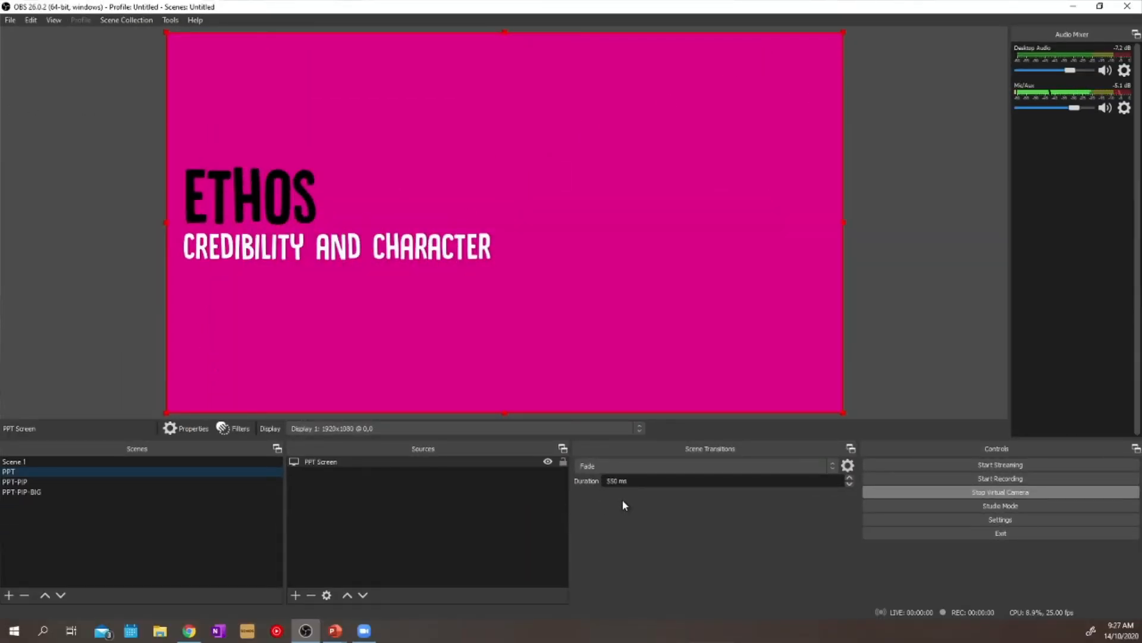
# Cycle Scene 1, PPT, PPT-PIP-BIG and back with the plain fade, then list the scene transitions
pyautogui.click(15, 461)
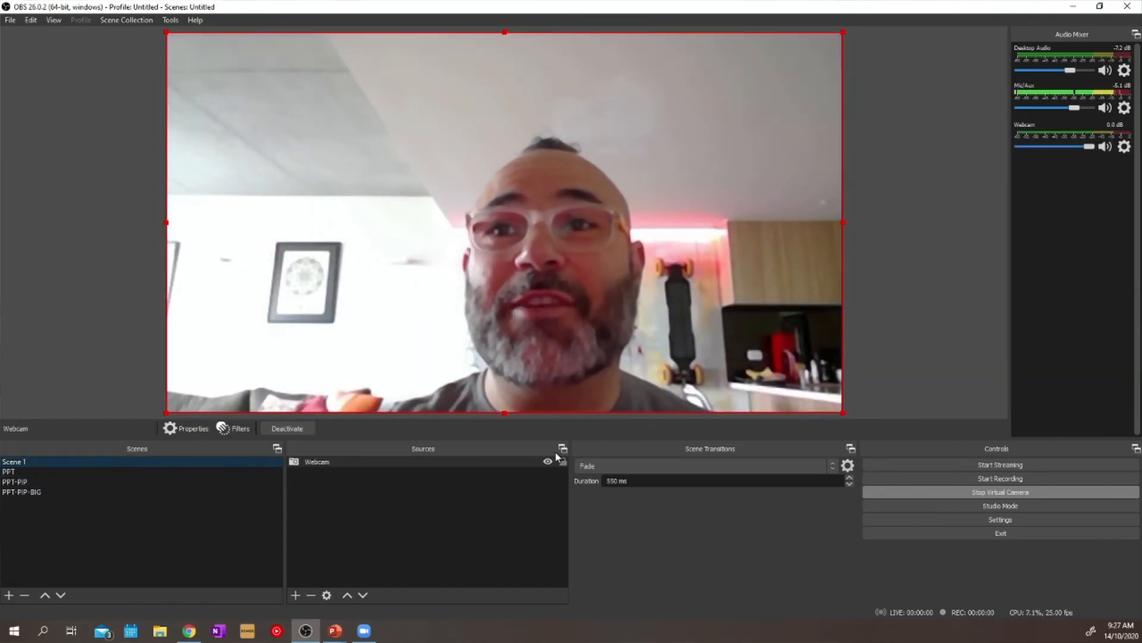
pyautogui.click(703, 466)
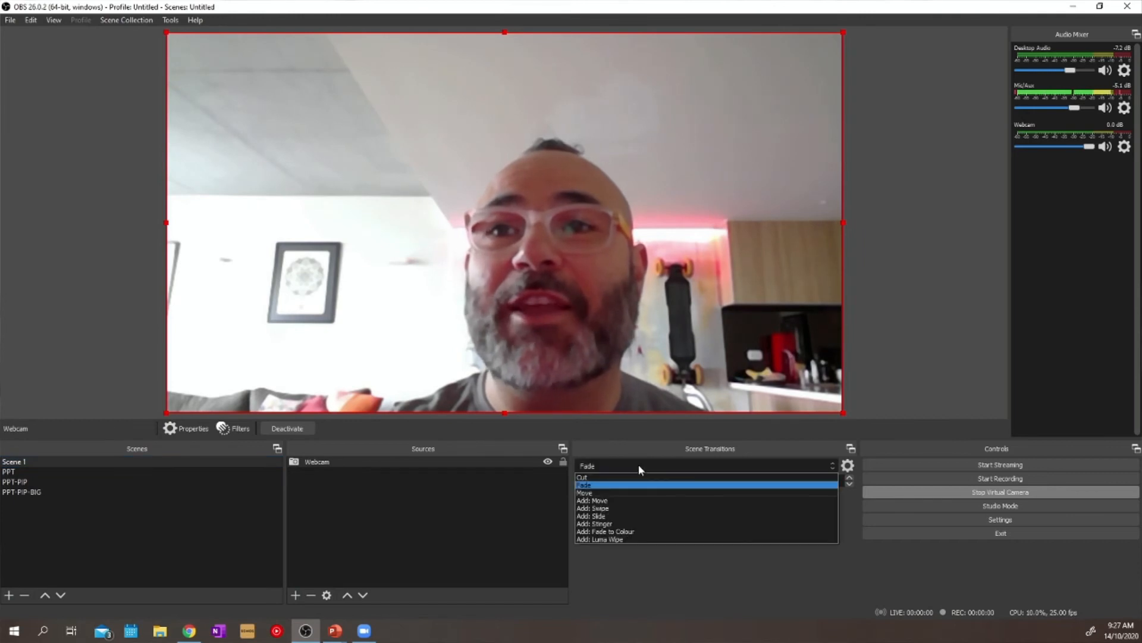
pyautogui.click(9, 471)
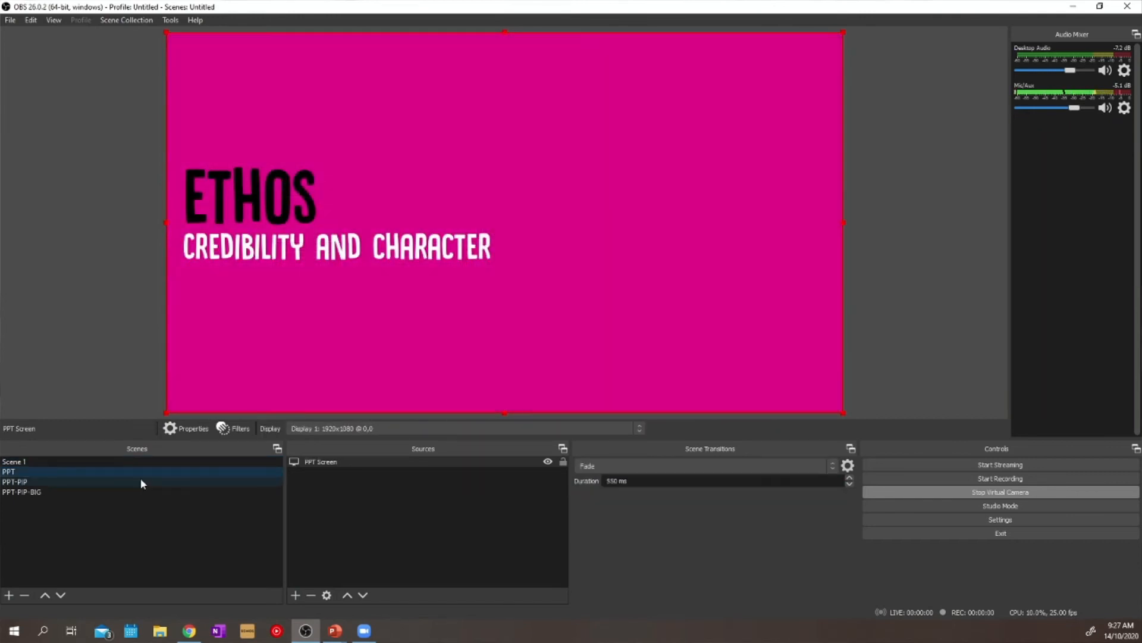
pyautogui.click(22, 491)
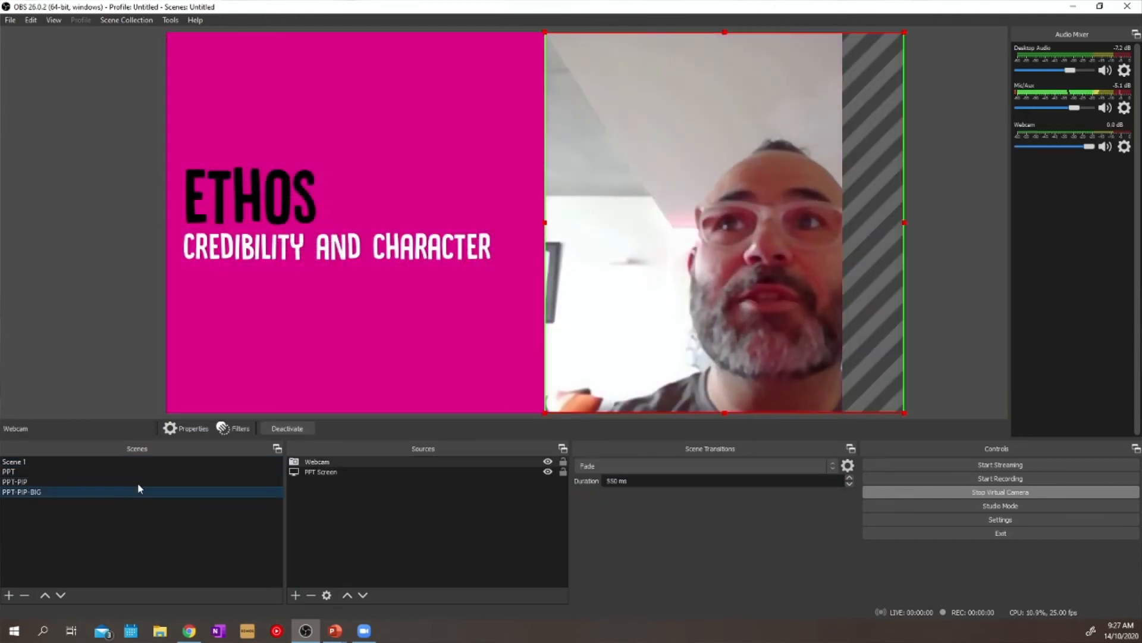
pyautogui.click(15, 461)
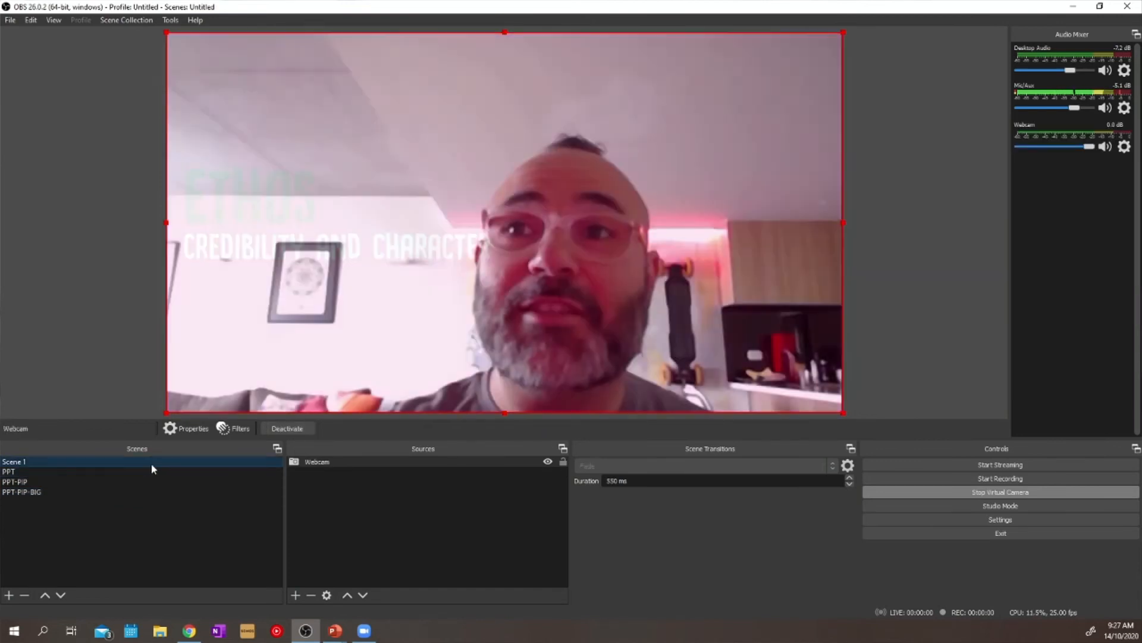
pyautogui.click(707, 466)
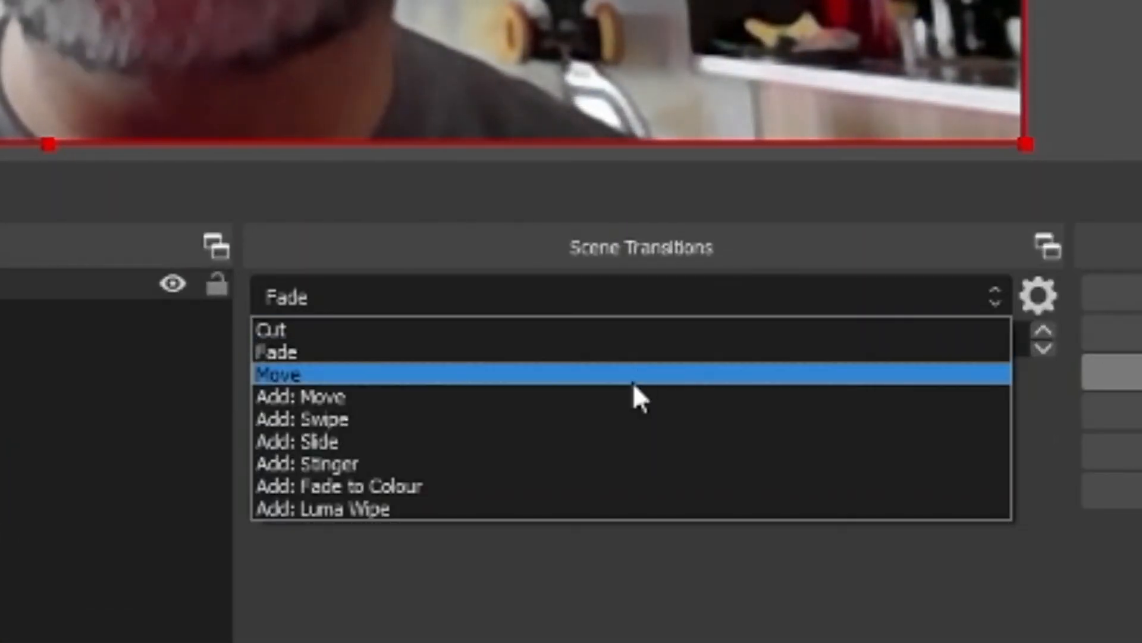
# Choose Move as the scene transition and close the 'Properties for Move (2)' window
pyautogui.click(278, 373)
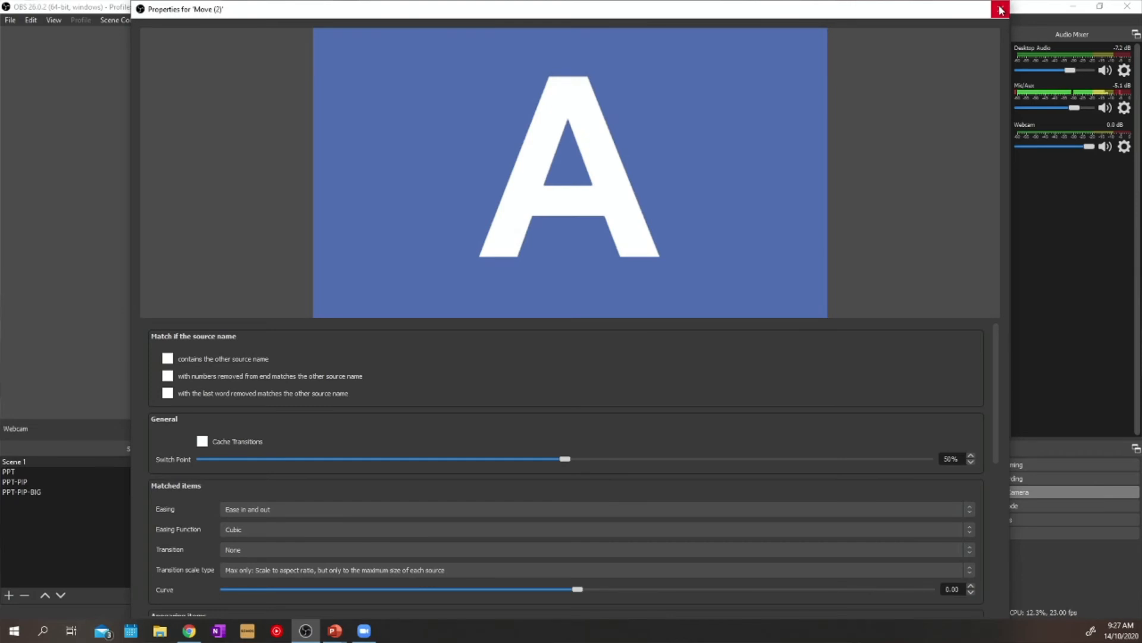
pyautogui.click(1001, 9)
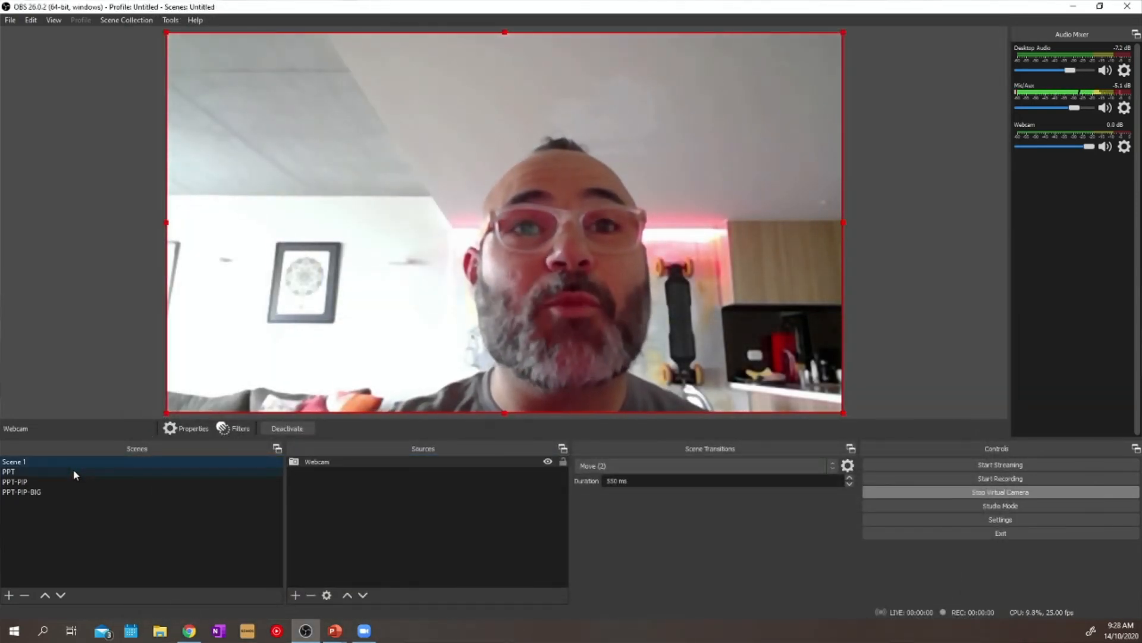
# Switch between PPT, Scene 1, PPT-PIP and PPT-PIP-BIG so the webcam glides with Move
pyautogui.click(10, 472)
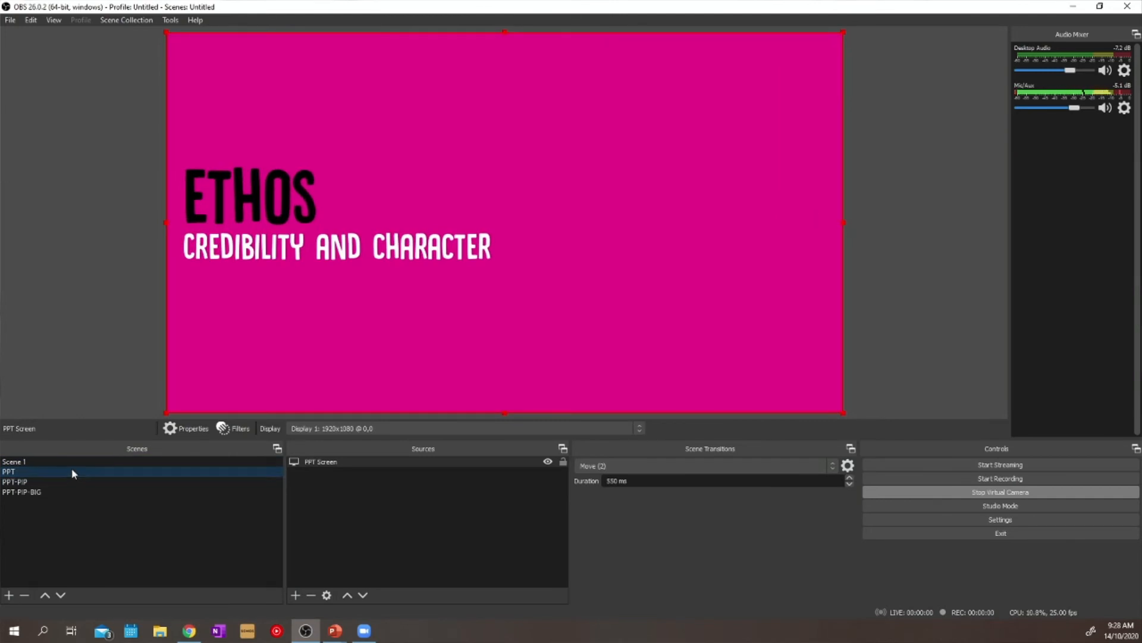
pyautogui.click(13, 462)
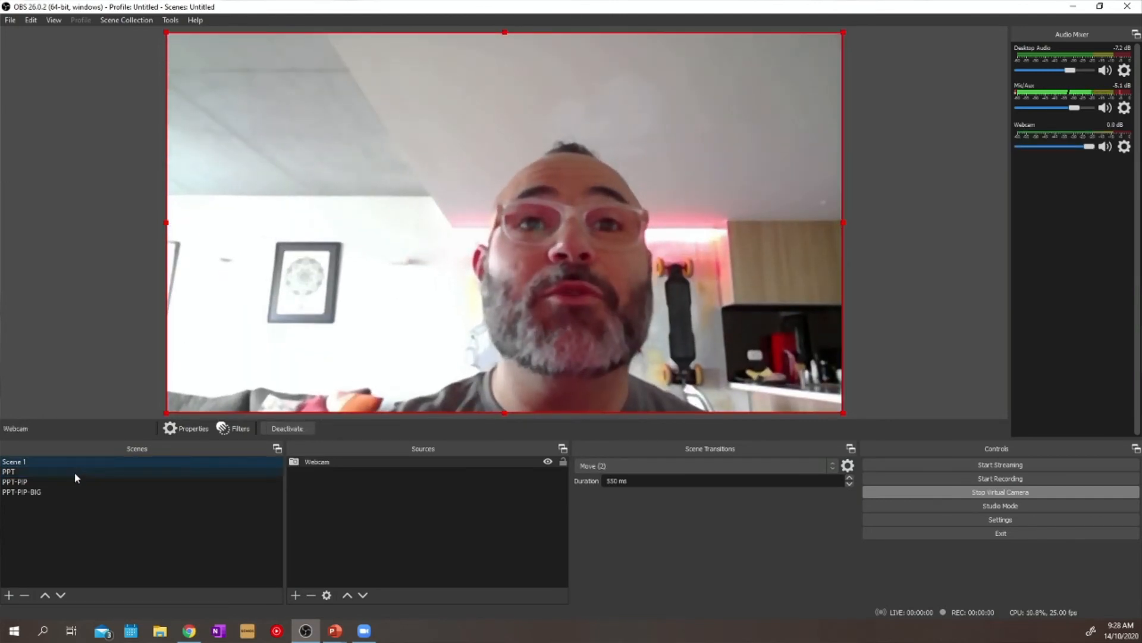
pyautogui.click(14, 481)
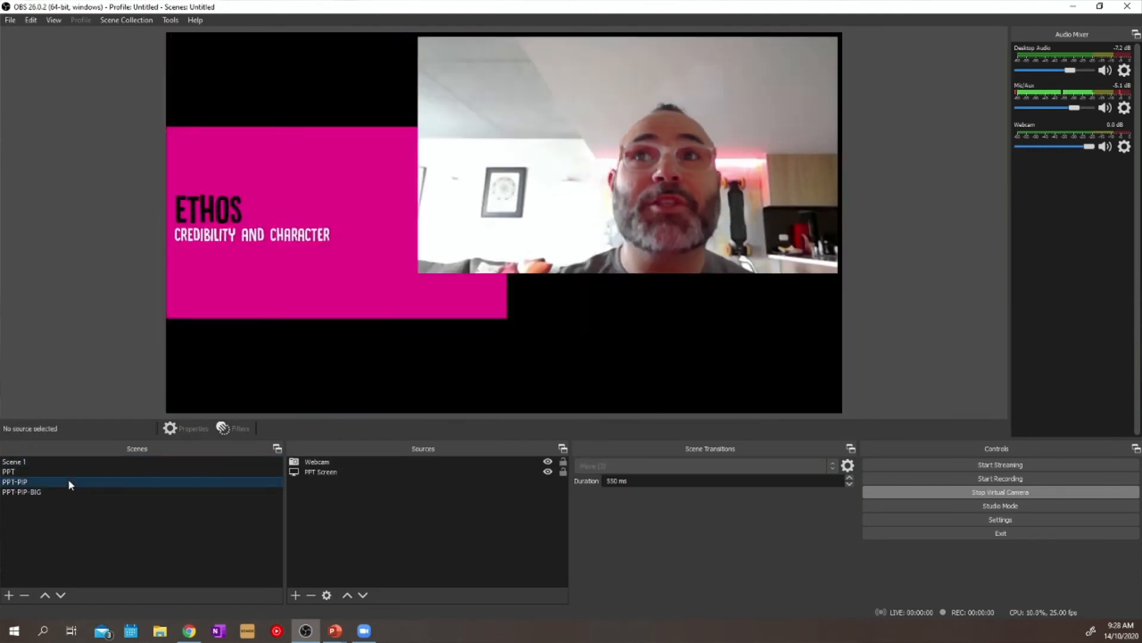
pyautogui.click(14, 462)
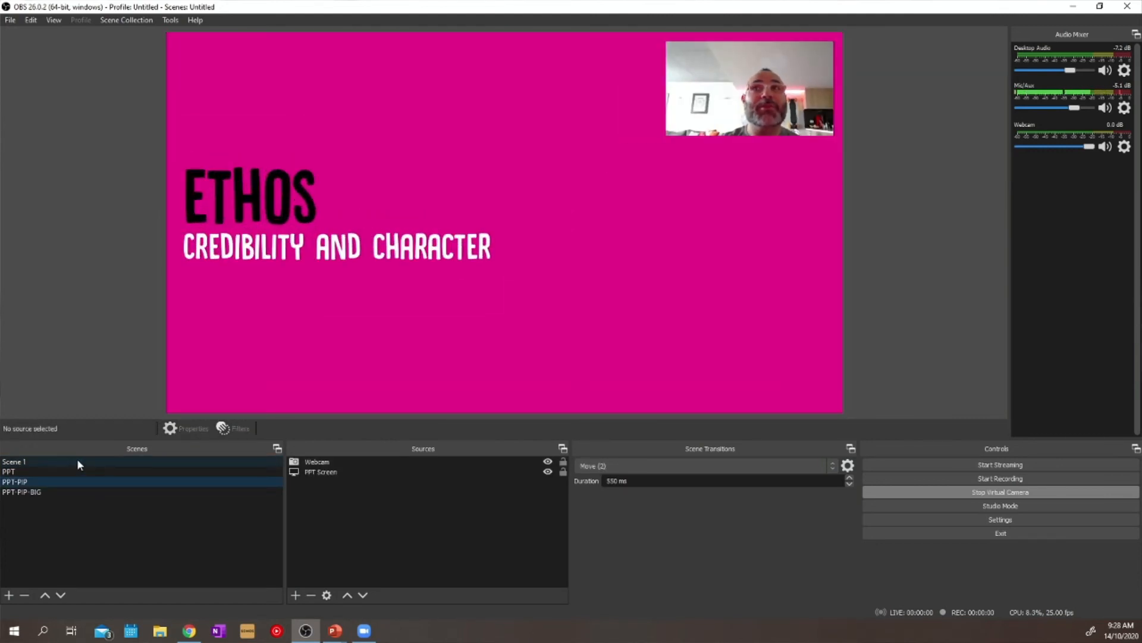
pyautogui.click(14, 462)
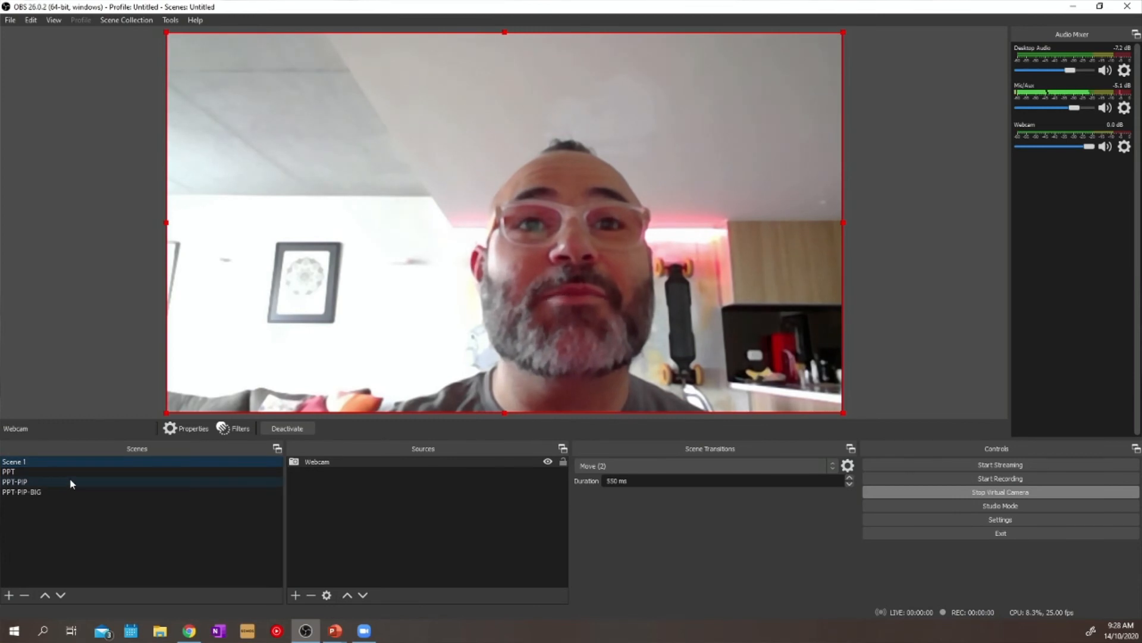
pyautogui.click(14, 482)
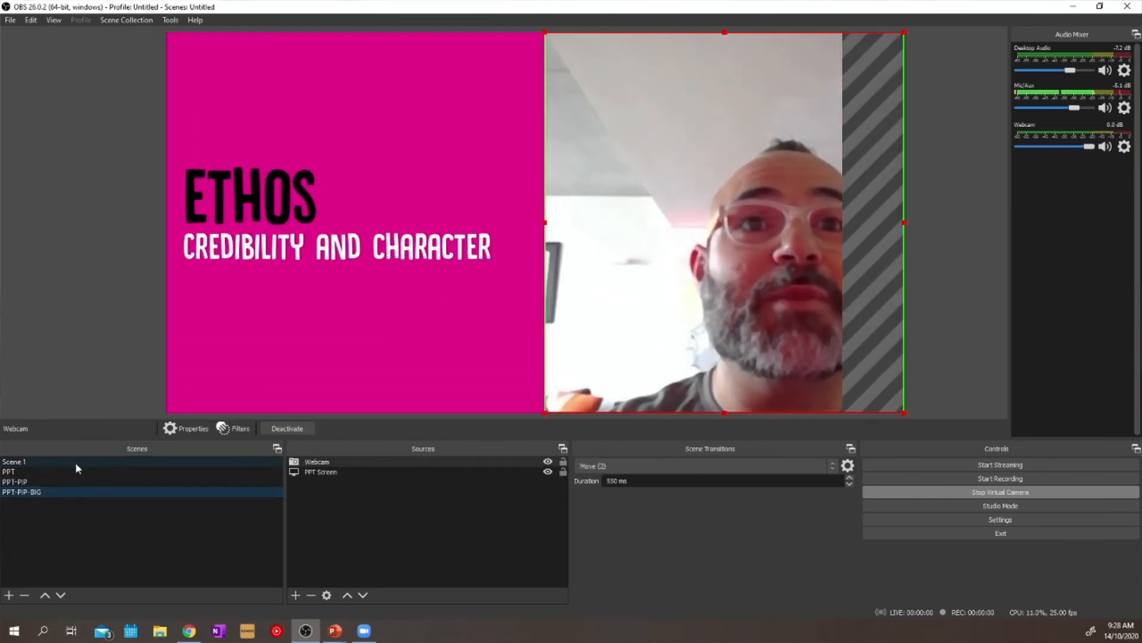
# Keep cycling Scene 1, PPT-PIP-BIG and PPT-PIP, ending on PPT-PIP-BIG
pyautogui.click(14, 461)
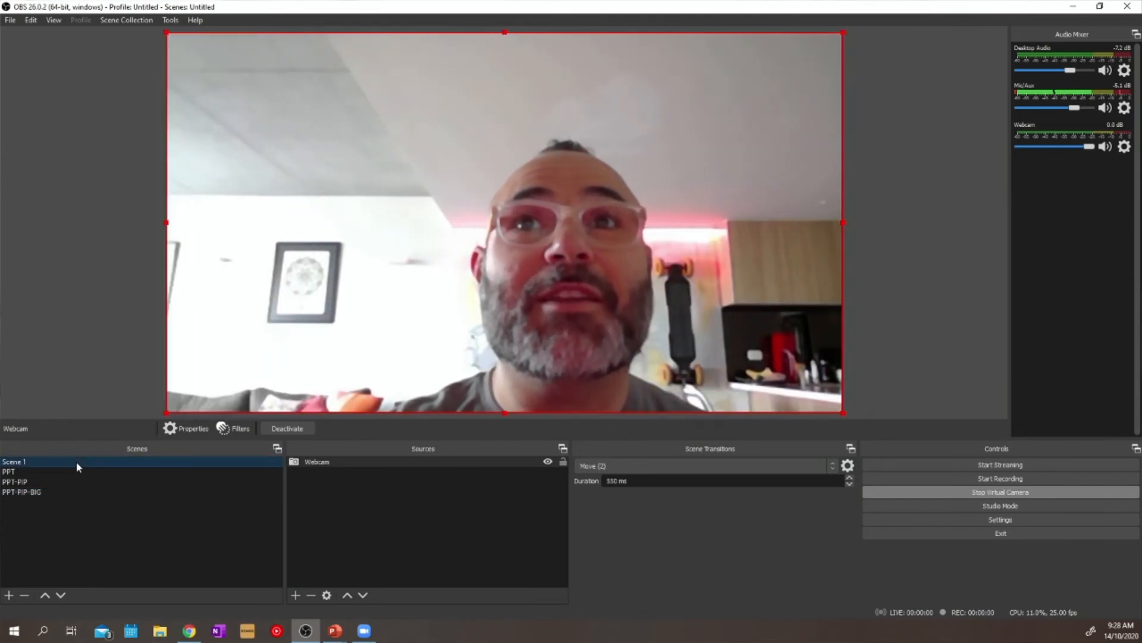
pyautogui.click(21, 491)
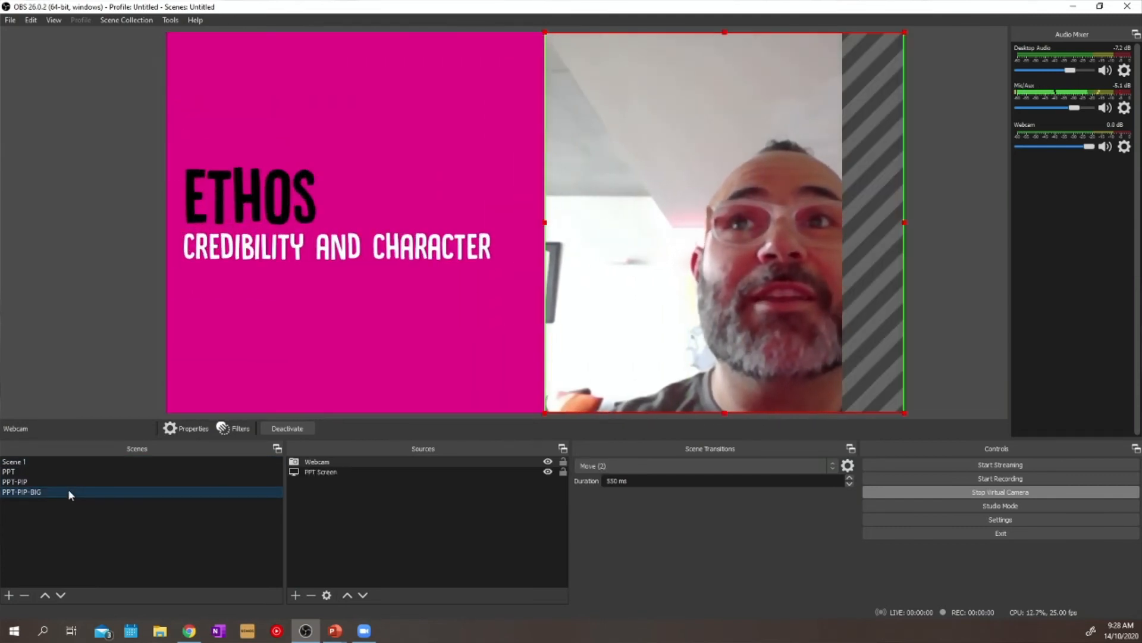
pyautogui.click(14, 482)
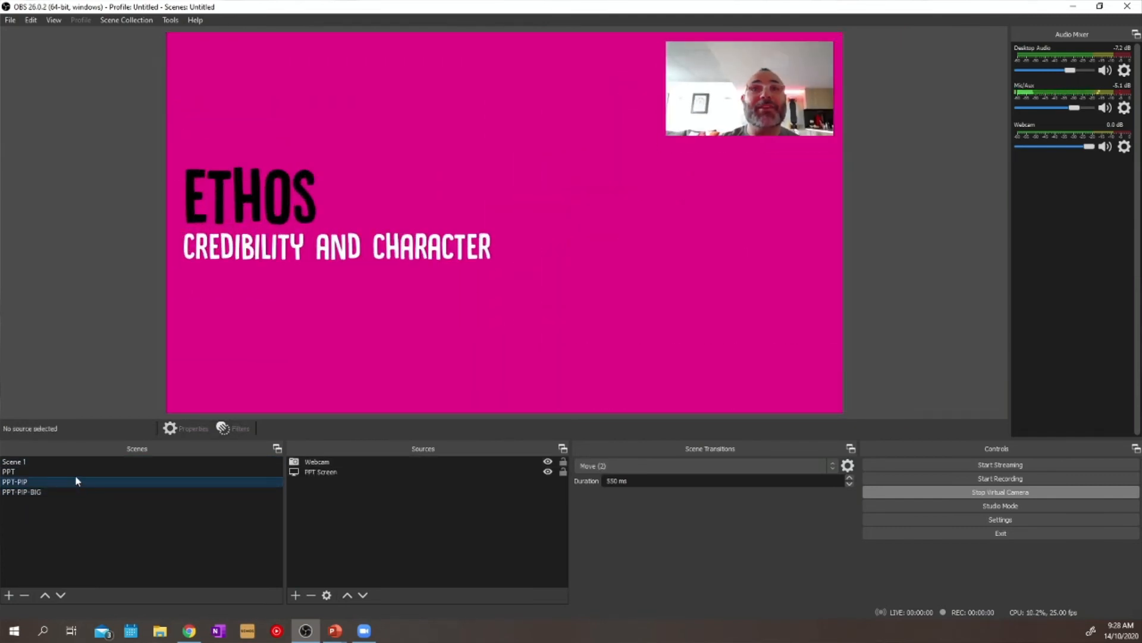
pyautogui.click(13, 462)
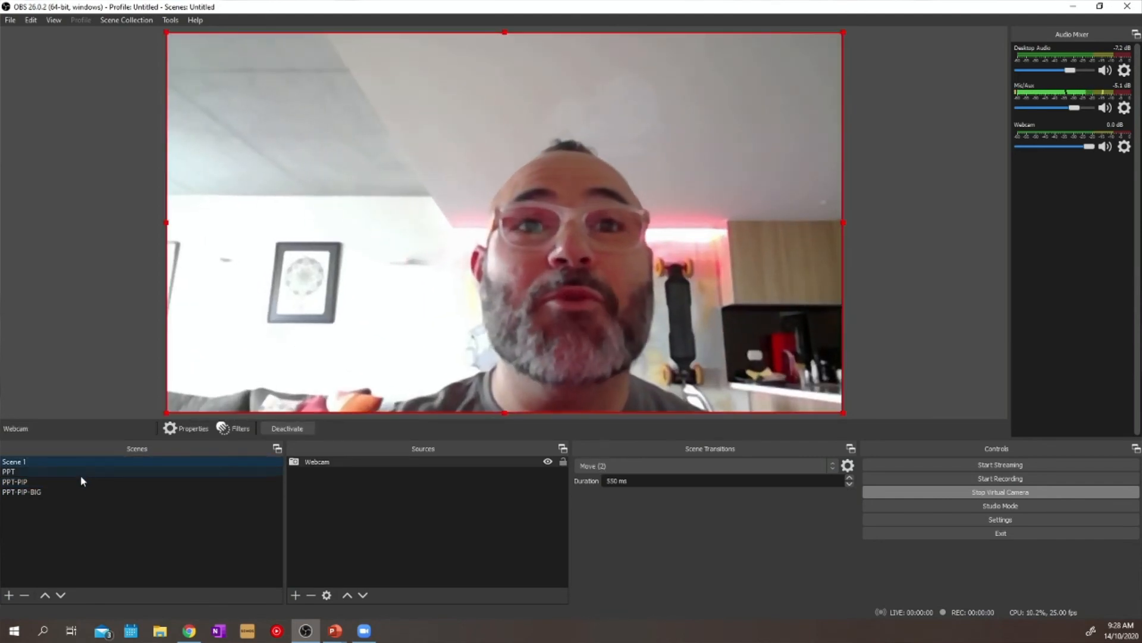
pyautogui.click(14, 482)
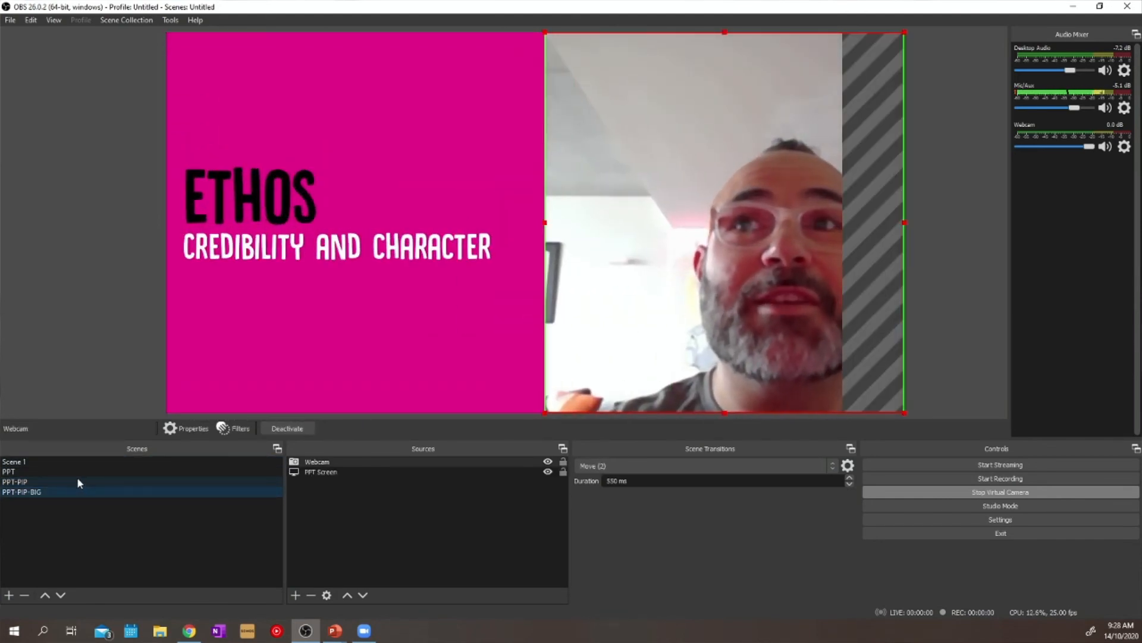